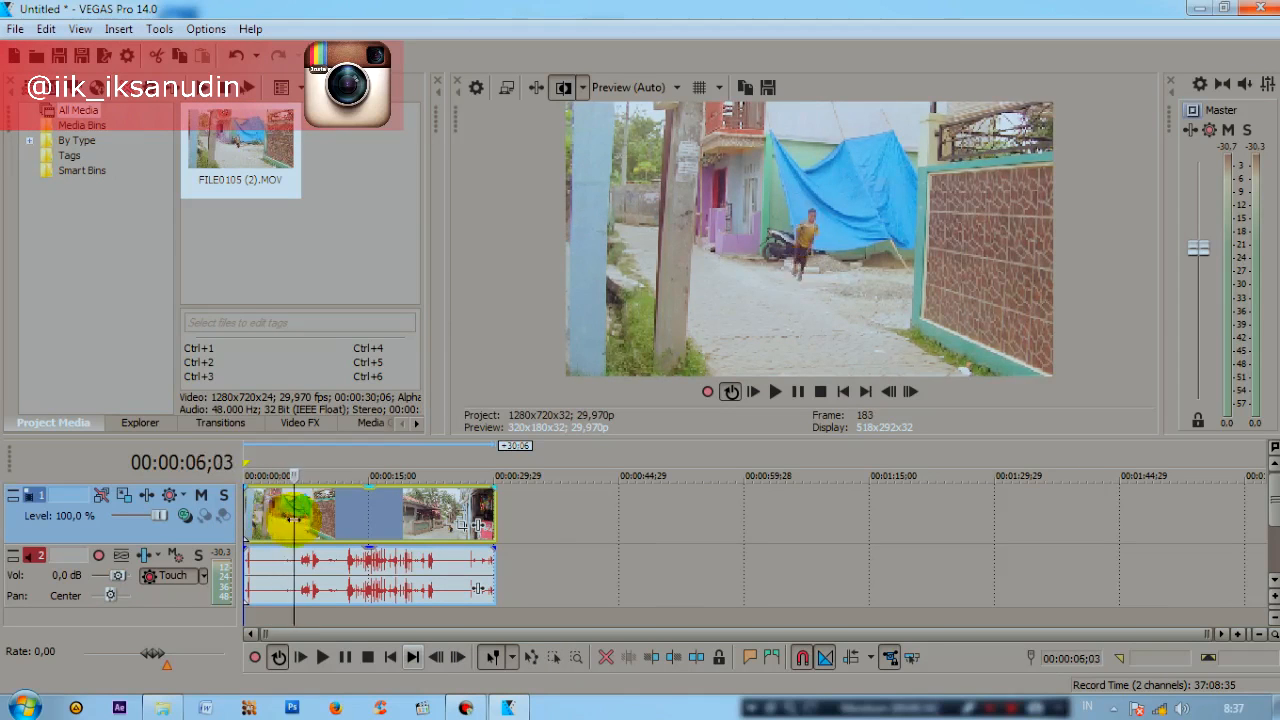
# Step the alley clip frame by frame to about 00:00:05;18, where the boy stands mid-street.
pyautogui.click(888, 391)
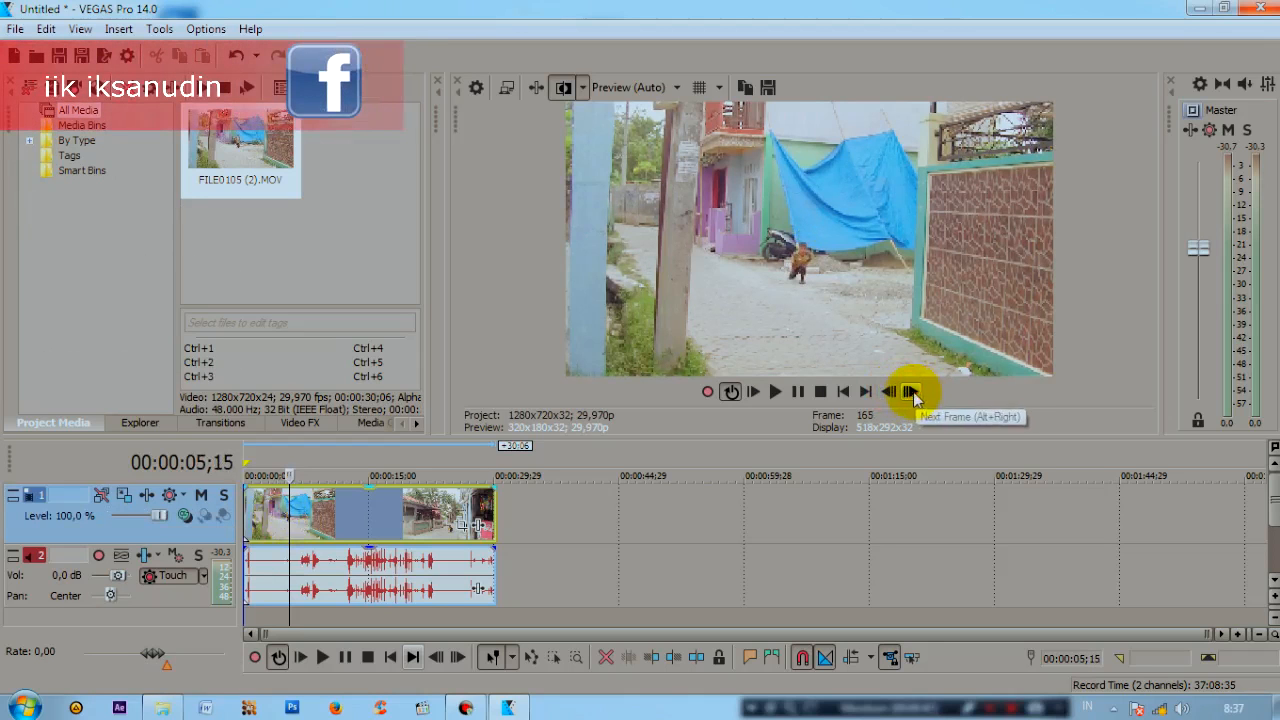
pyautogui.click(915, 391)
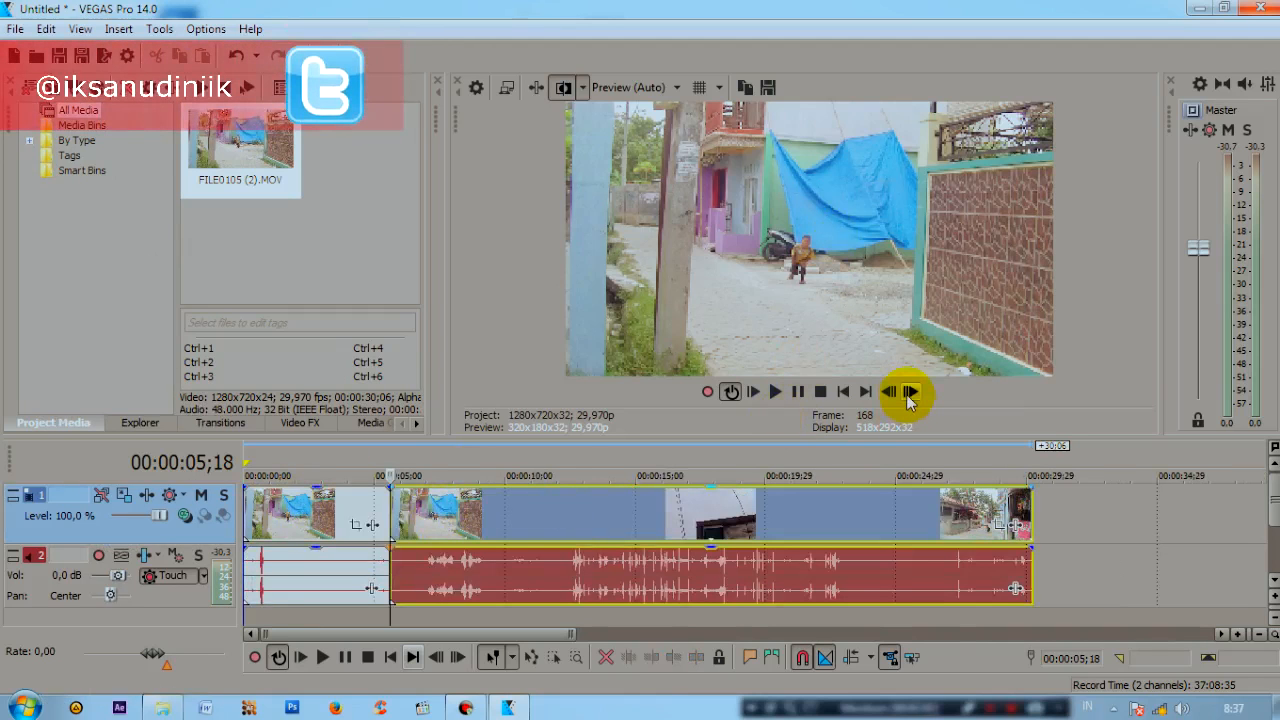
pyautogui.click(899, 391)
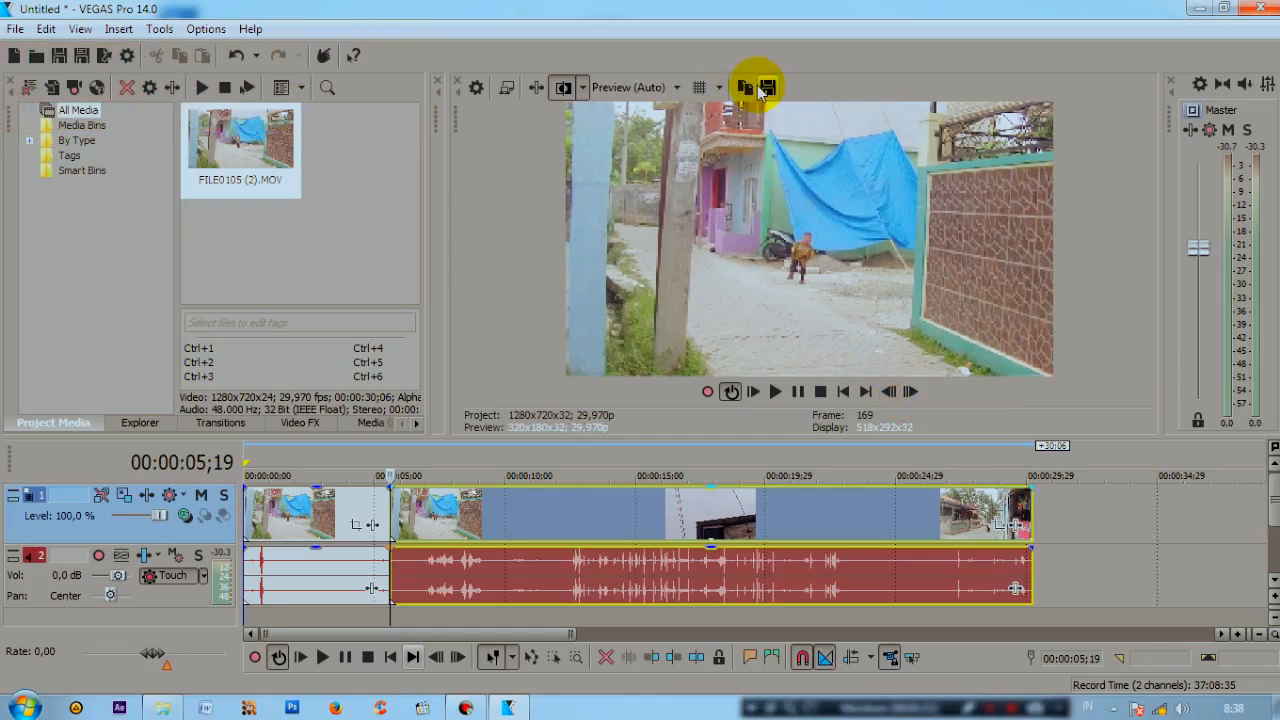
pyautogui.moveTo(764, 89)
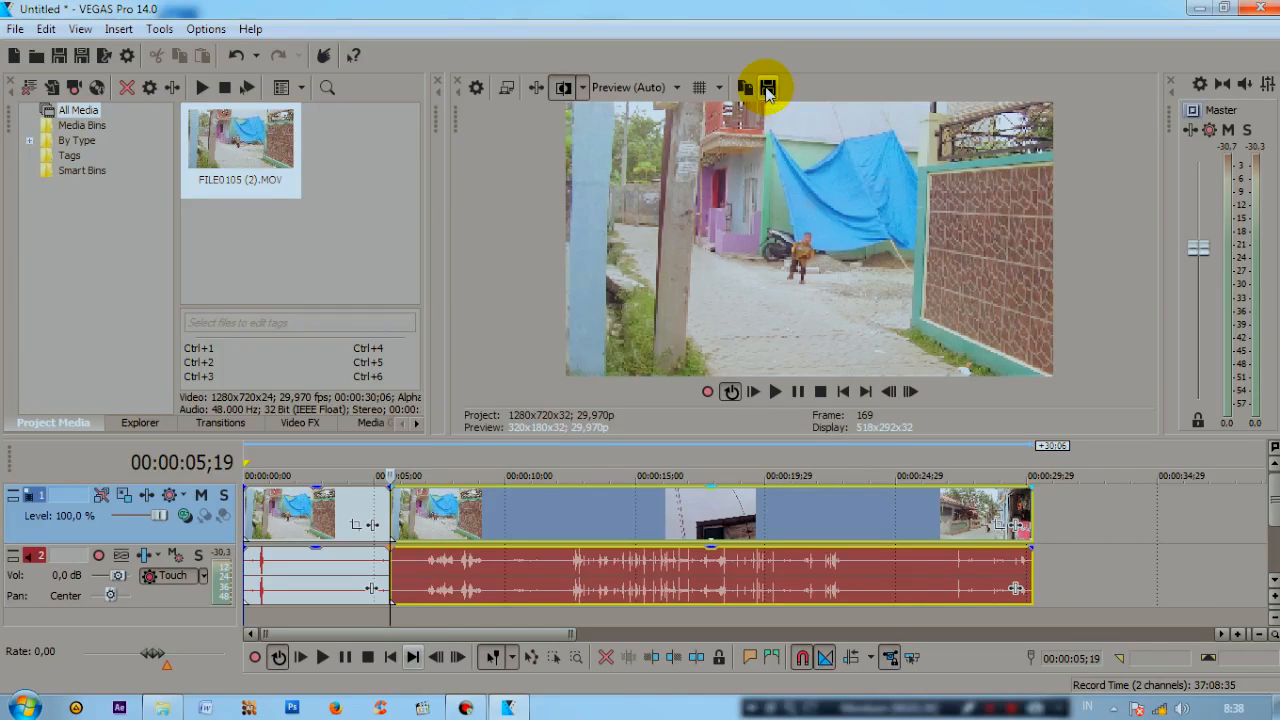
# Save a snapshot of the current frame as terbang.jpg.
pyautogui.click(764, 87)
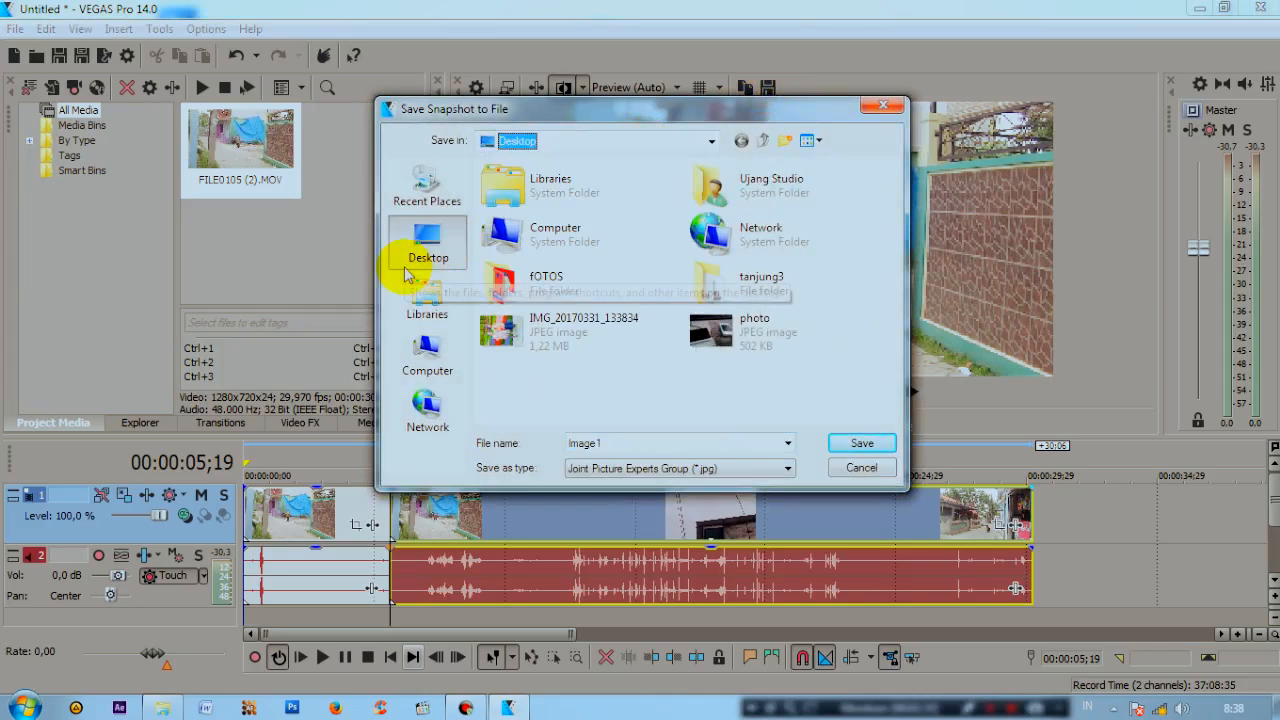
pyautogui.click(618, 443)
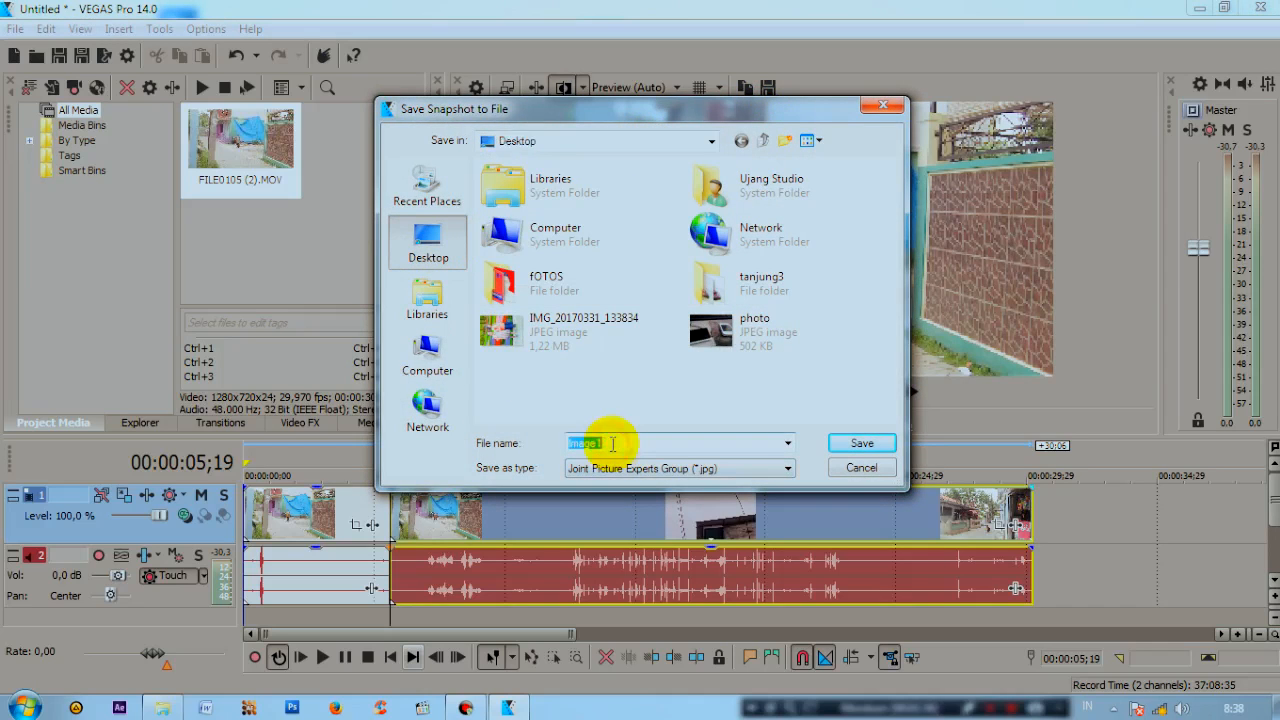
pyautogui.write('terbang')
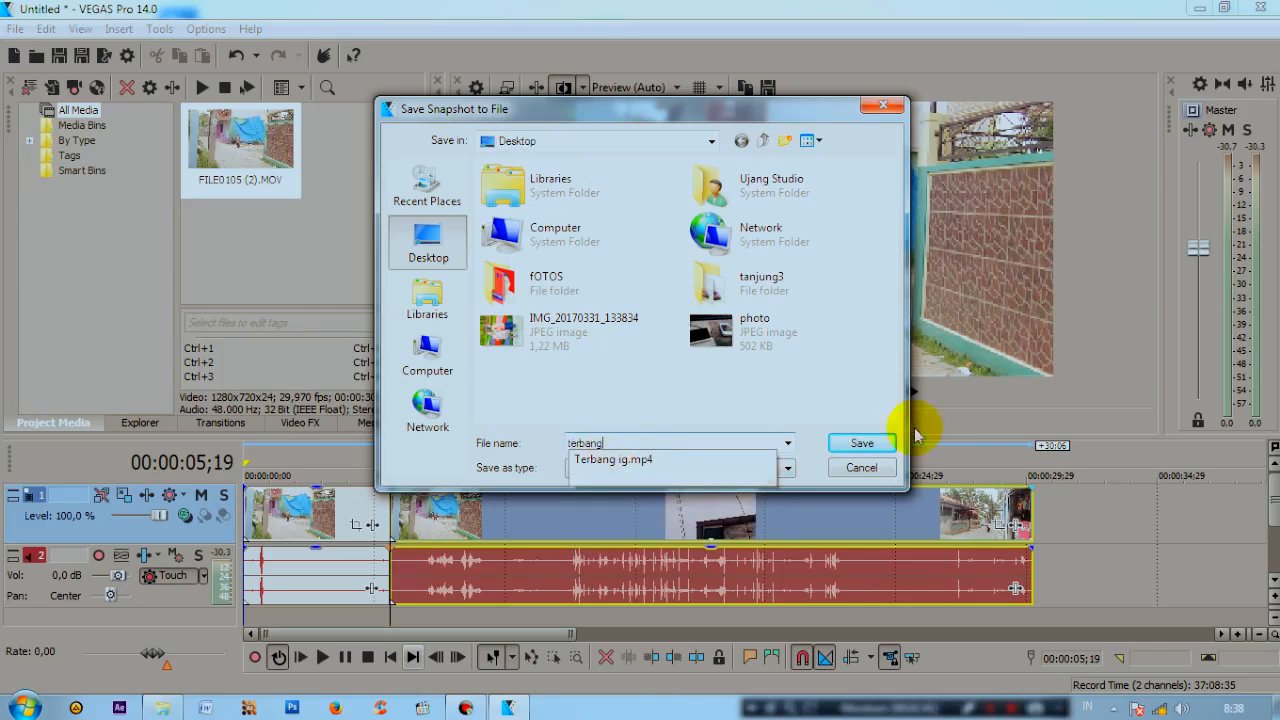
pyautogui.click(862, 443)
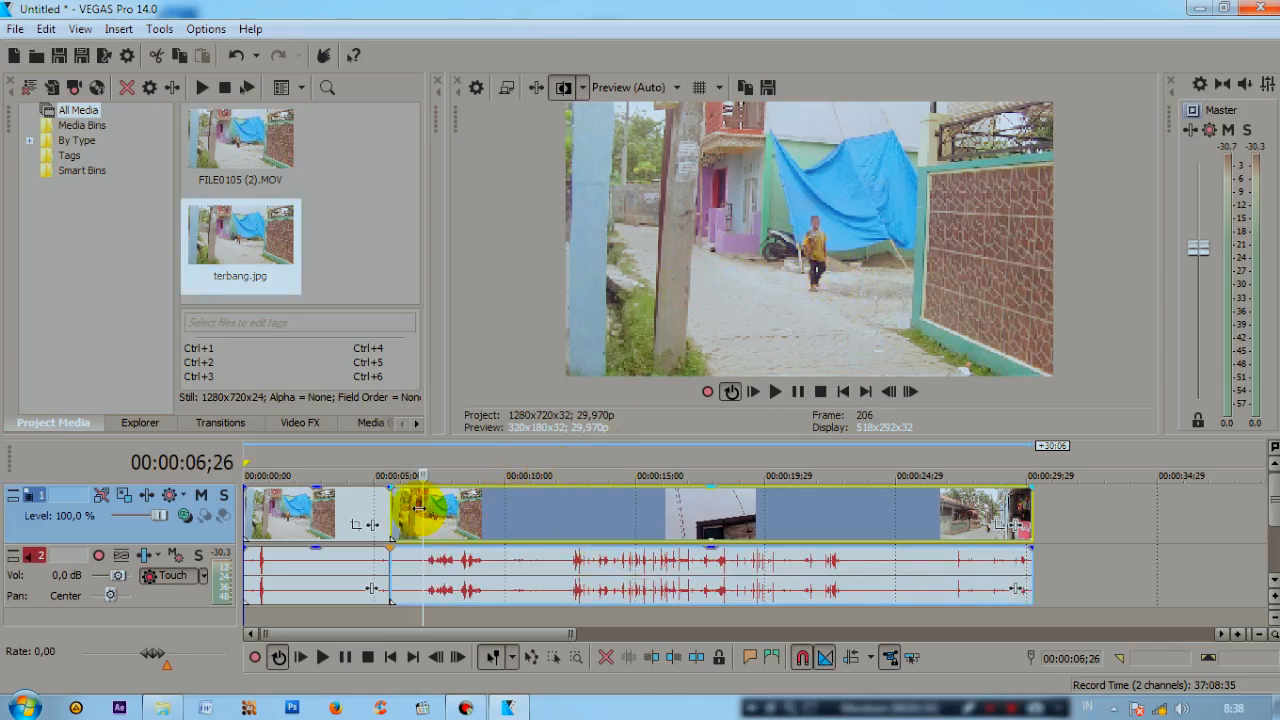
# Trim the clip's end and insert a new video track above the video.
pyautogui.click(573, 510)
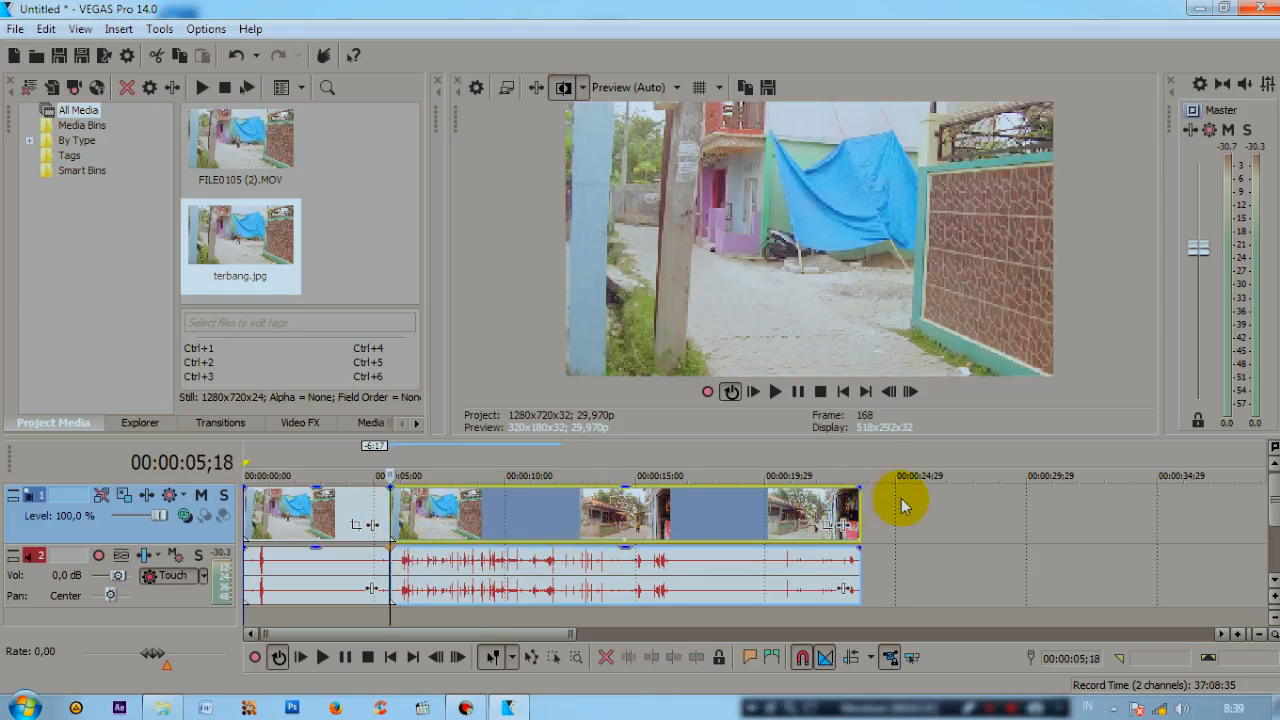
pyautogui.rightClick(900, 505)
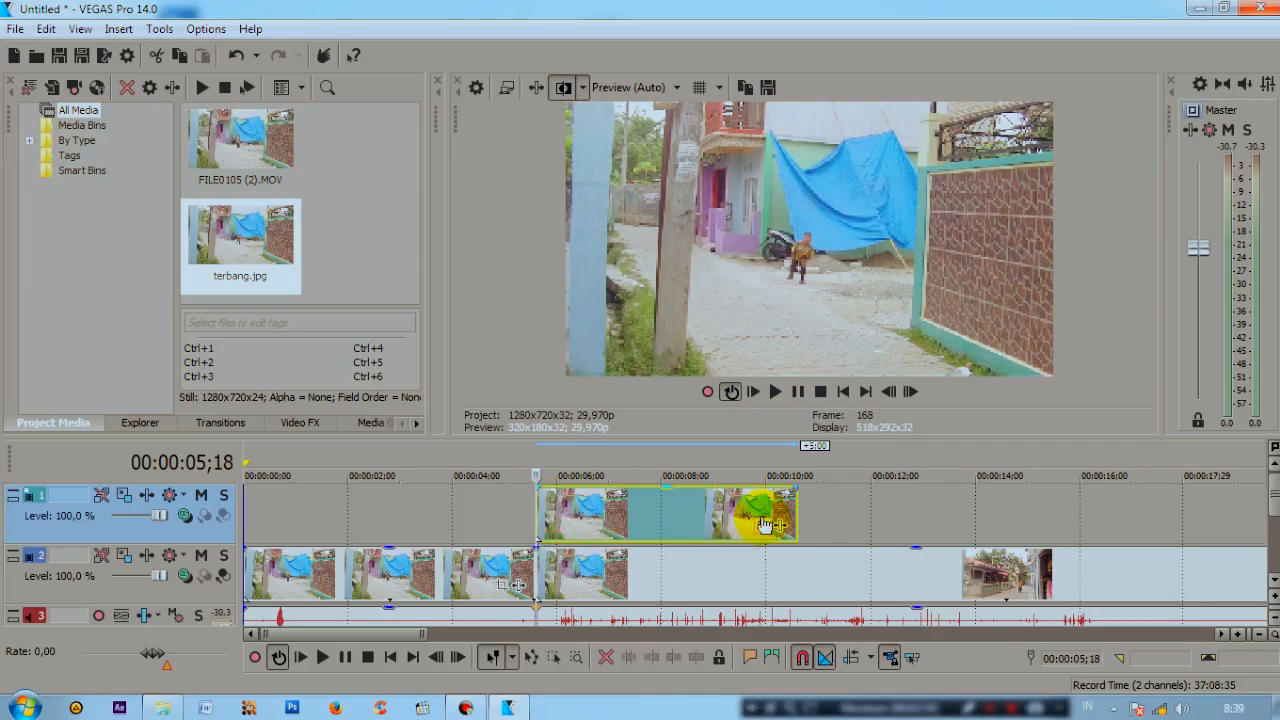
pyautogui.moveTo(763, 520)
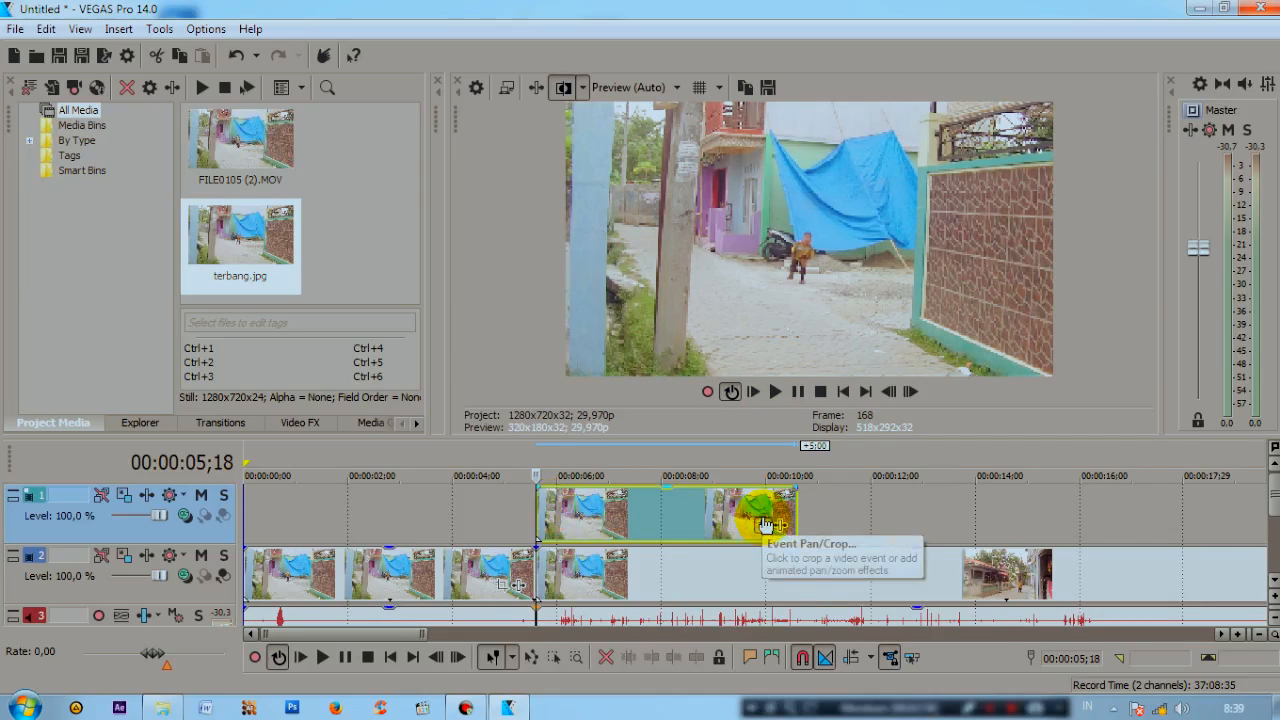
# Trace a Bezier Pan/Crop mask around the boy with Feather type In at 0.4.
pyautogui.click(760, 522)
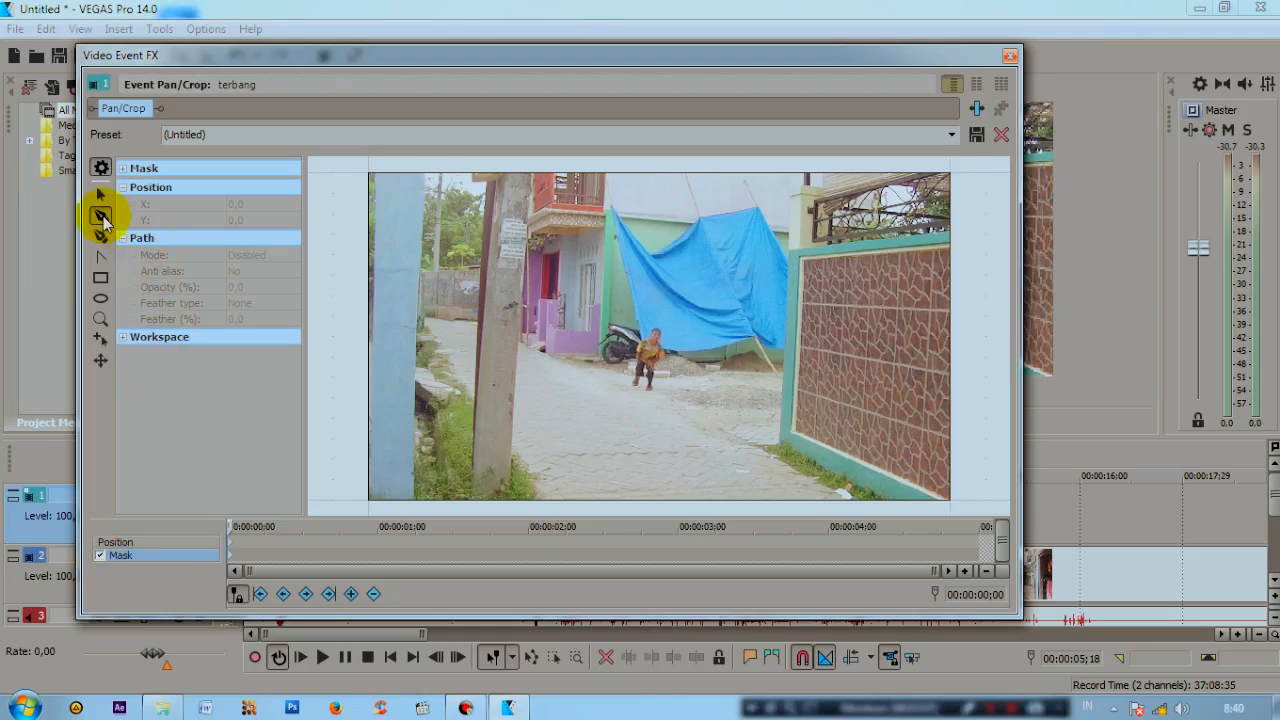
pyautogui.moveTo(100, 218)
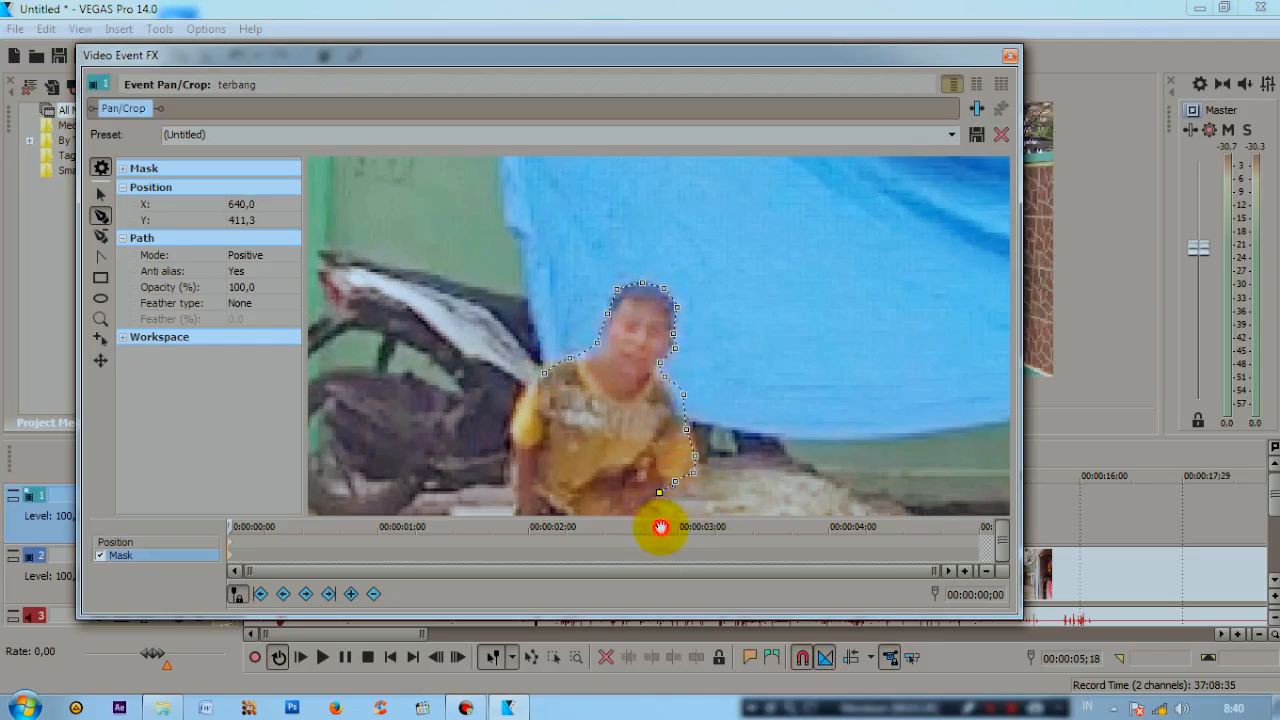
pyautogui.moveTo(660, 527); pyautogui.dragTo(635, 510)
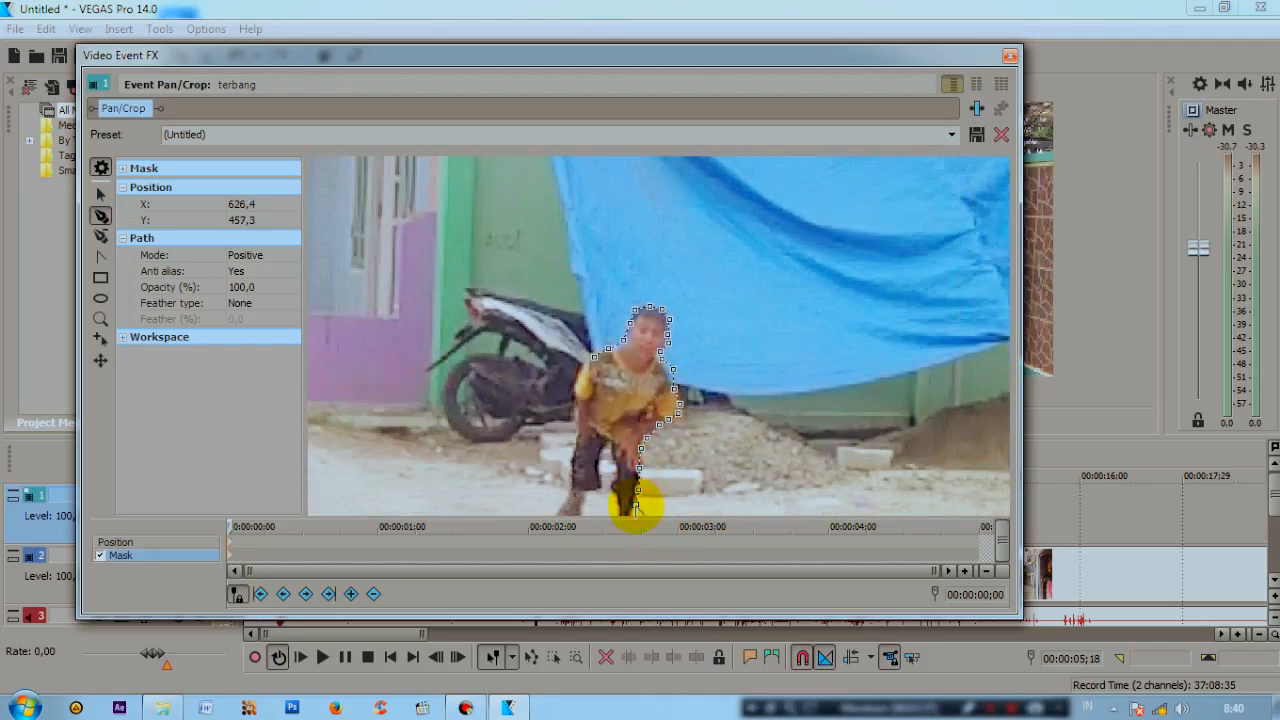
pyautogui.moveTo(645, 510); pyautogui.dragTo(608, 458)
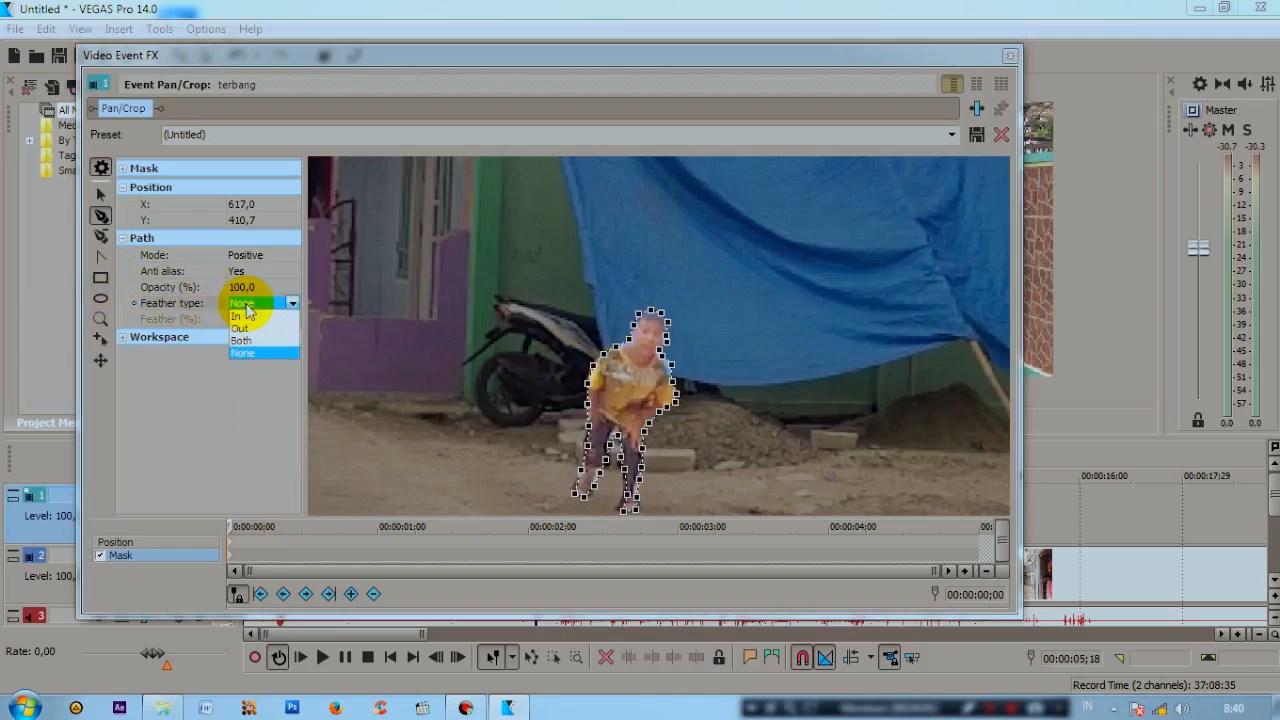
pyautogui.click(238, 316)
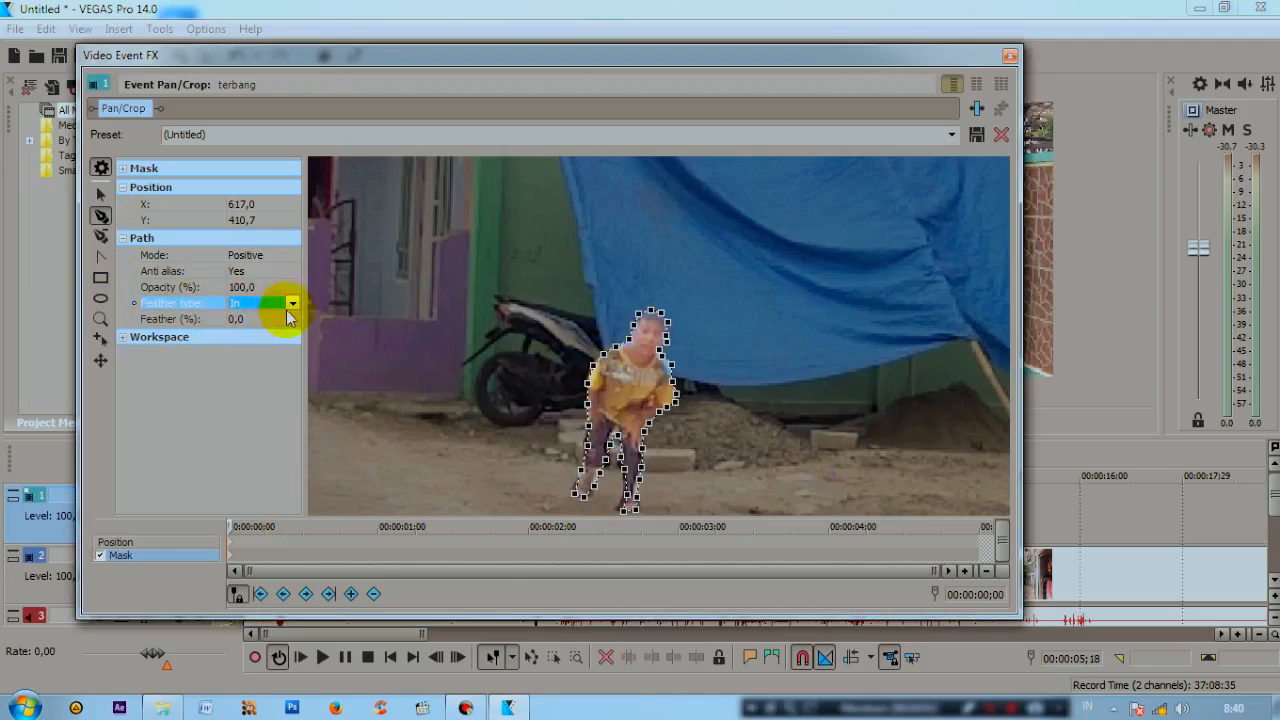
pyautogui.click(237, 318)
pyautogui.write('0,4')
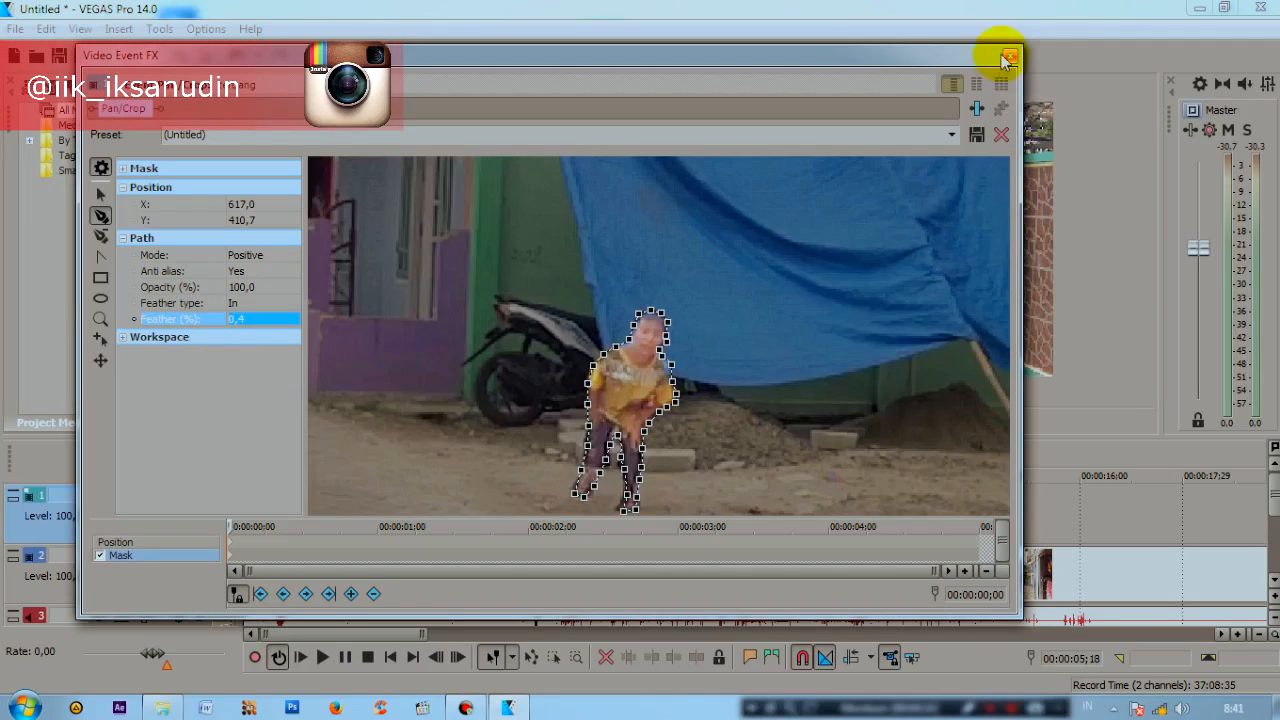
pyautogui.moveTo(1005, 58)
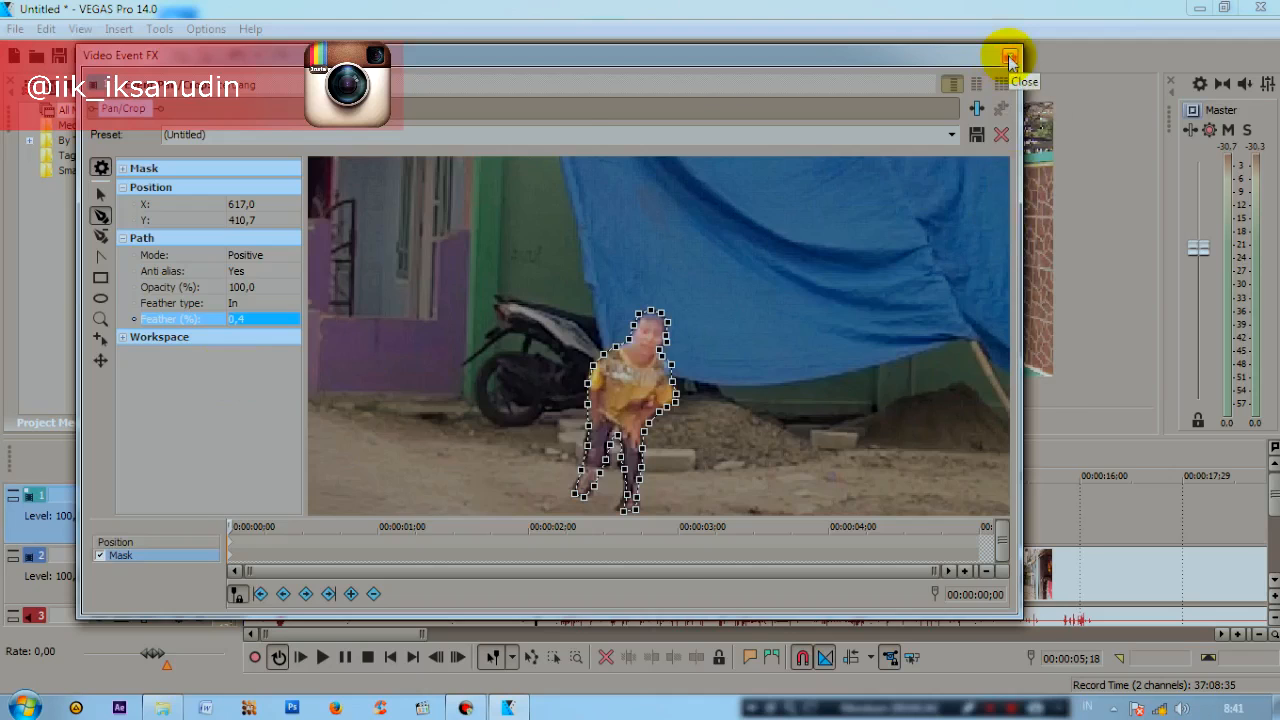
# Close the Video Event FX mask editor.
pyautogui.click(1005, 53)
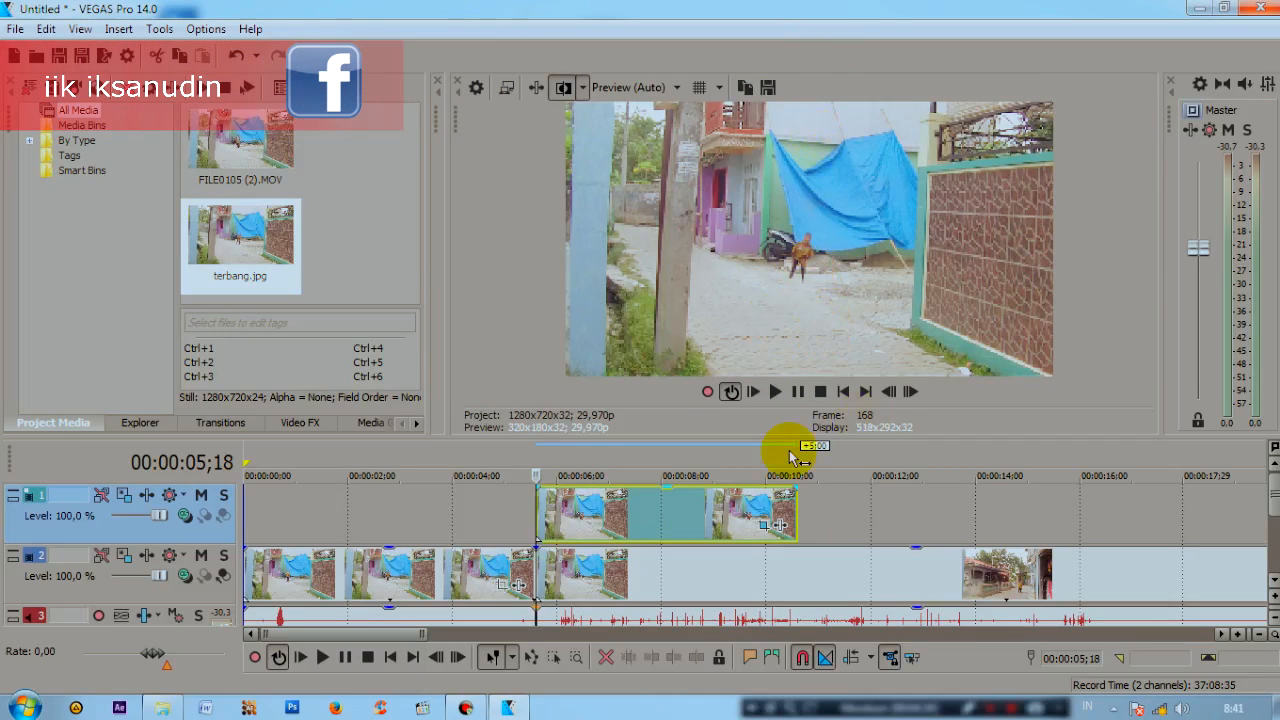
pyautogui.moveTo(763, 527)
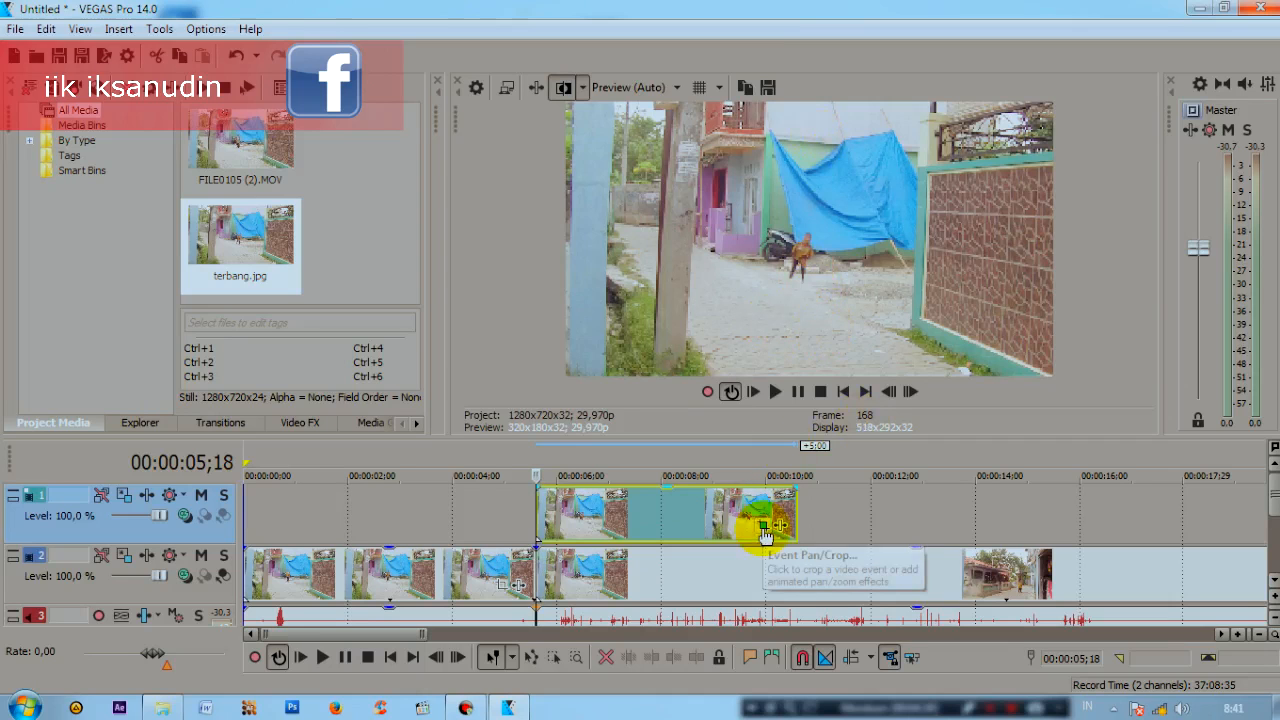
# Add a Pan/Crop keyframe two frames later that shifts the terbang still's framing downward.
pyautogui.click(762, 524)
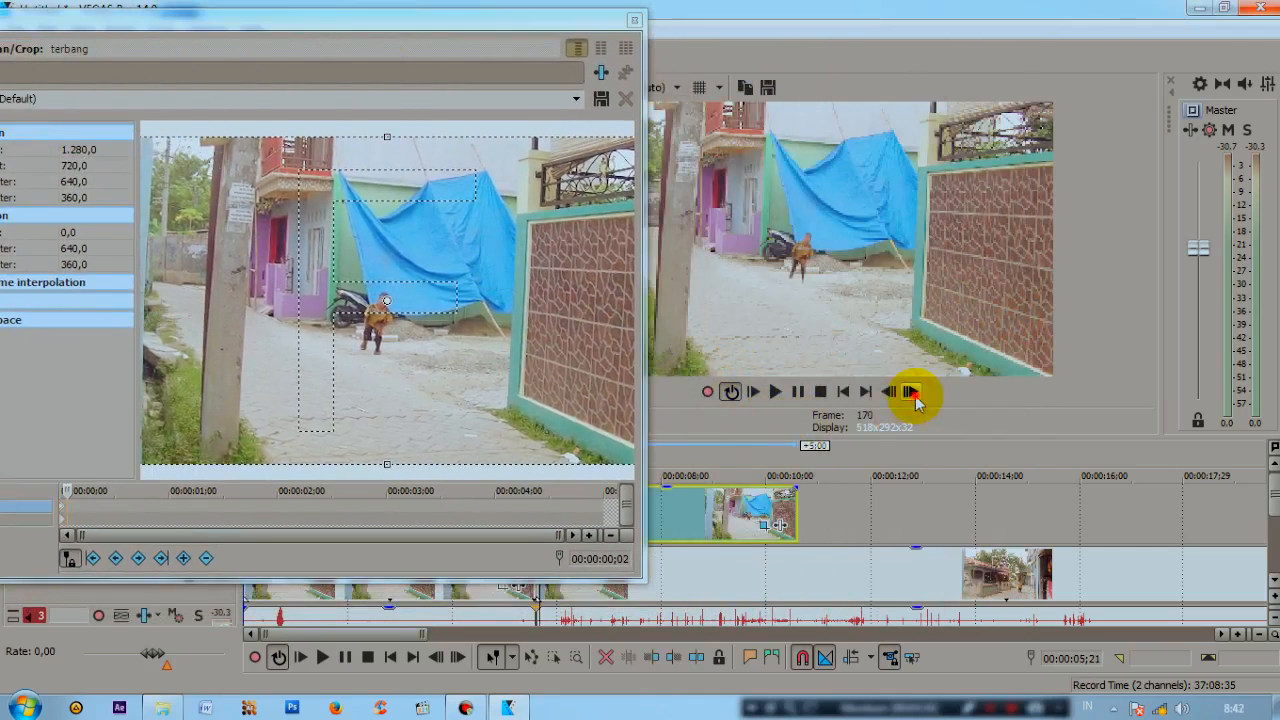
pyautogui.click(915, 392)
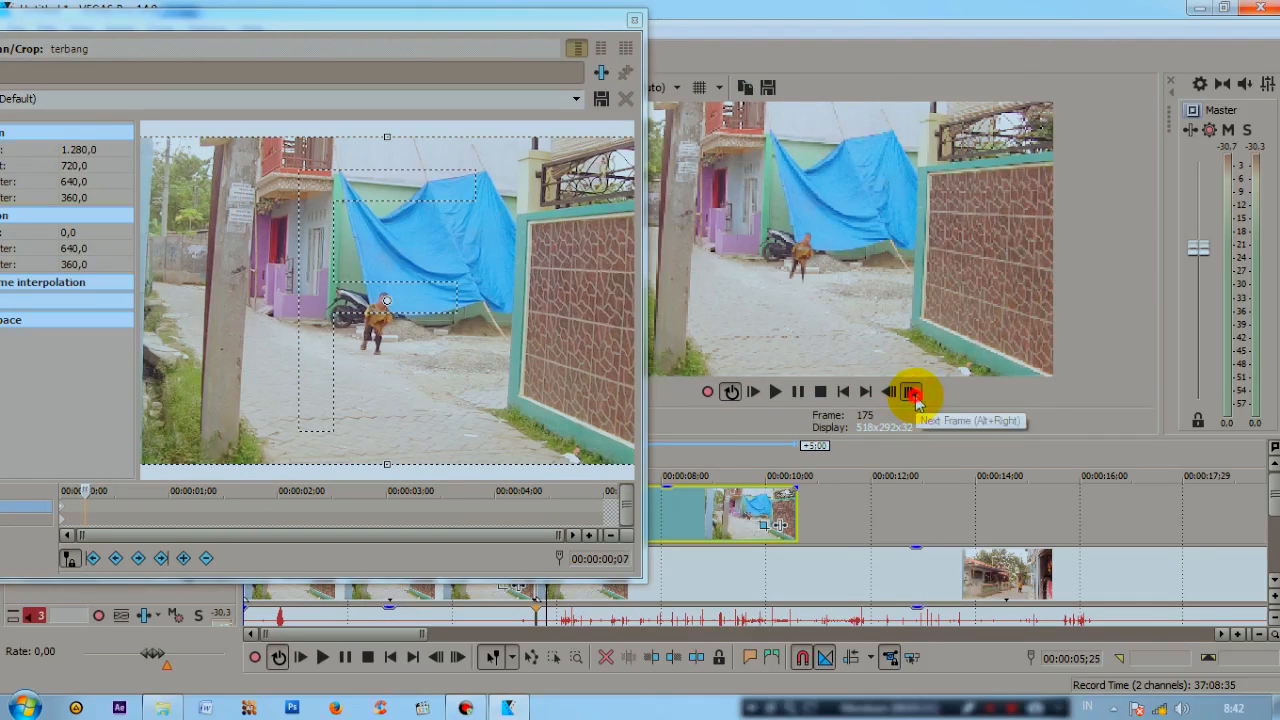
pyautogui.click(913, 392)
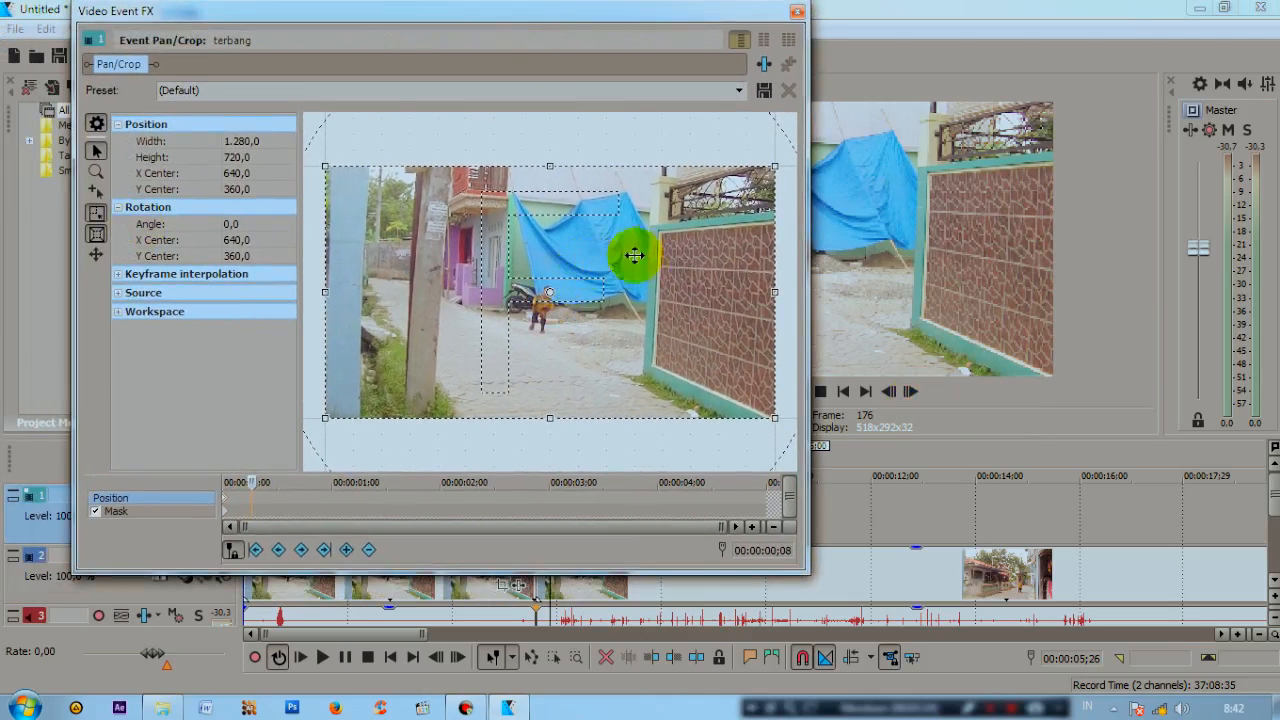
pyautogui.moveTo(635, 255); pyautogui.dragTo(655, 262)
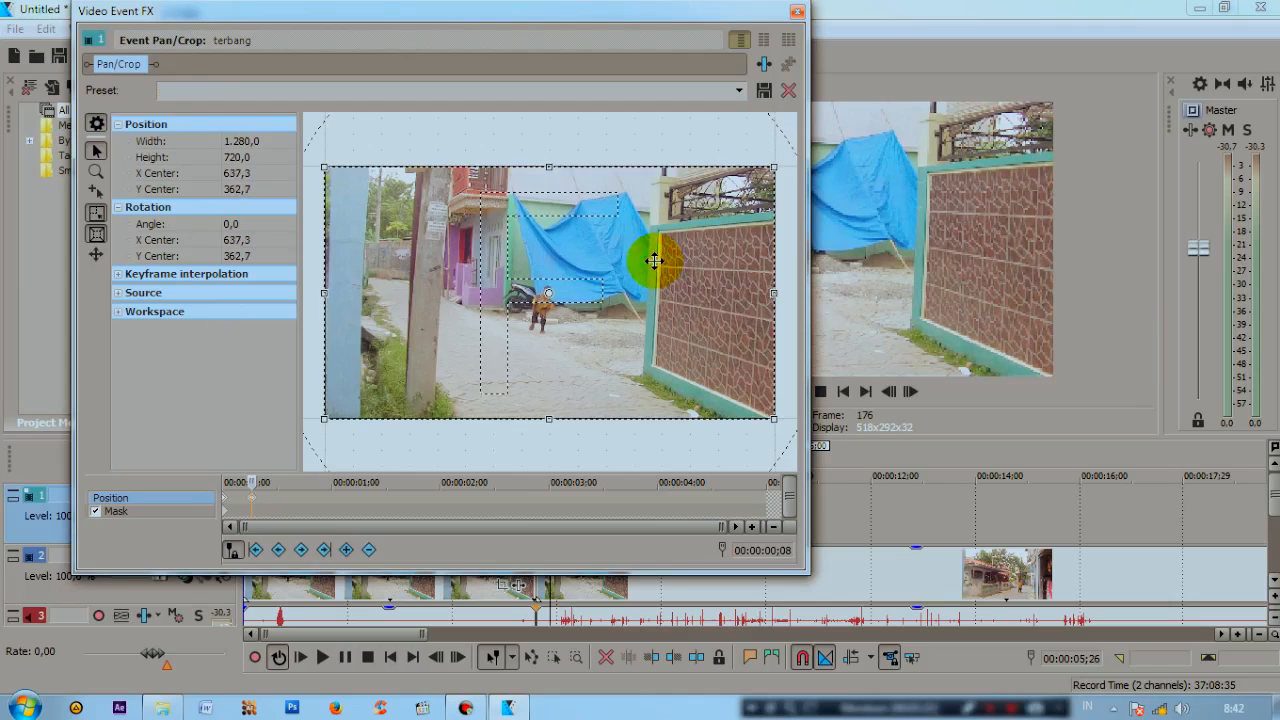
pyautogui.moveTo(655, 261); pyautogui.dragTo(655, 372)
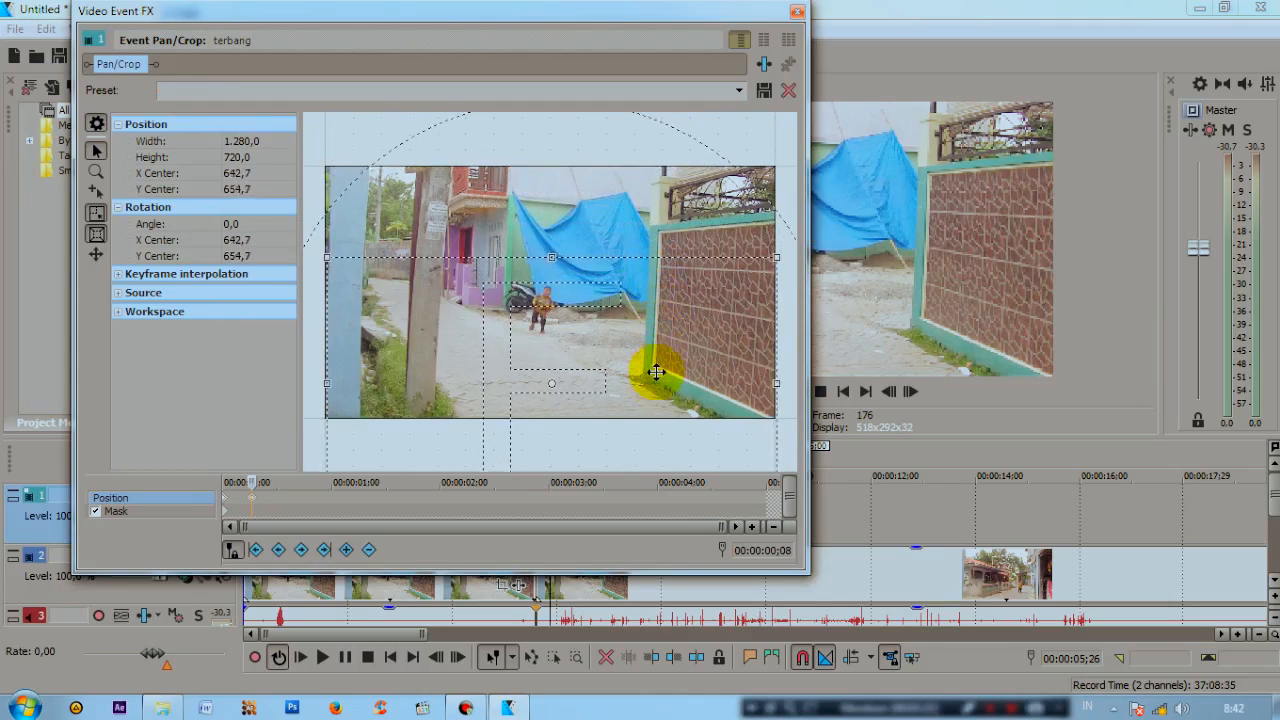
pyautogui.moveTo(657, 373); pyautogui.dragTo(645, 442)
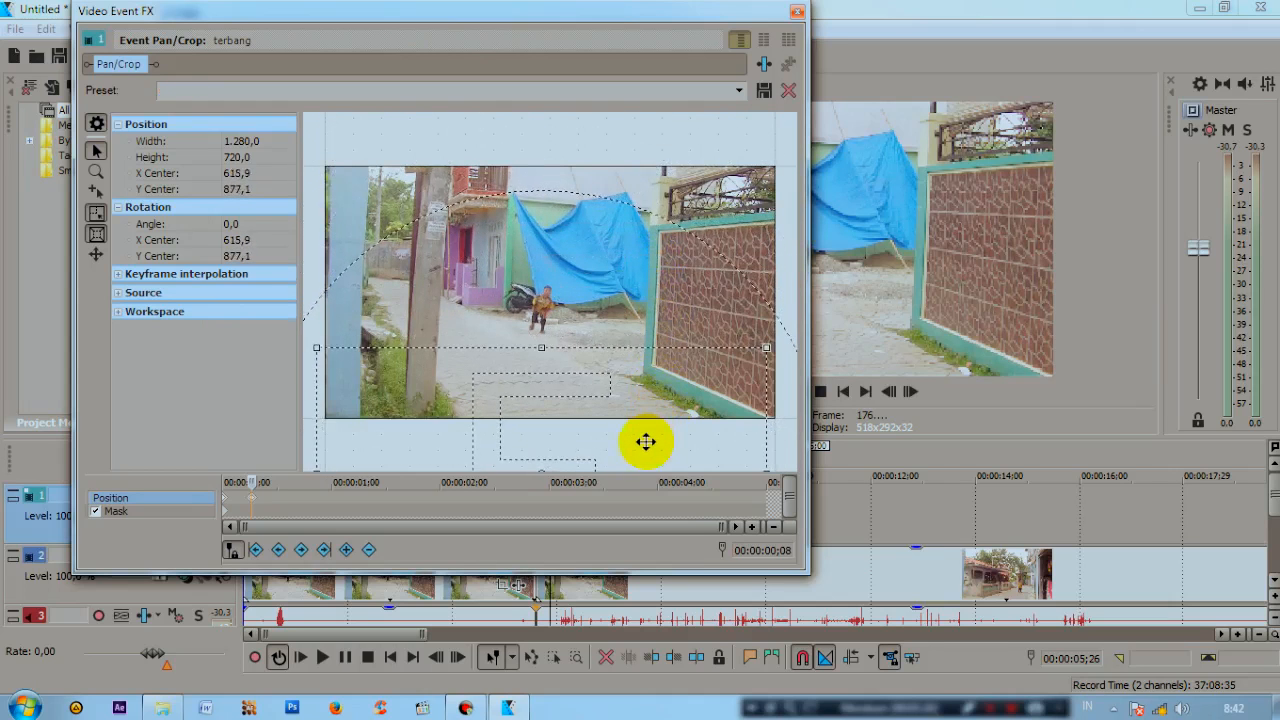
pyautogui.moveTo(646, 442); pyautogui.dragTo(641, 443)
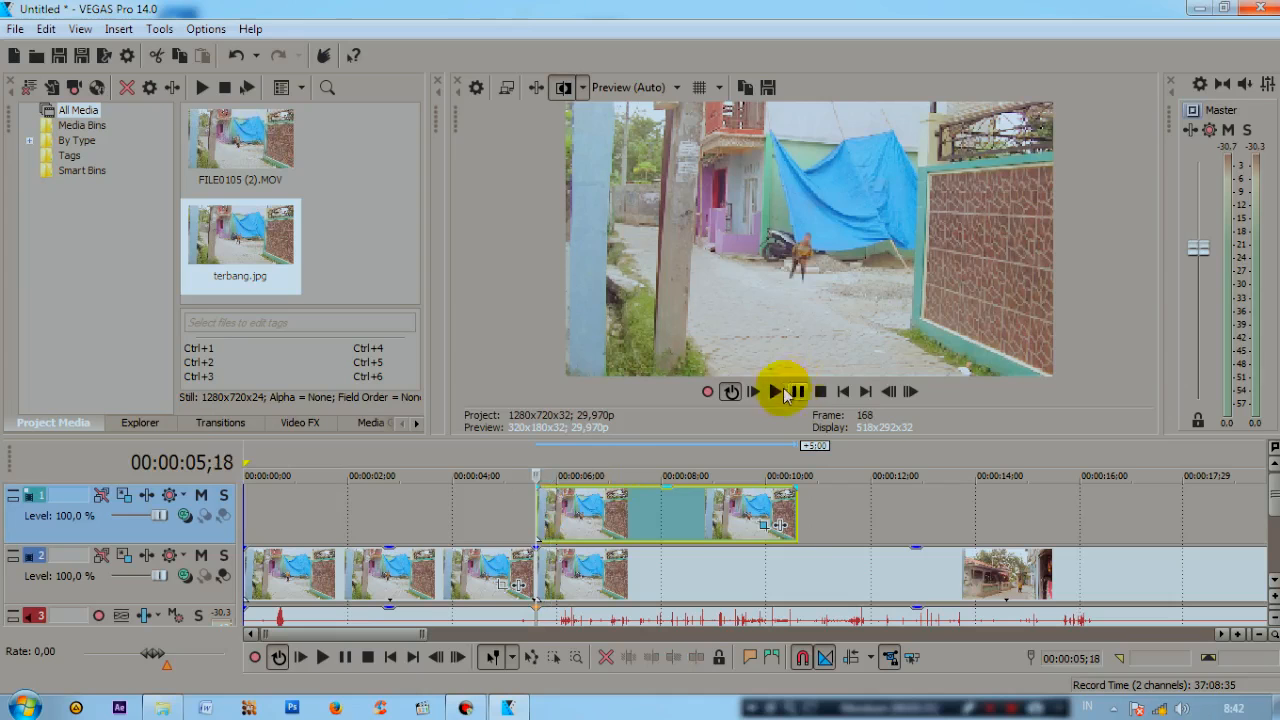
# Stop playback and set the preview quality to Best.
pyautogui.click(819, 392)
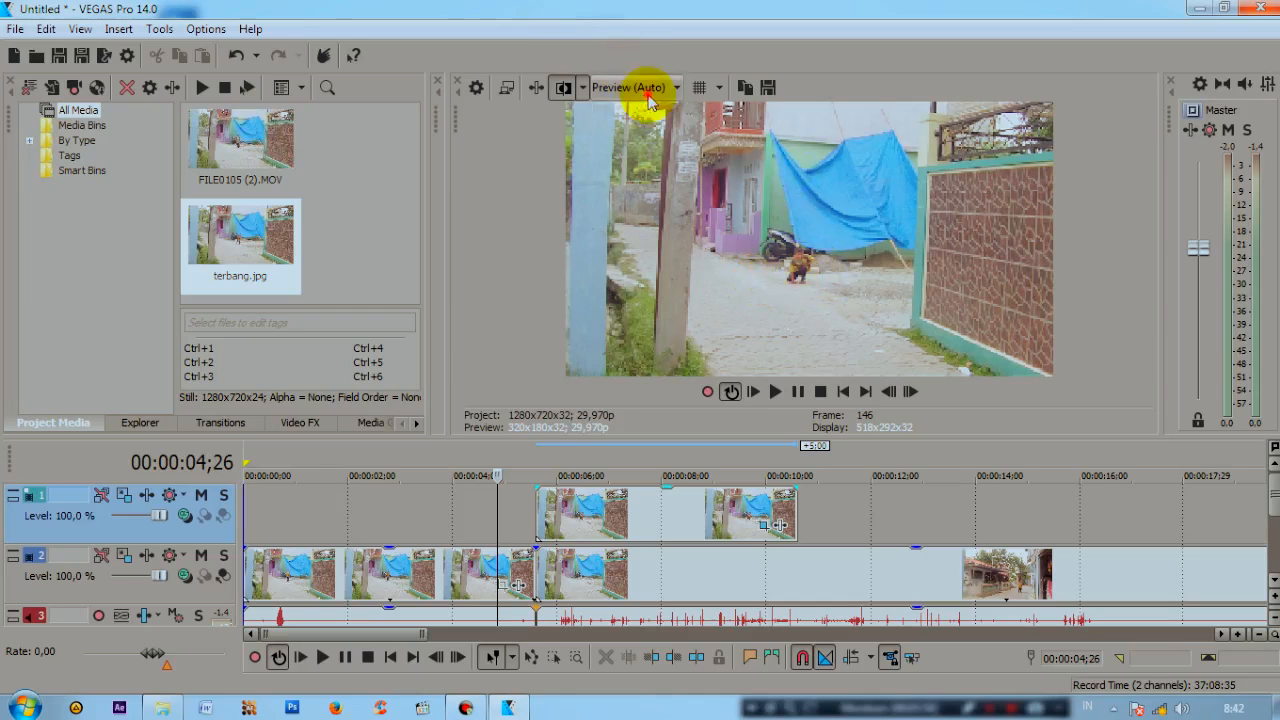
pyautogui.click(675, 88)
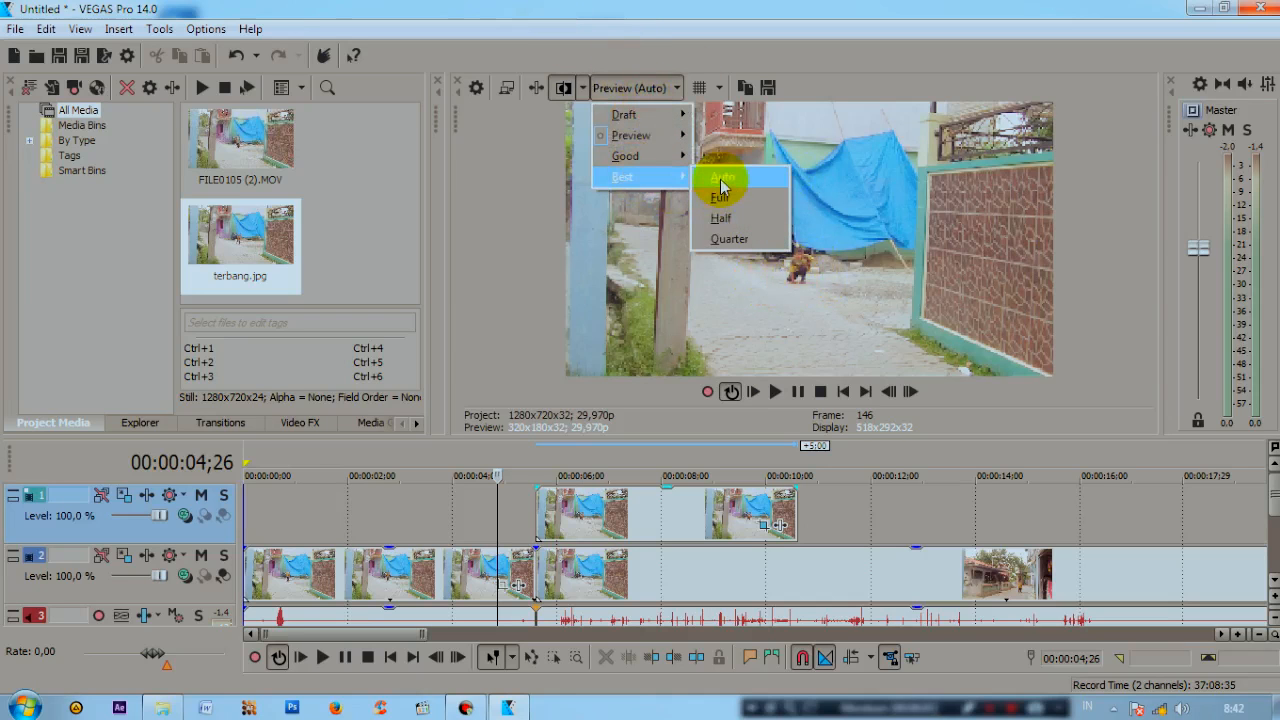
pyautogui.click(725, 177)
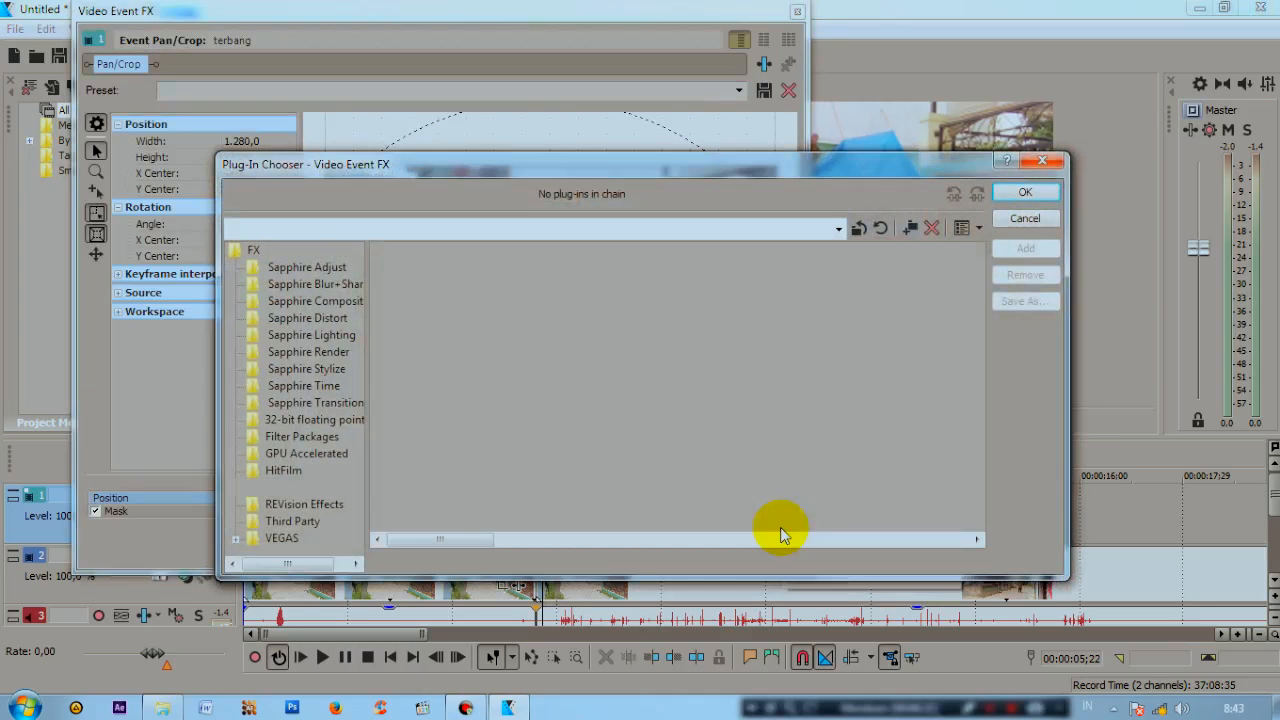
# Add the OFX Gaussian Blur to the terbang still with low horizontal and vertical range.
pyautogui.click(276, 487)
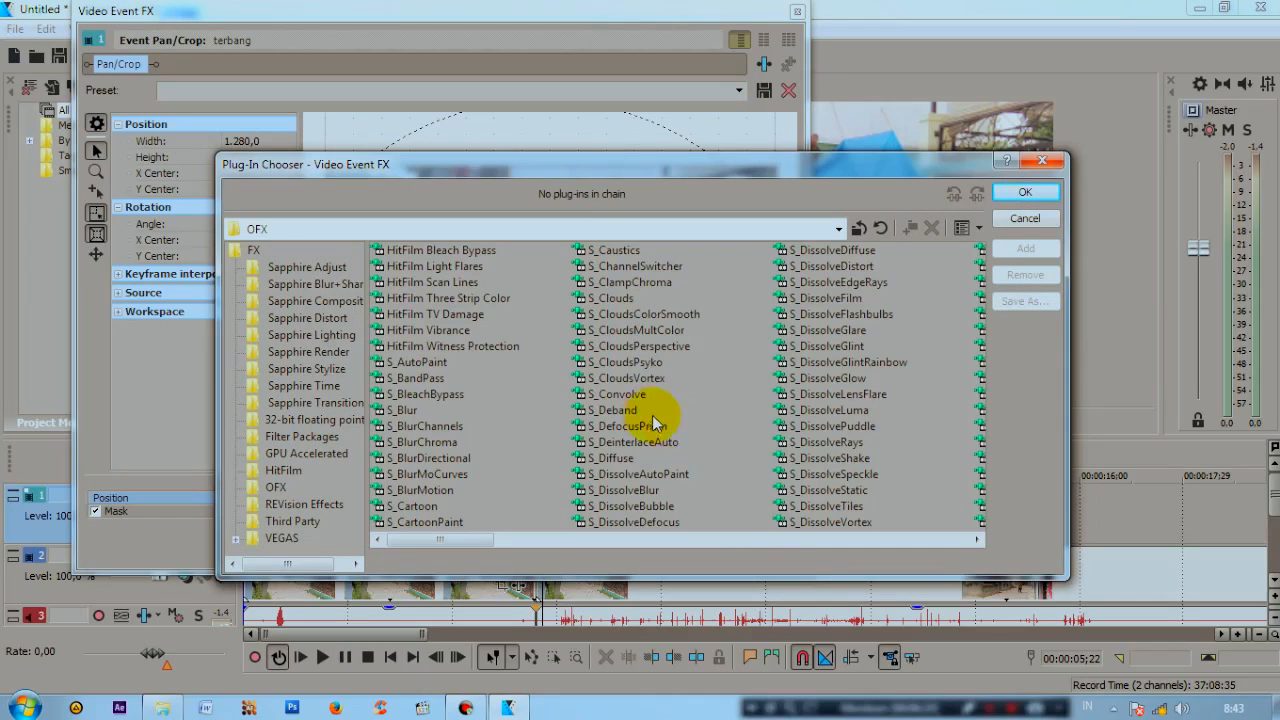
pyautogui.moveTo(800, 346)
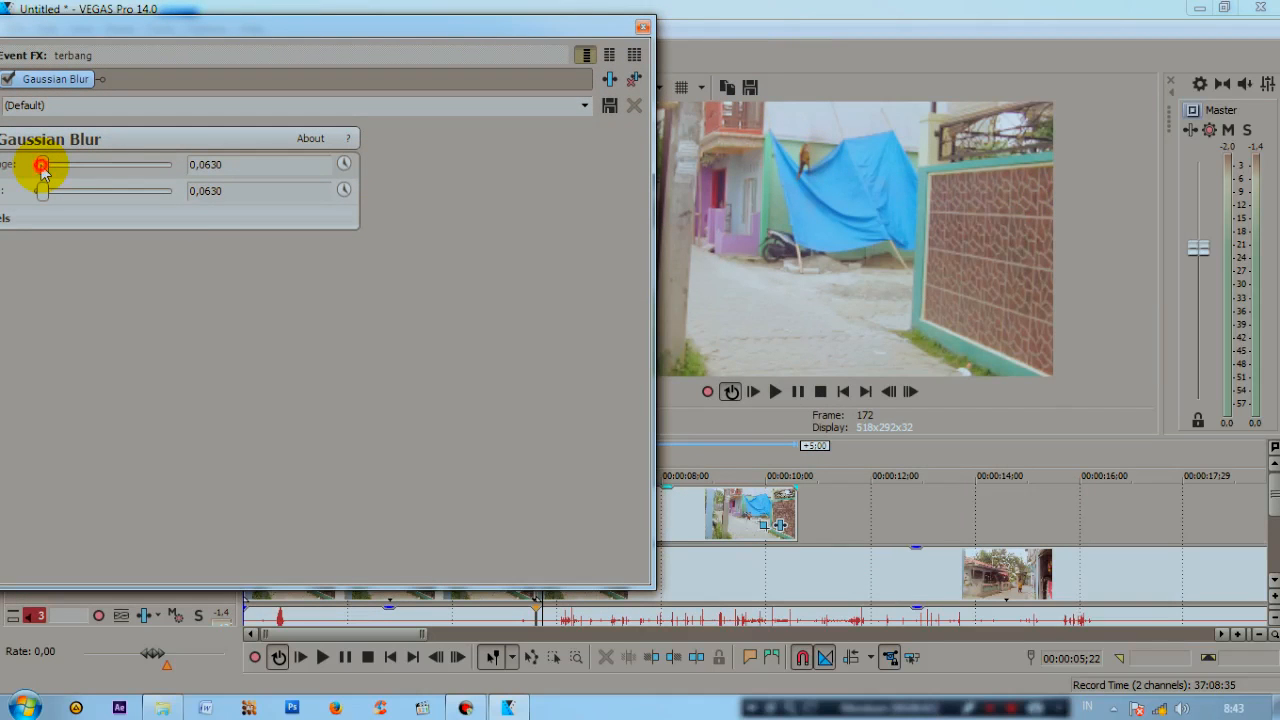
pyautogui.moveTo(42, 164); pyautogui.dragTo(33, 164)
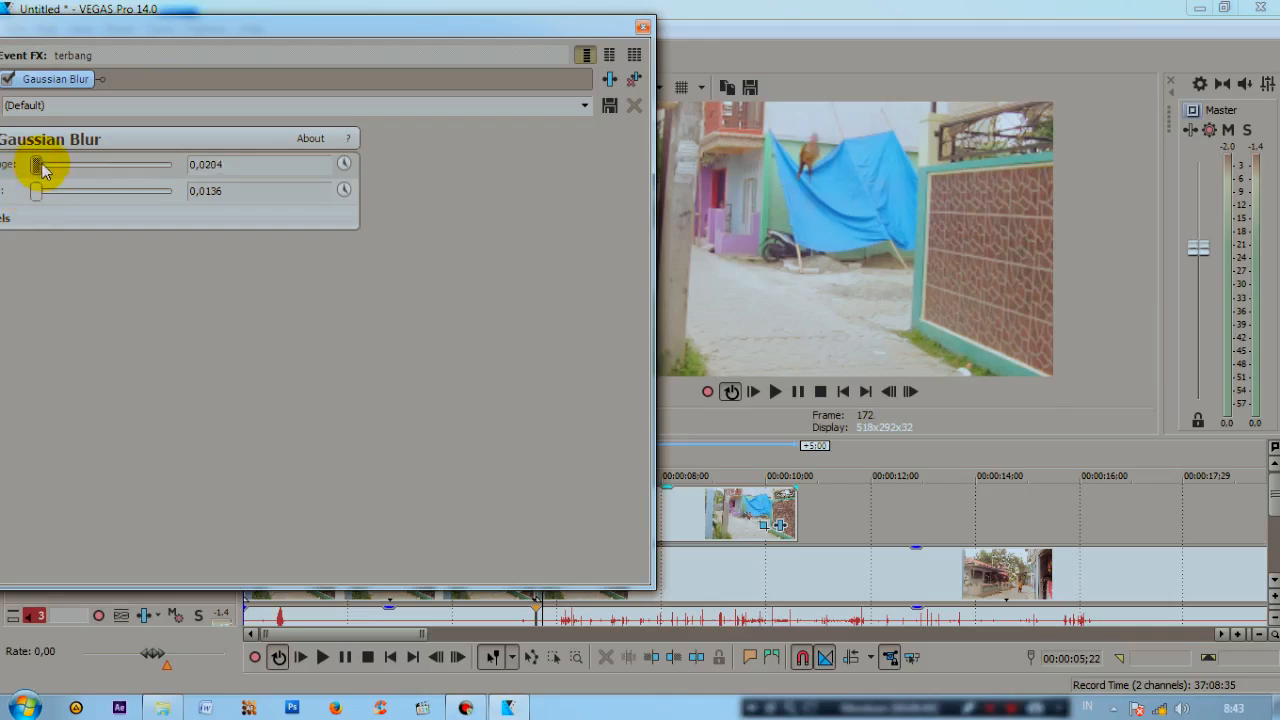
pyautogui.moveTo(37, 164); pyautogui.dragTo(33, 164)
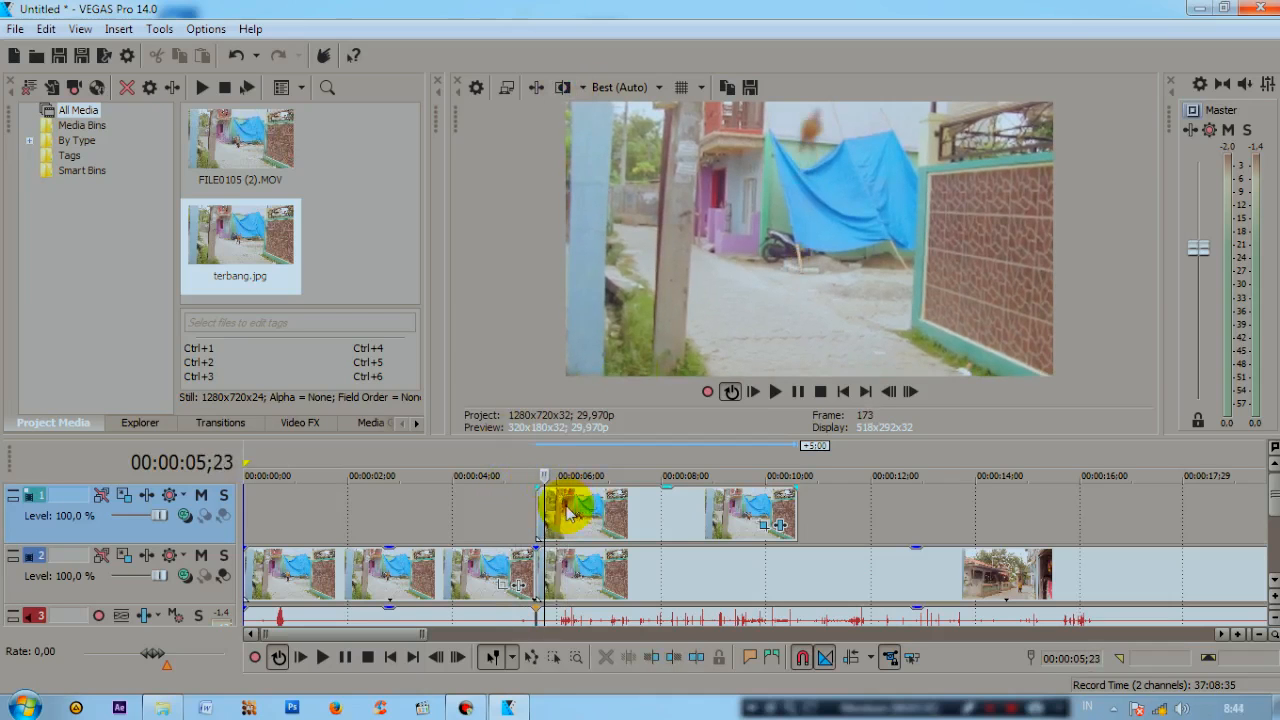
# Move the terbang framing so the person rises up out of frame.
pyautogui.click(578, 520)
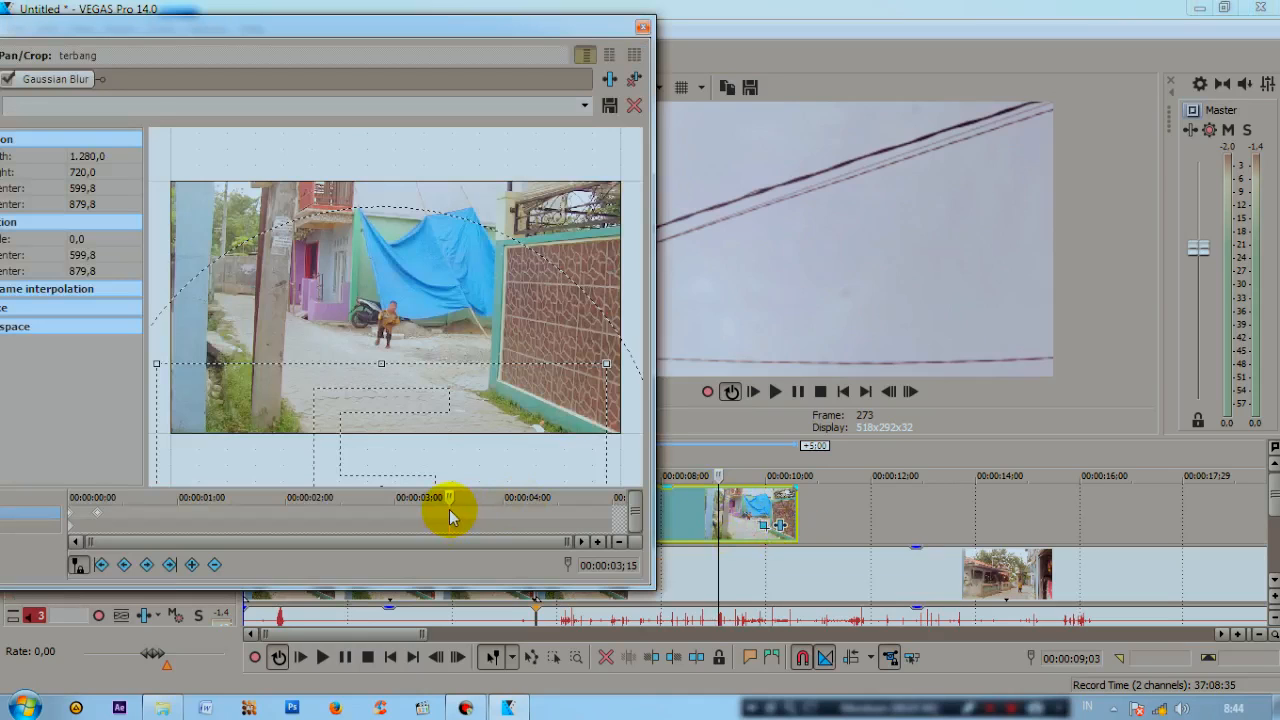
pyautogui.moveTo(458, 521)
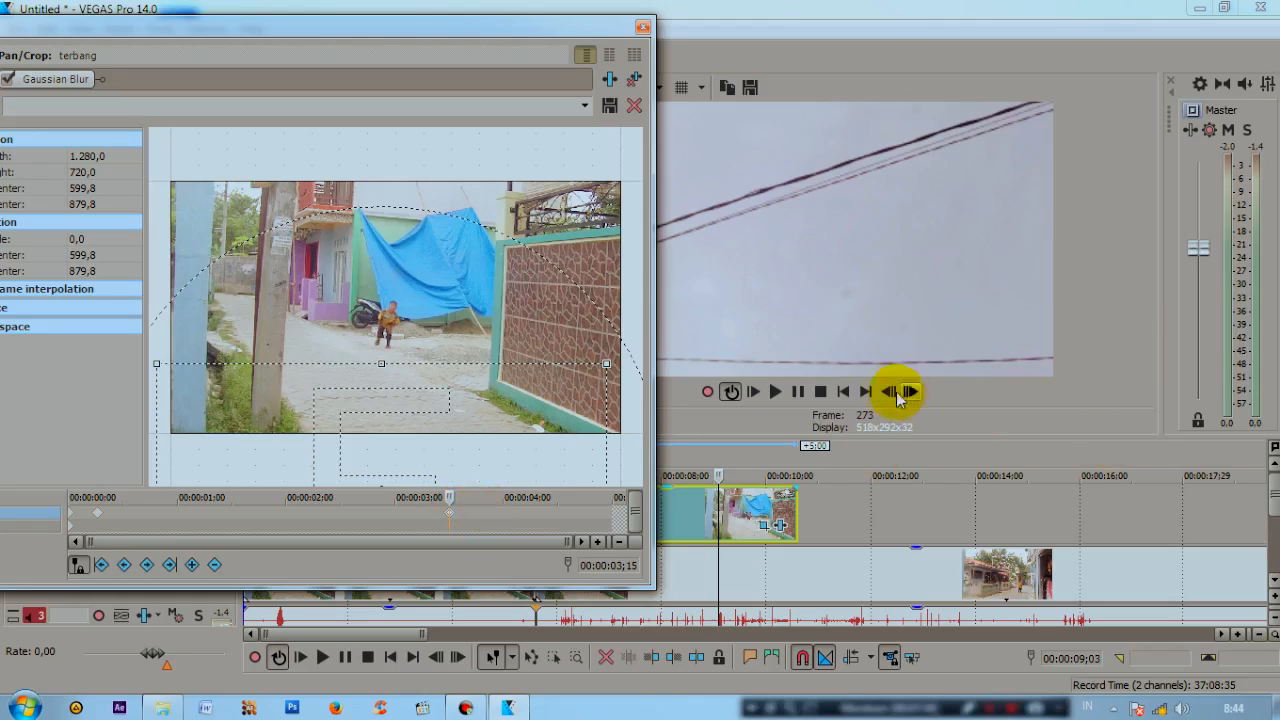
pyautogui.moveTo(910, 392)
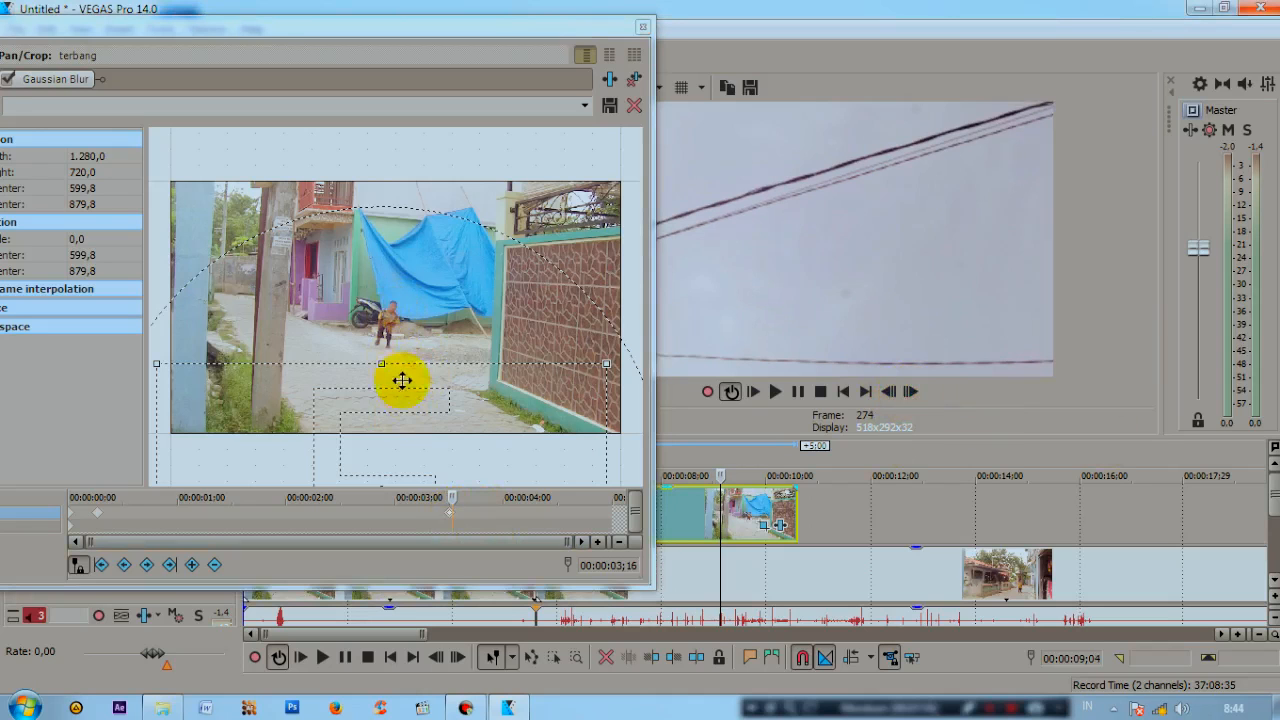
pyautogui.moveTo(402, 381); pyautogui.dragTo(443, 399)
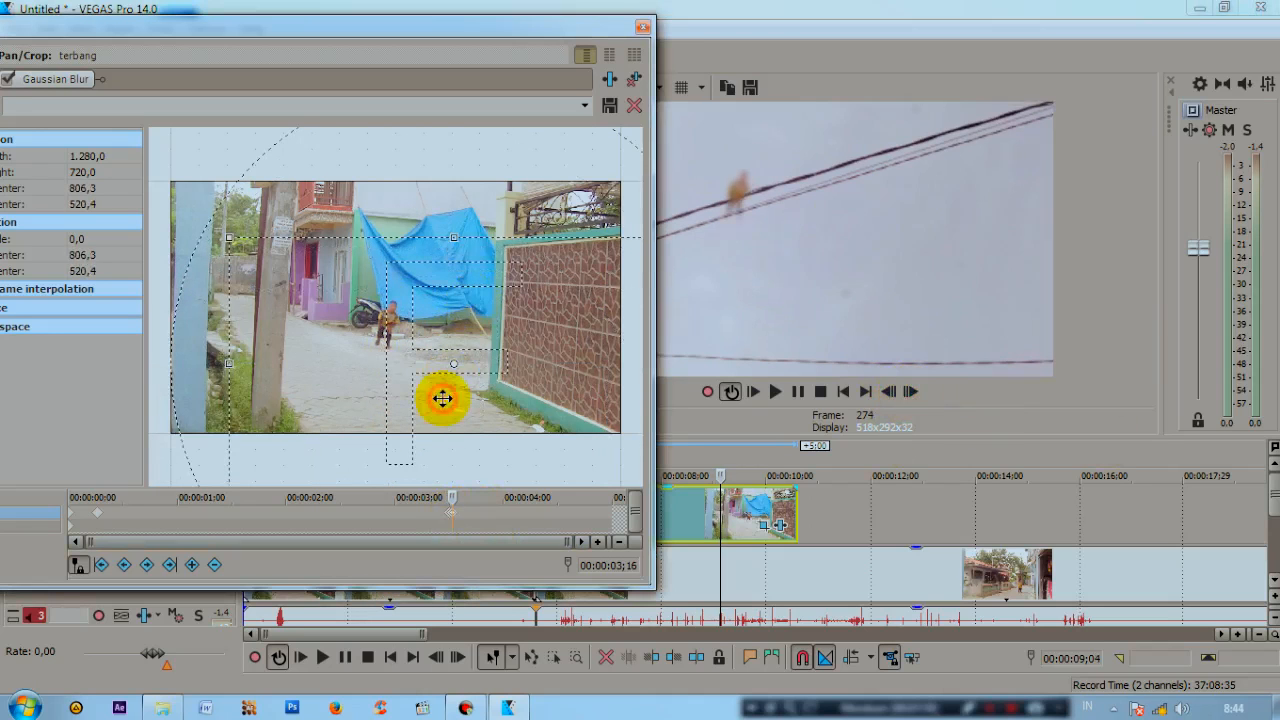
pyautogui.moveTo(443, 399); pyautogui.dragTo(531, 295)
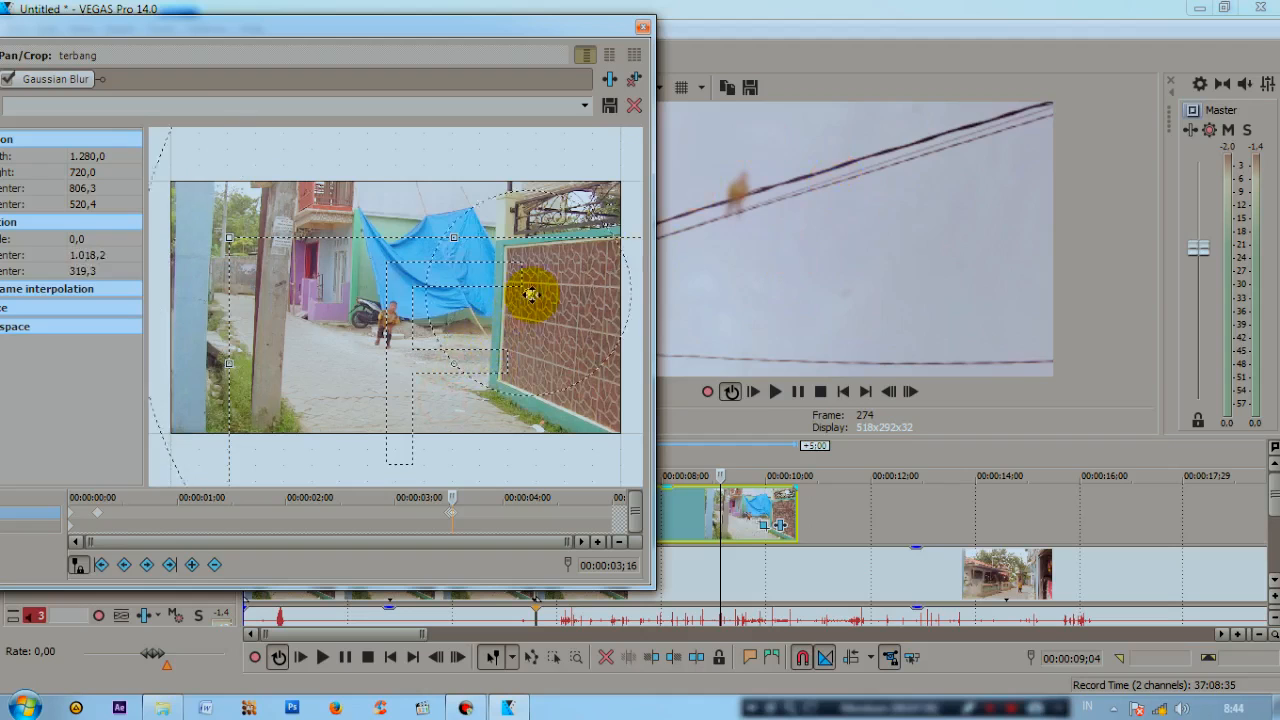
pyautogui.moveTo(530, 295); pyautogui.dragTo(590, 285)
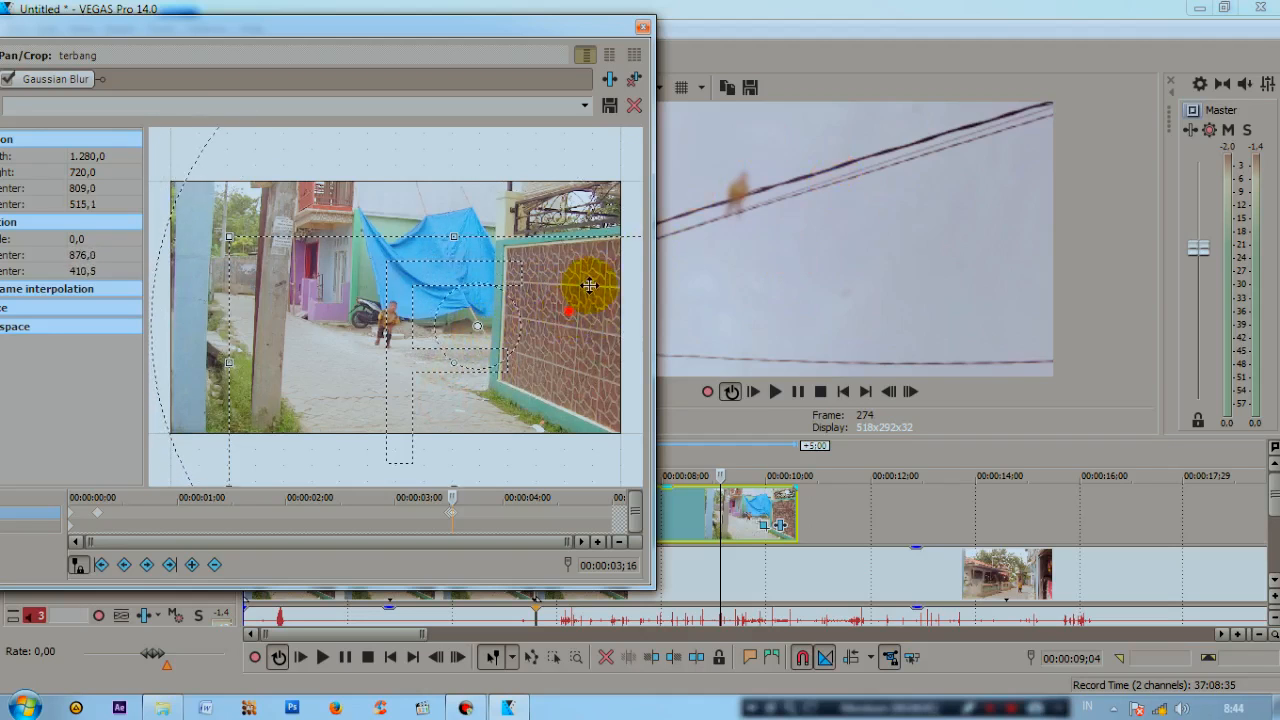
pyautogui.moveTo(590, 286); pyautogui.dragTo(528, 388)
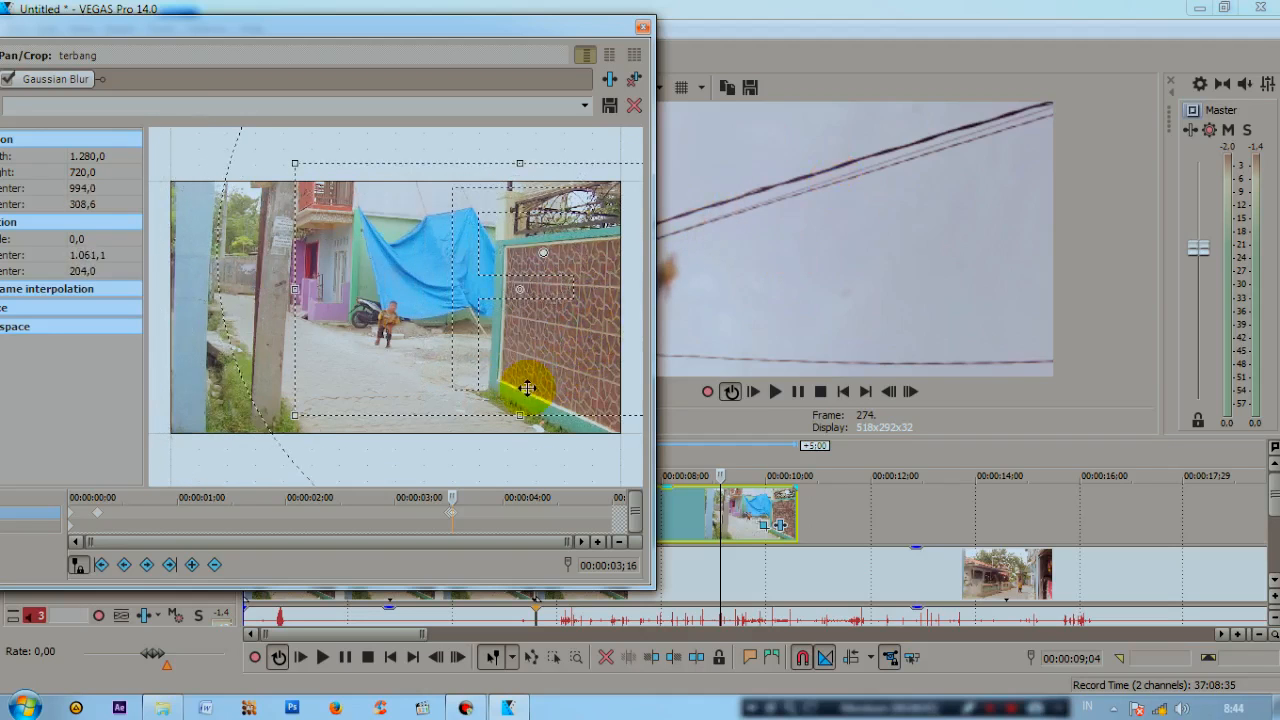
pyautogui.moveTo(527, 388); pyautogui.dragTo(604, 277)
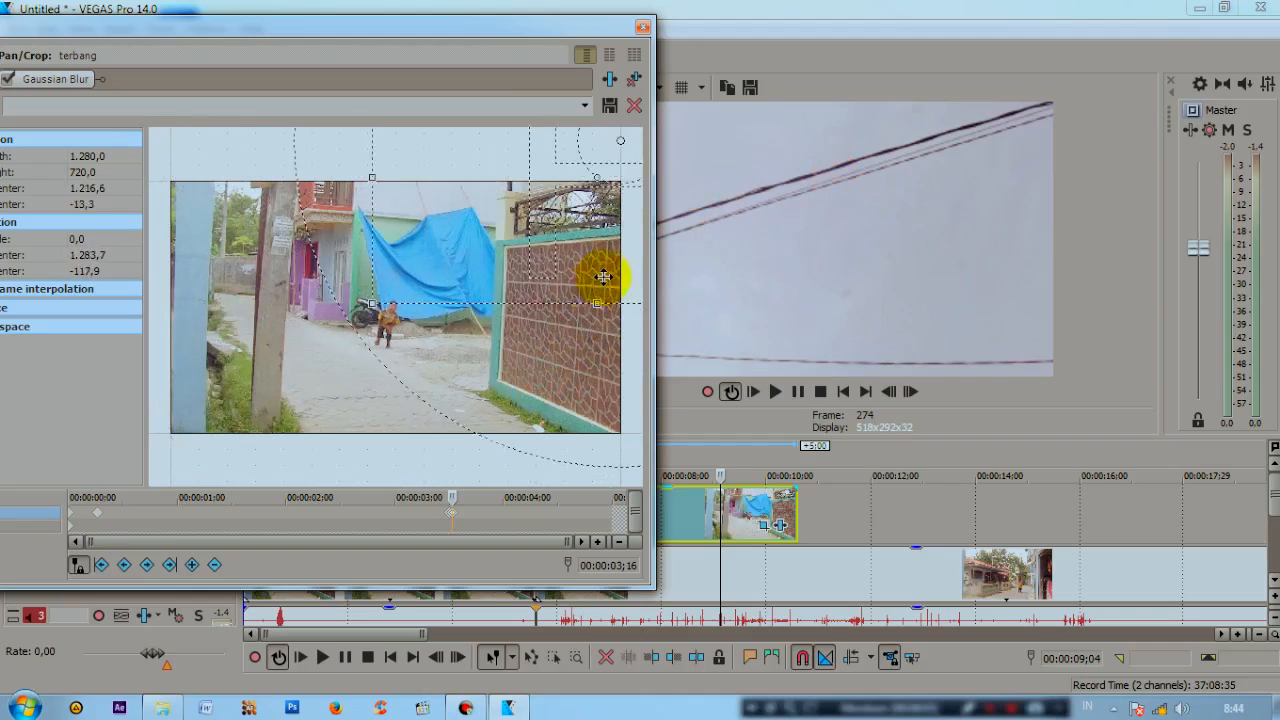
pyautogui.moveTo(605, 277); pyautogui.dragTo(328, 350)
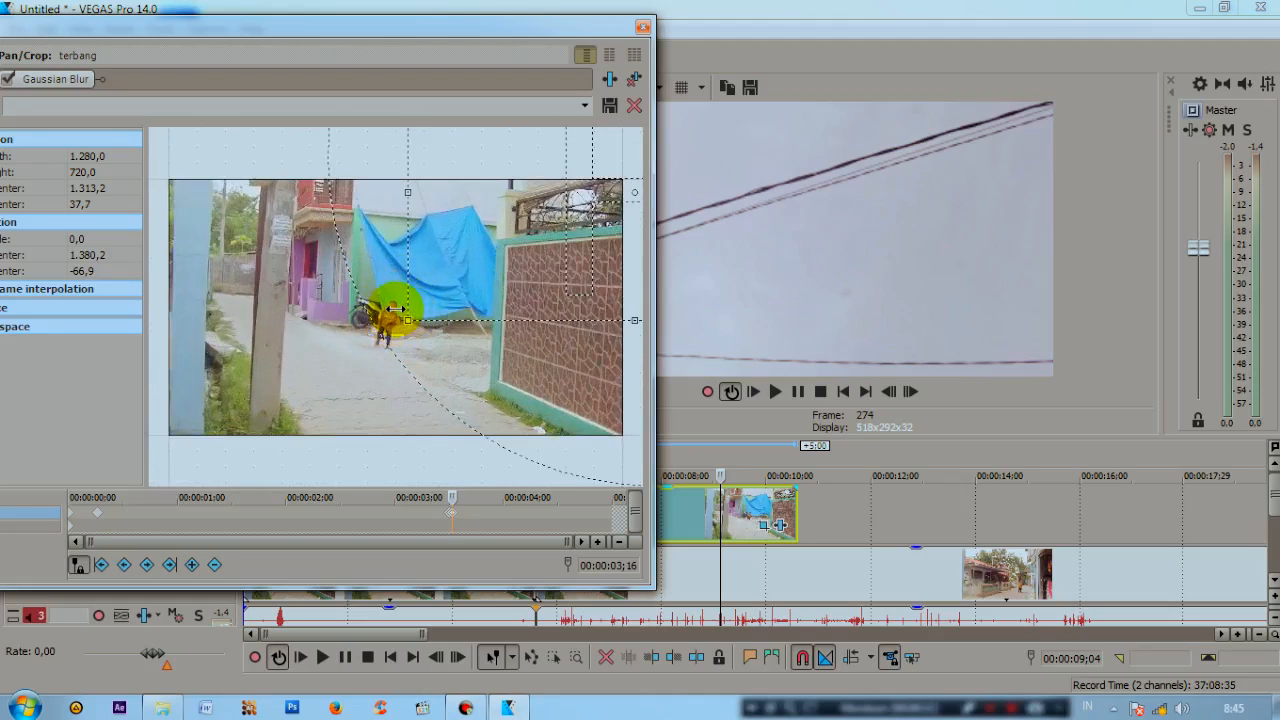
# Resize and rotate the framing box so the person tilts while rising.
pyautogui.moveTo(400, 315); pyautogui.dragTo(444, 297)
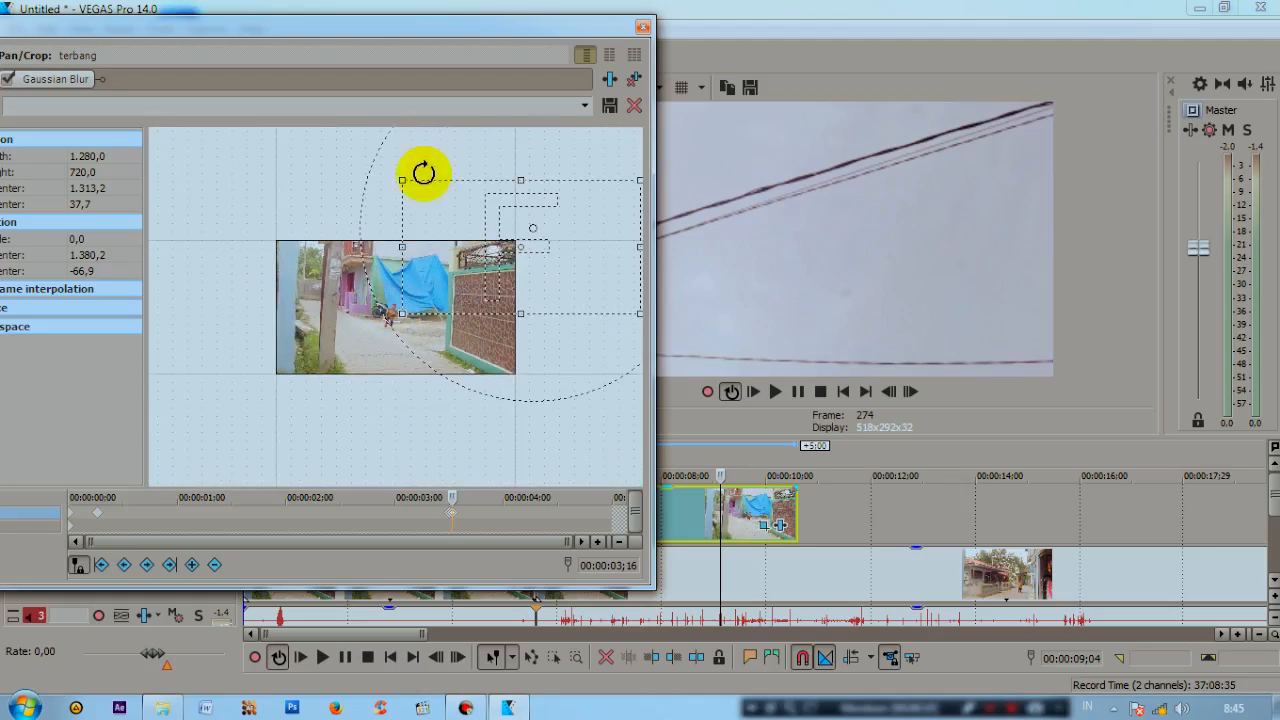
pyautogui.moveTo(423, 172); pyautogui.dragTo(307, 262)
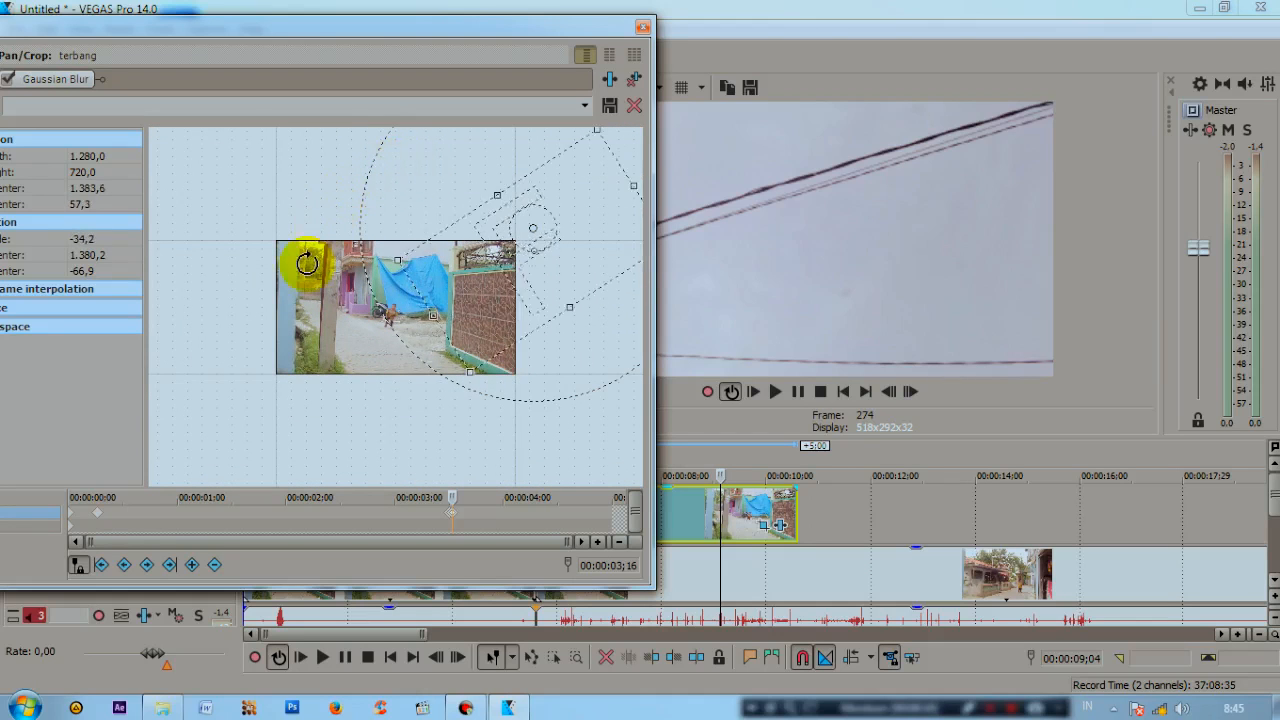
pyautogui.moveTo(307, 262); pyautogui.dragTo(391, 255)
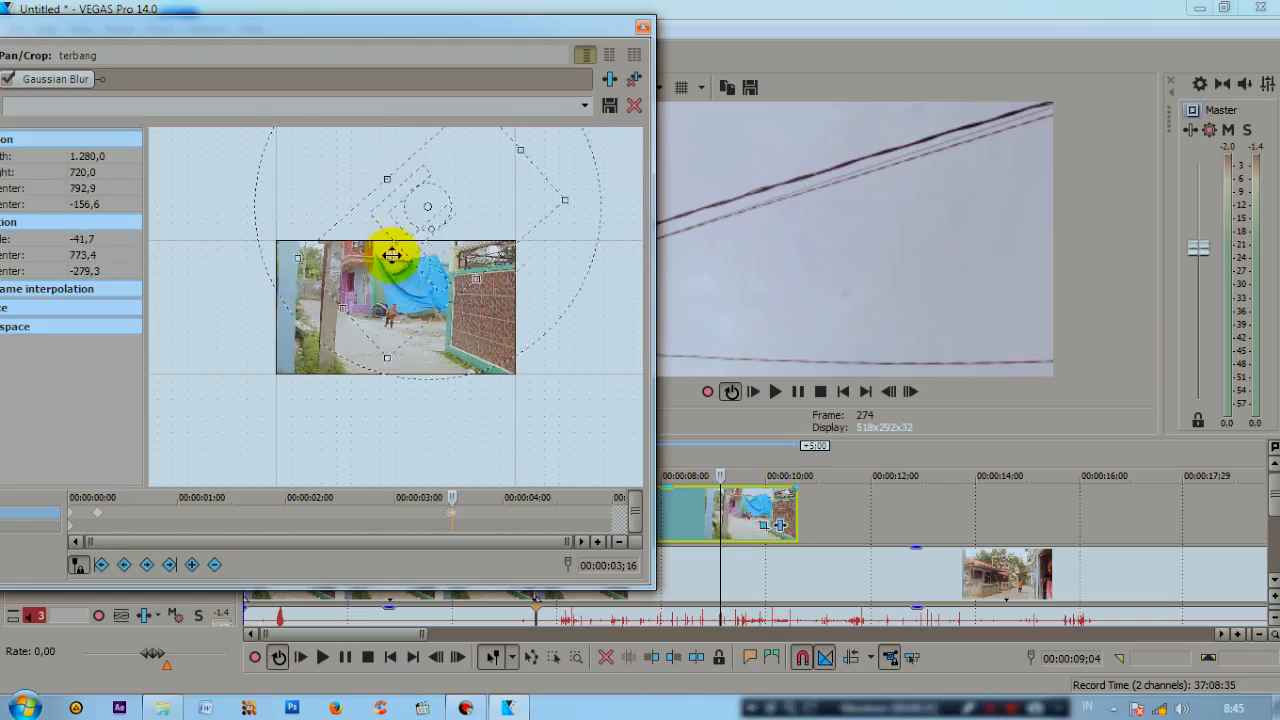
pyautogui.moveTo(392, 252); pyautogui.dragTo(310, 162)
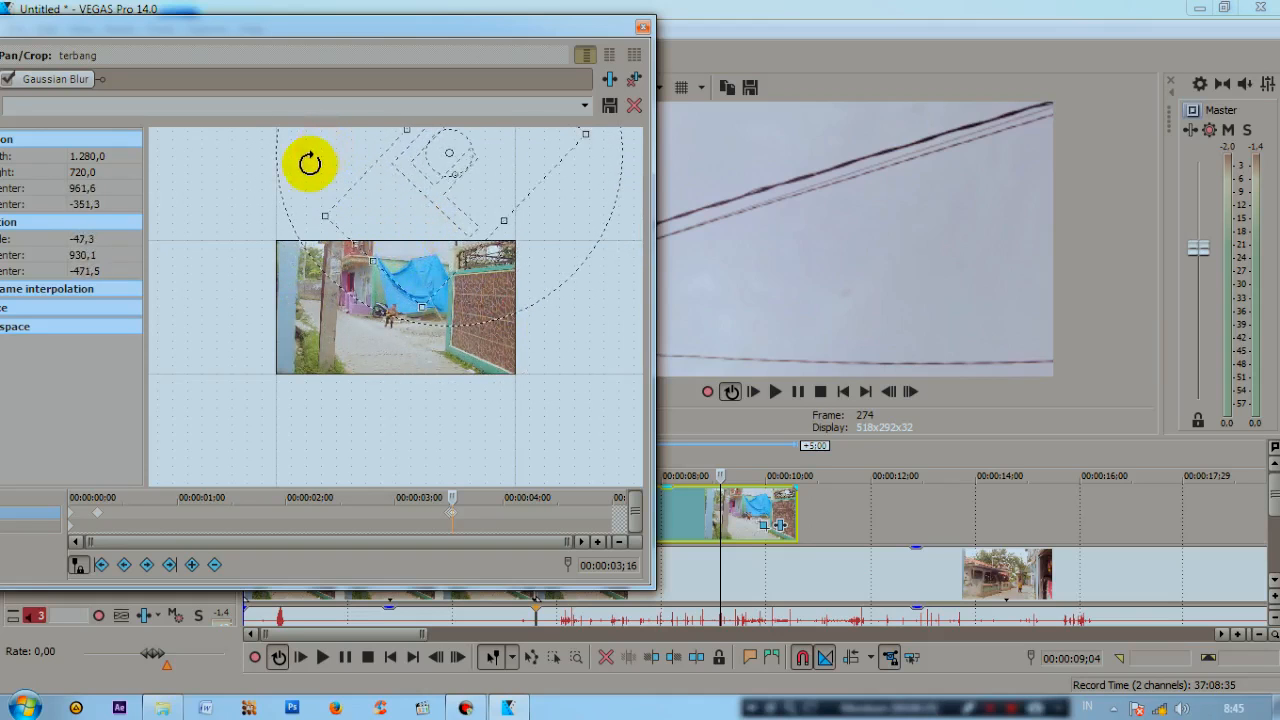
pyautogui.moveTo(310, 162); pyautogui.dragTo(378, 230)
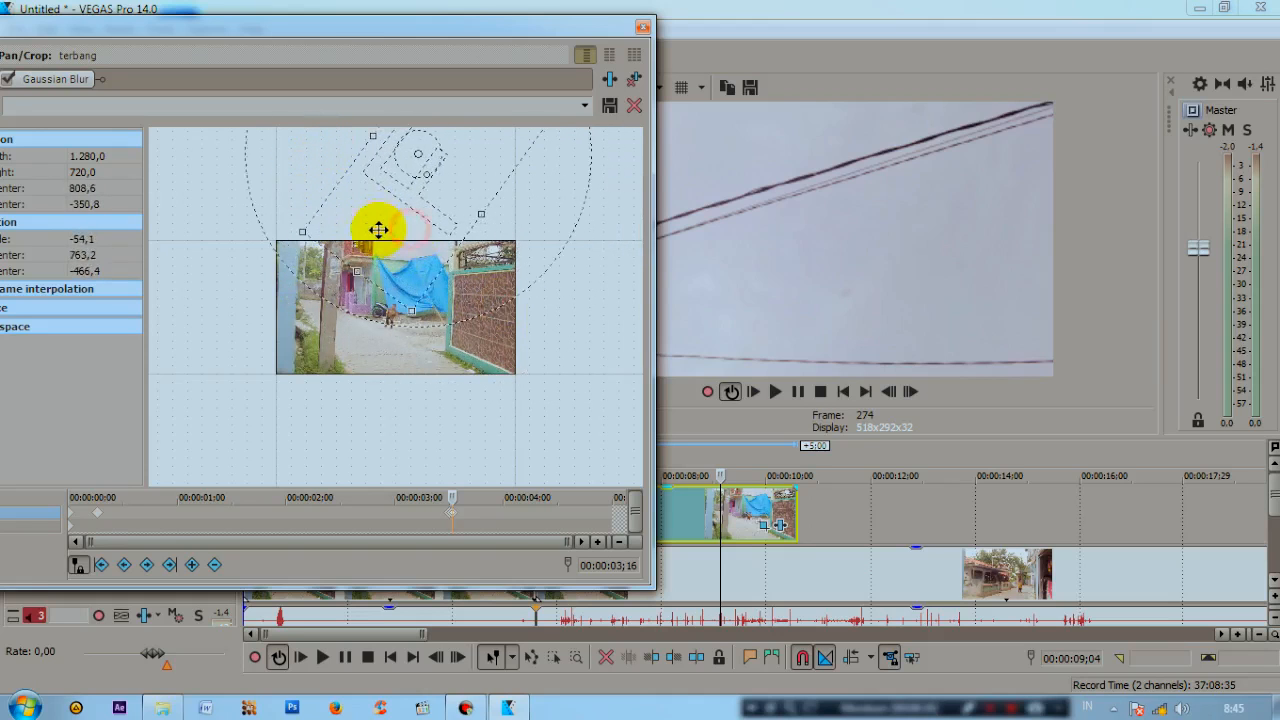
pyautogui.moveTo(378, 231); pyautogui.dragTo(408, 287)
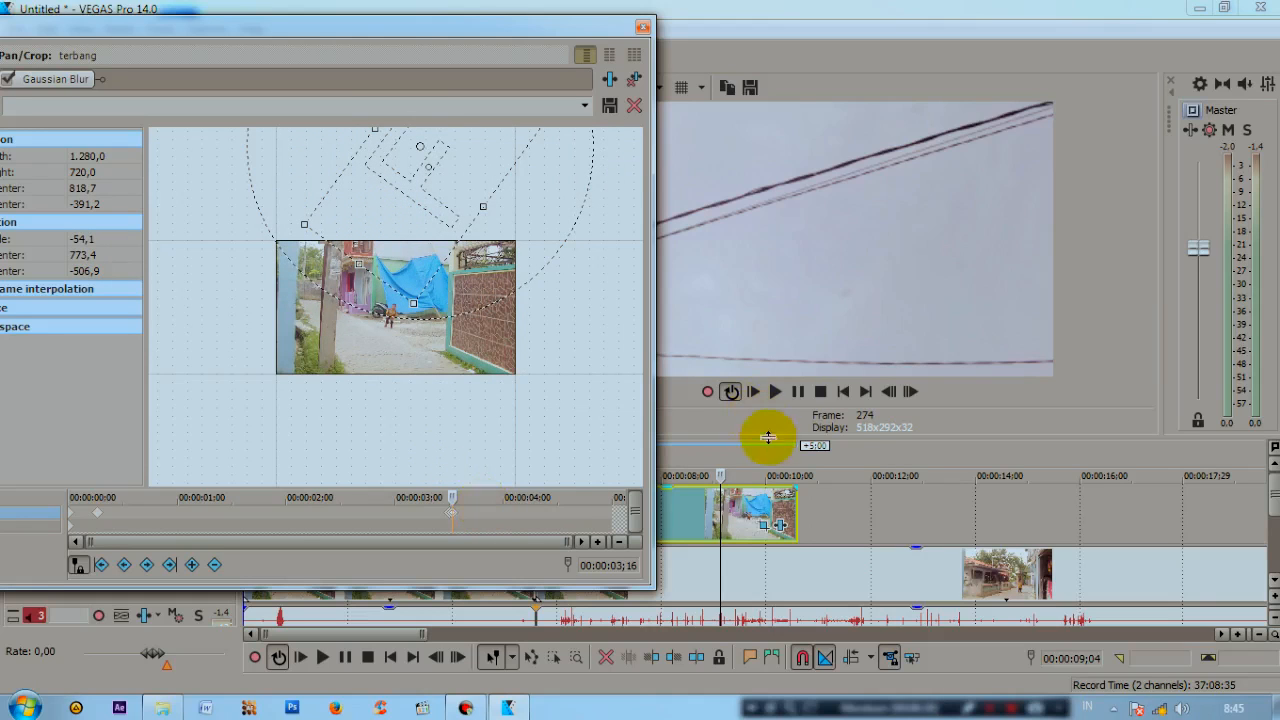
# Advance one frame and reposition the still for the later flying keyframe.
pyautogui.click(917, 391)
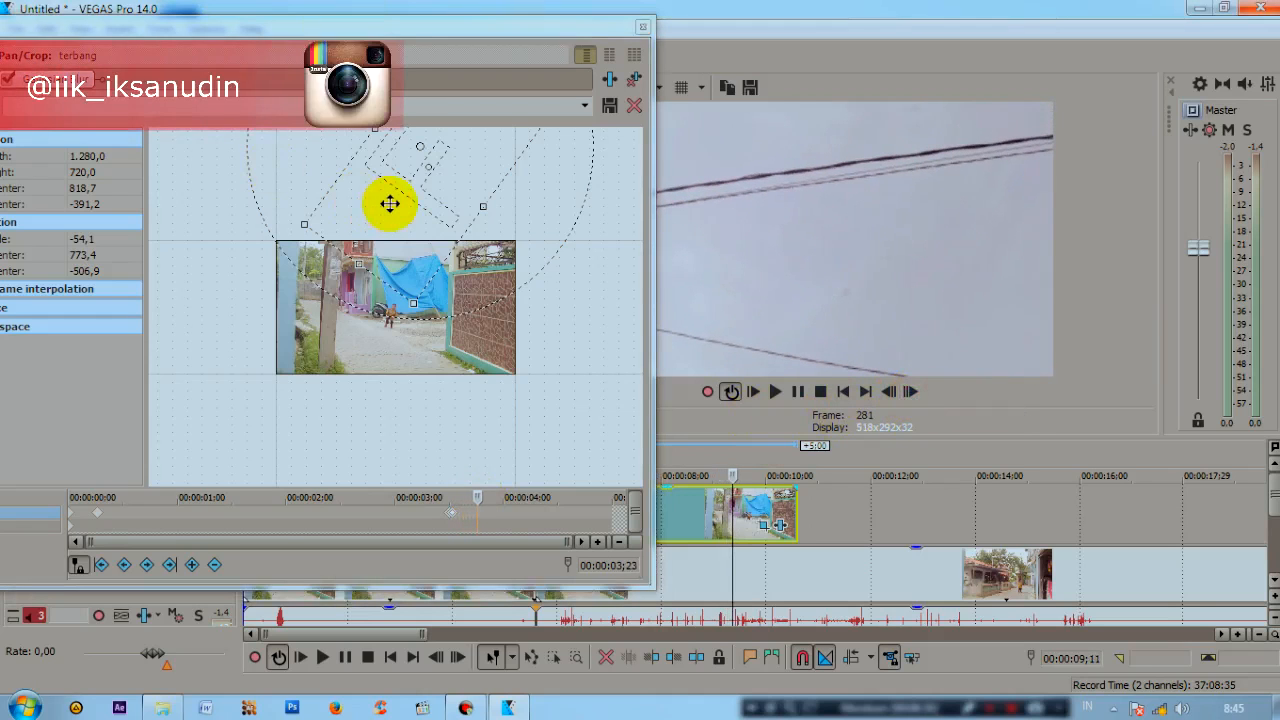
pyautogui.moveTo(390, 205); pyautogui.dragTo(350, 312)
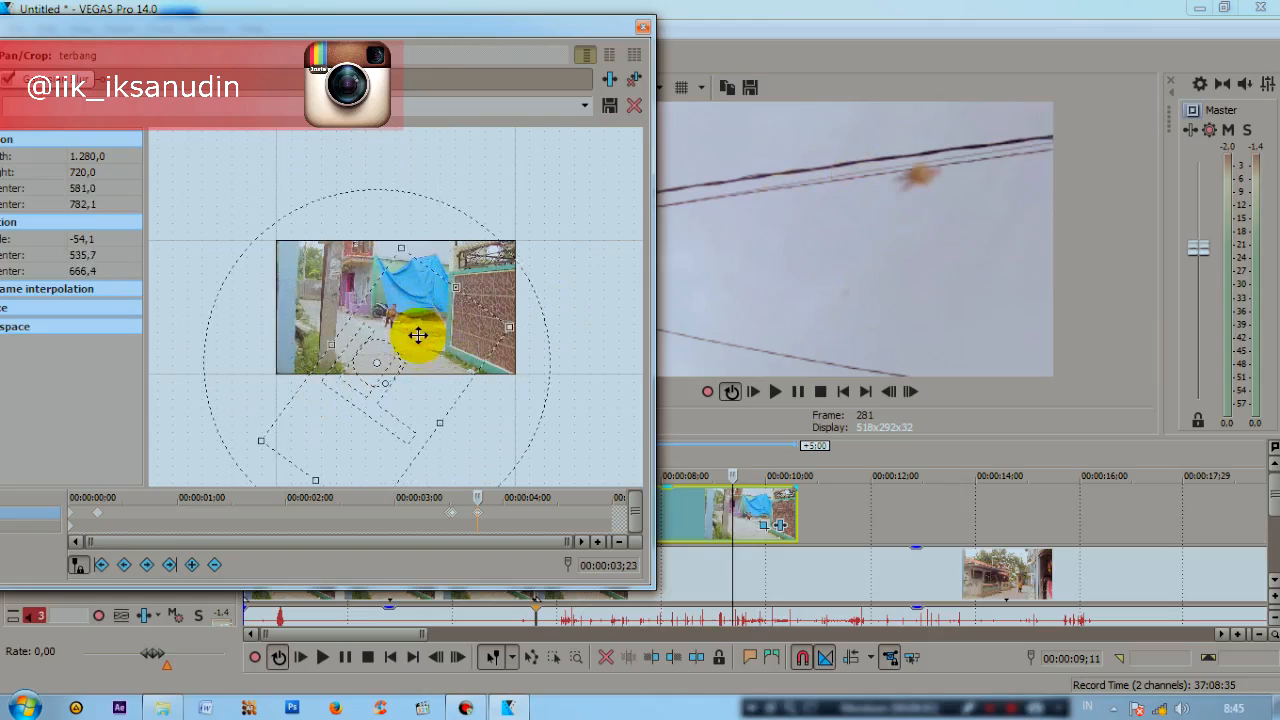
pyautogui.moveTo(418, 335); pyautogui.dragTo(418, 381)
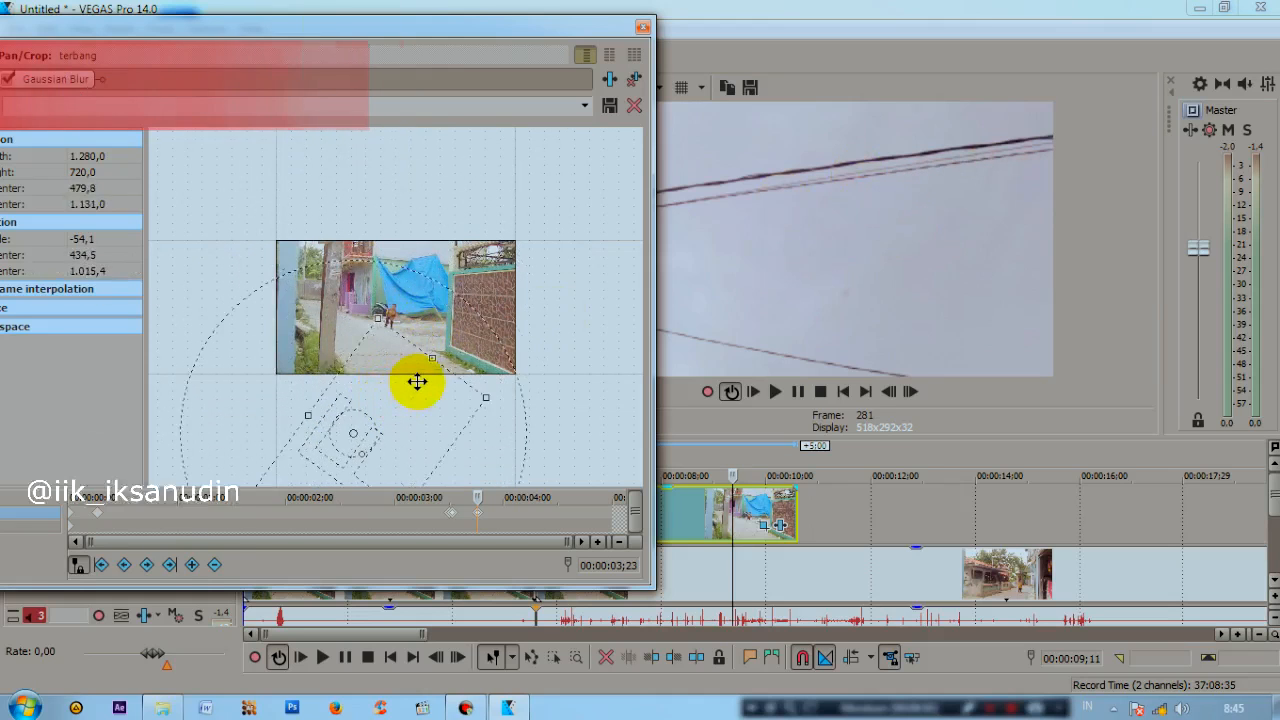
pyautogui.moveTo(417, 380); pyautogui.dragTo(407, 410)
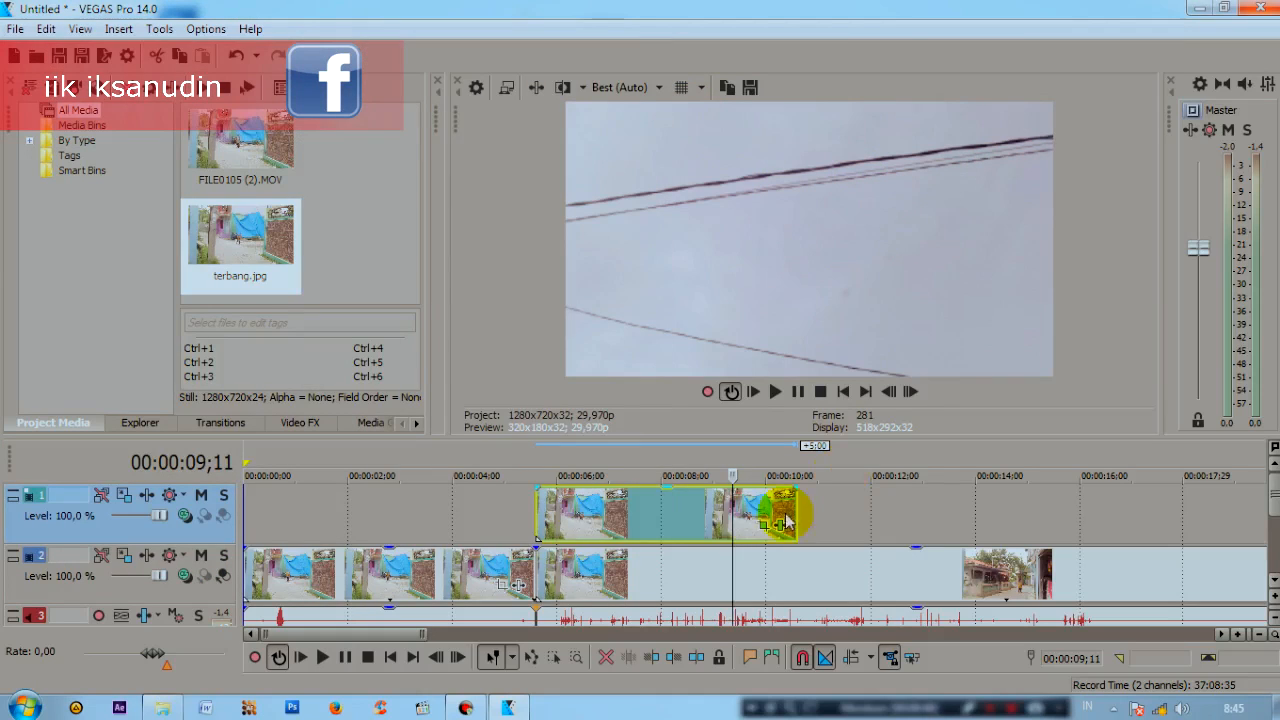
pyautogui.click(685, 515)
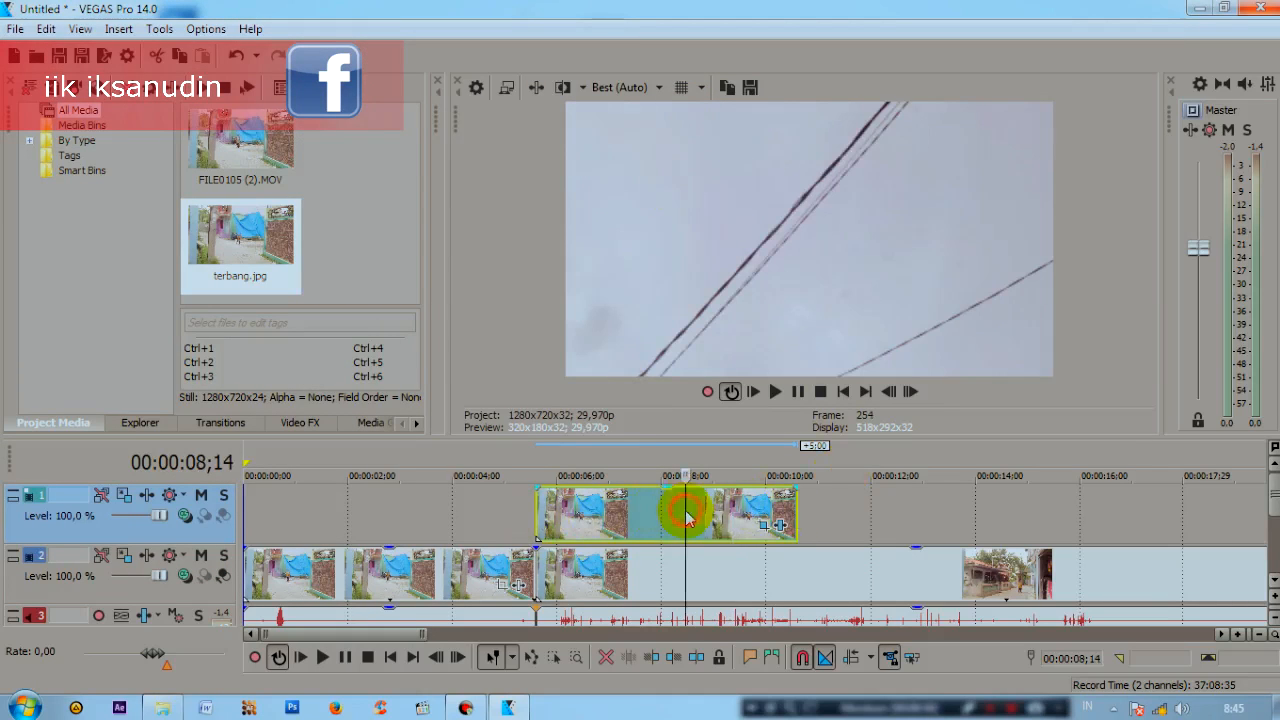
pyautogui.click(628, 87)
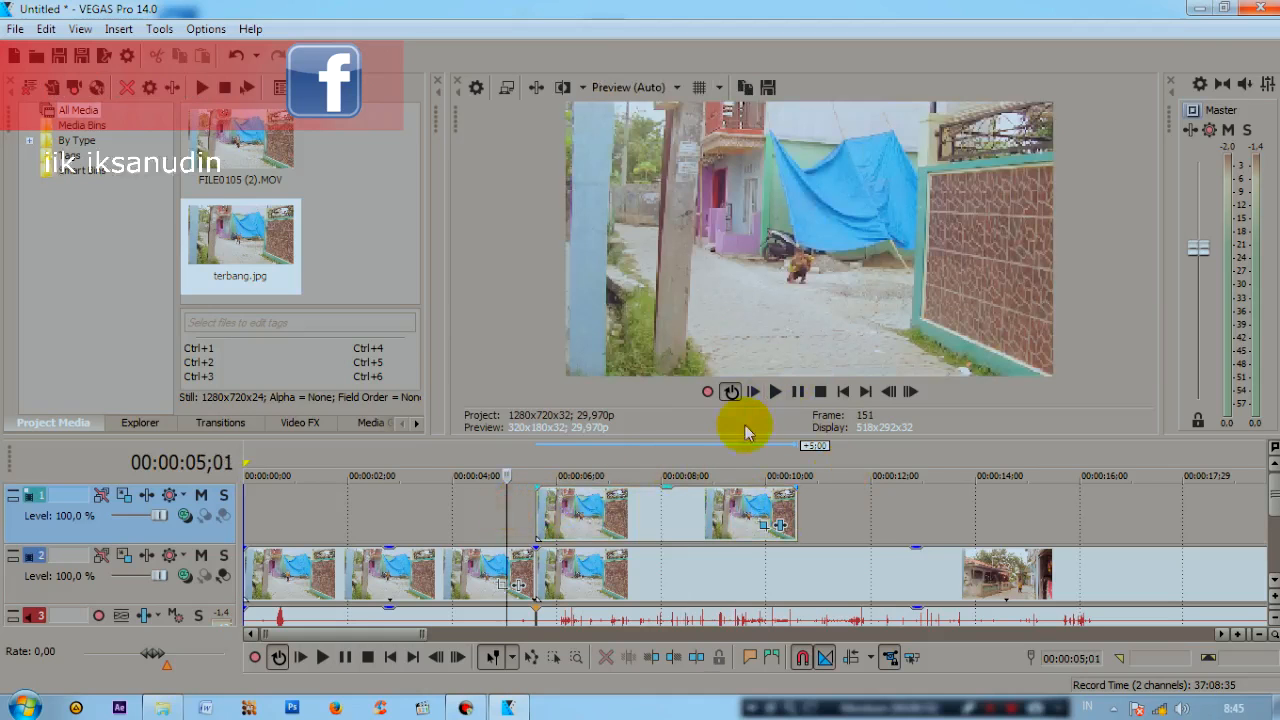
pyautogui.click(776, 391)
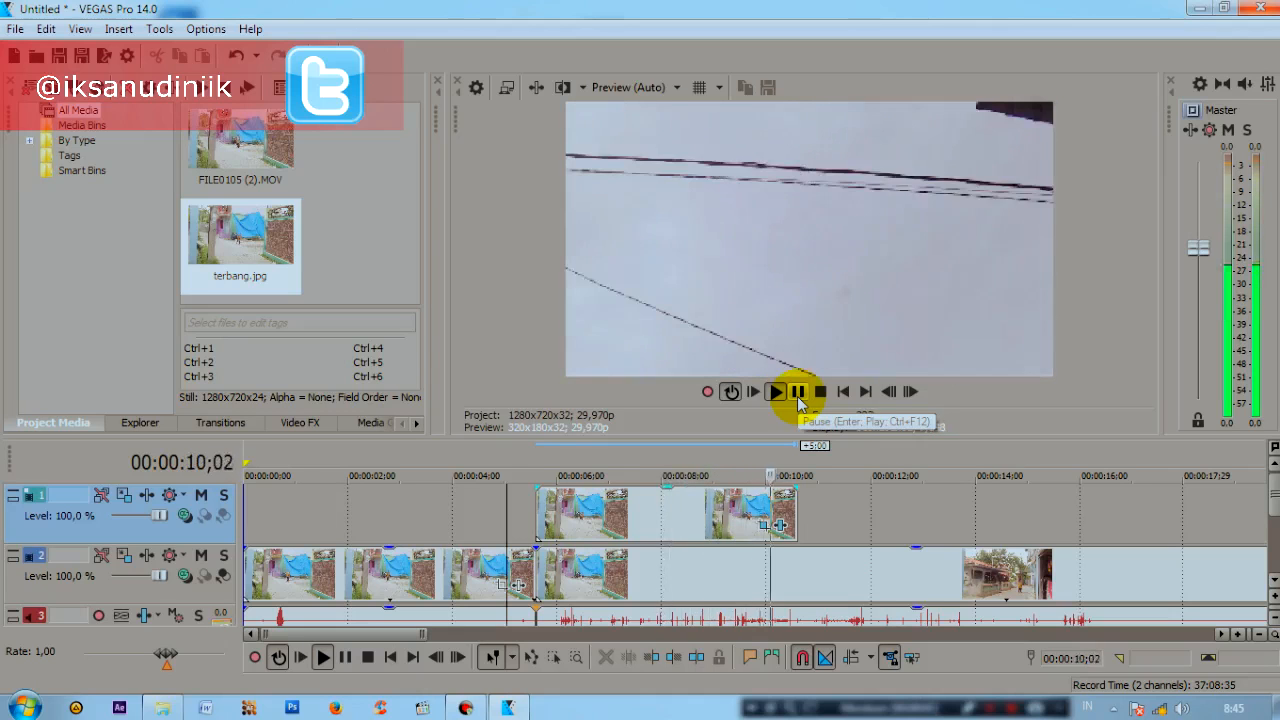
pyautogui.click(797, 392)
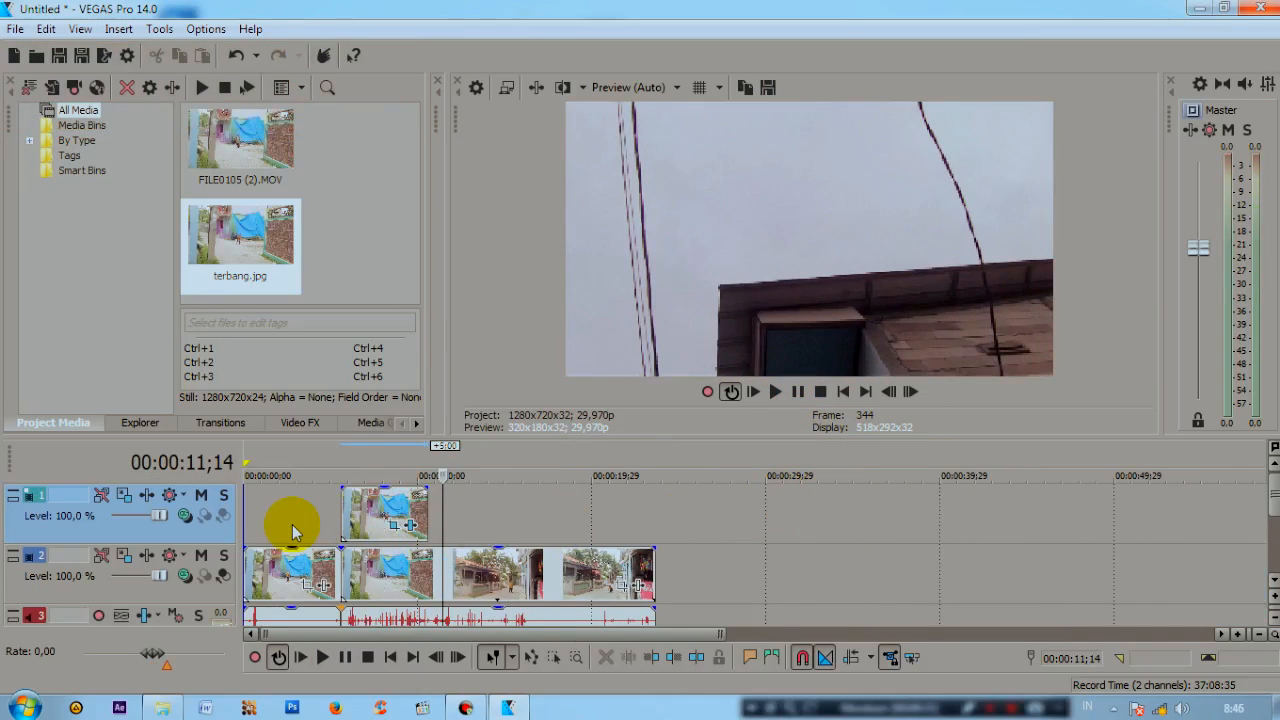
pyautogui.moveTo(283, 525)
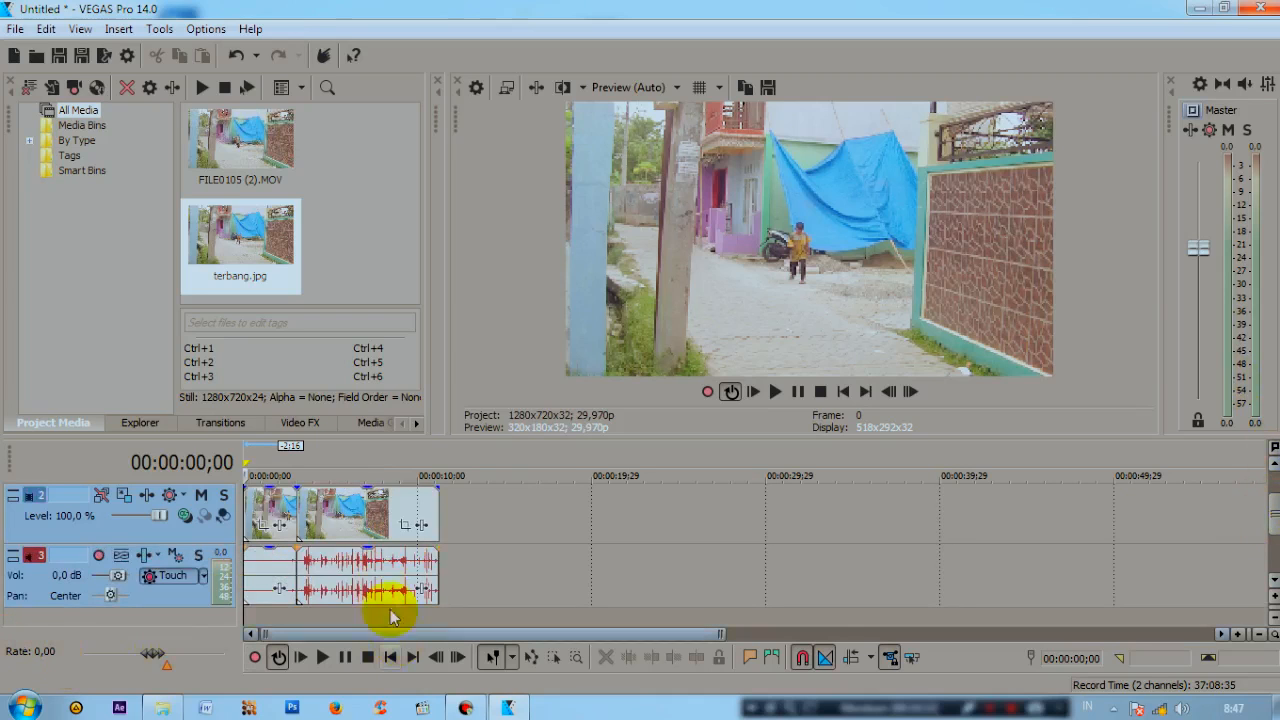
pyautogui.moveTo(895, 467)
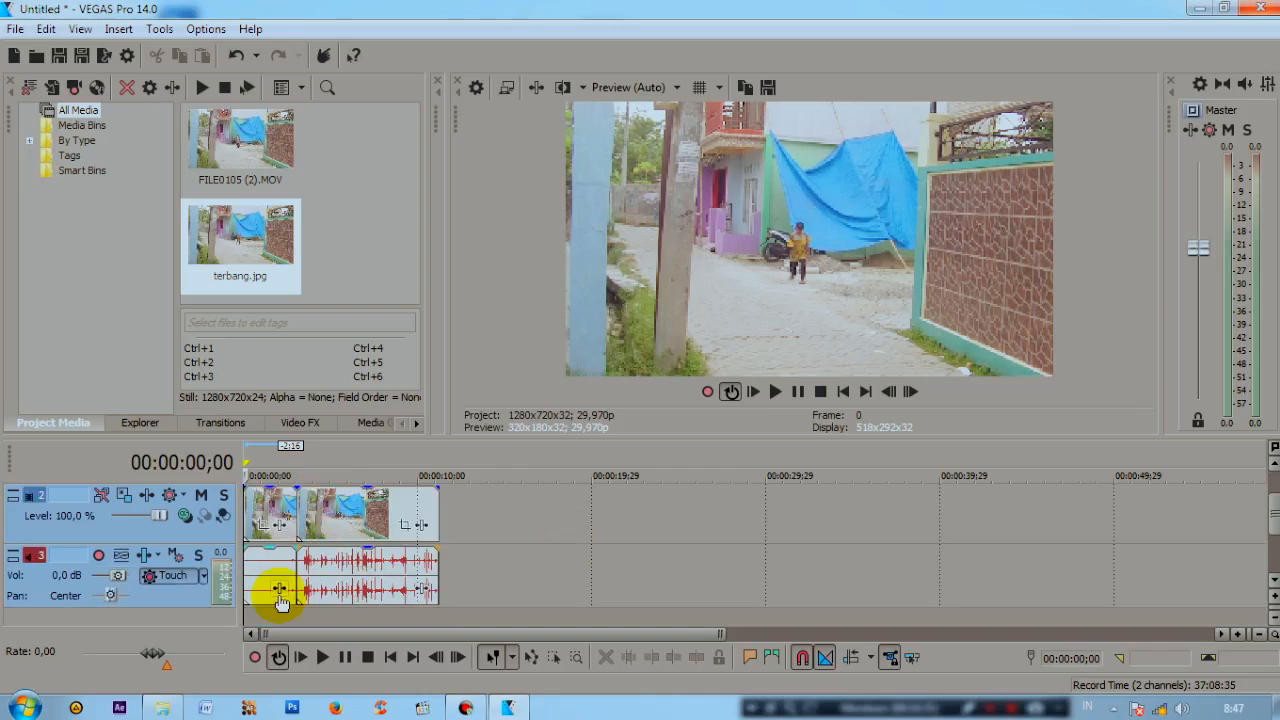
pyautogui.moveTo(238, 603)
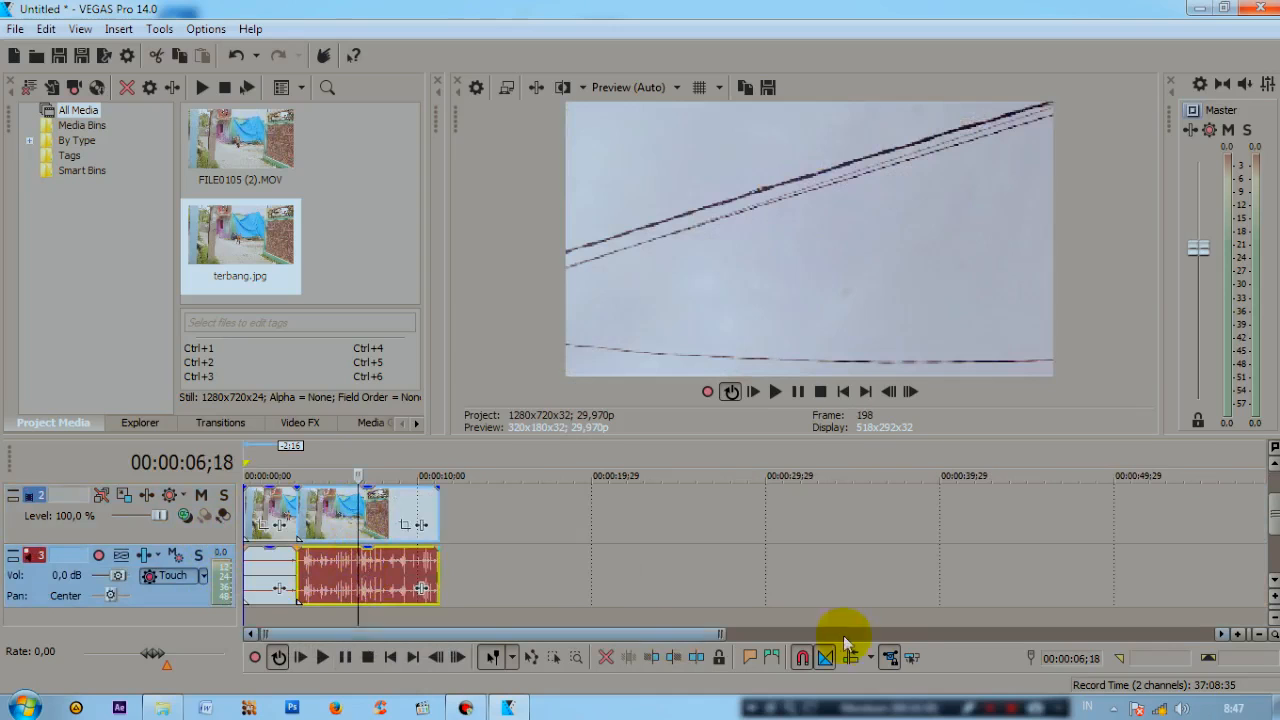
pyautogui.moveTo(912, 658)
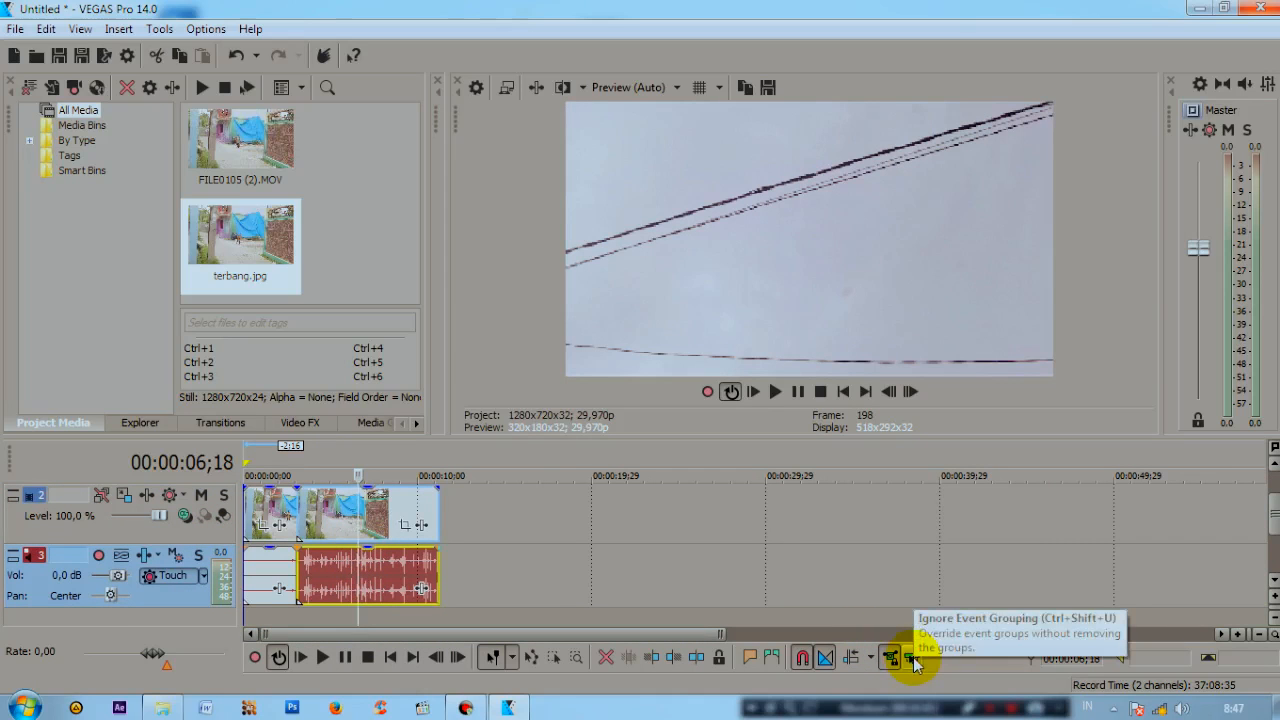
pyautogui.moveTo(465, 658)
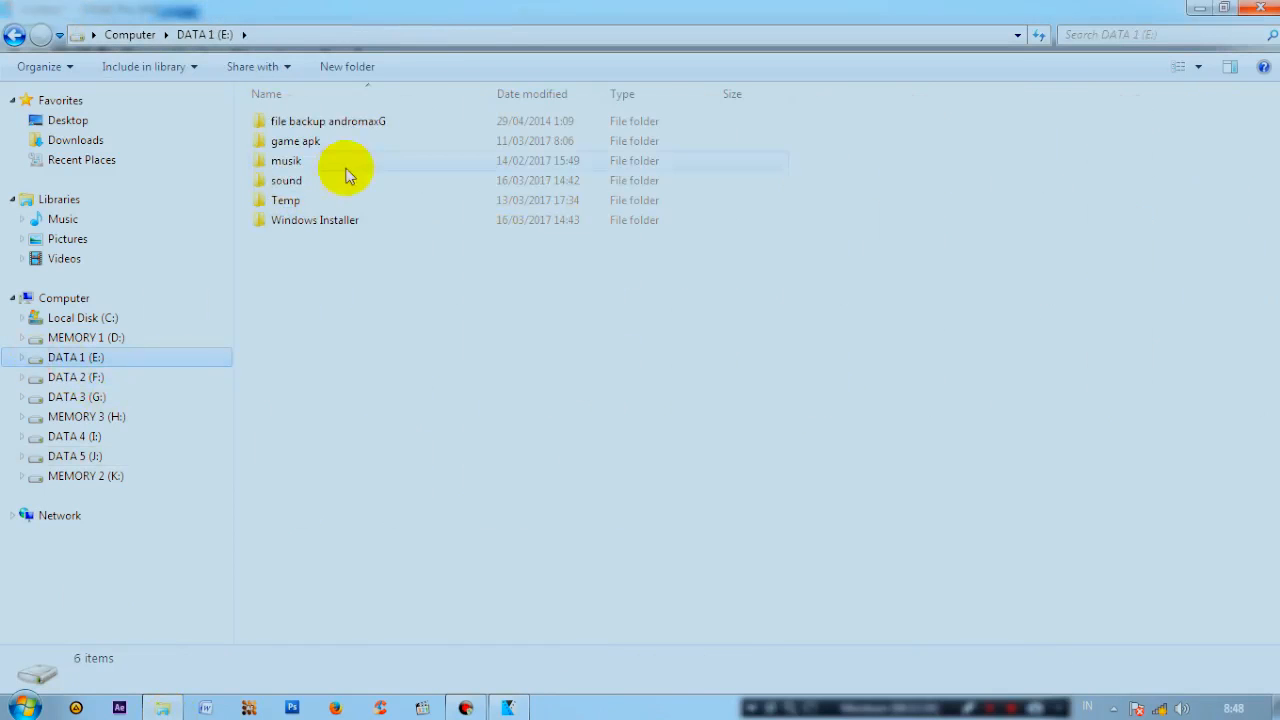
# Preview the moving-objects sound effect from sound > sound efek, then close the player.
pyautogui.doubleClick(286, 180)
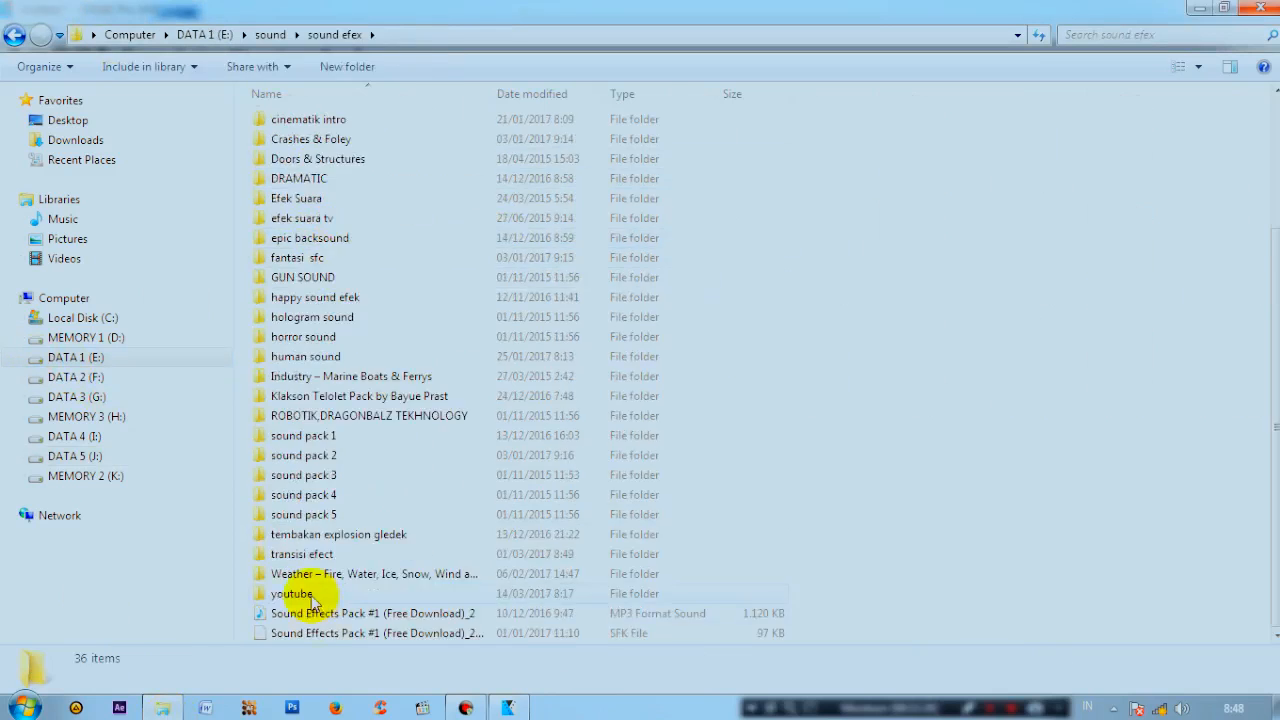
pyautogui.doubleClick(292, 593)
pyautogui.write('moving')
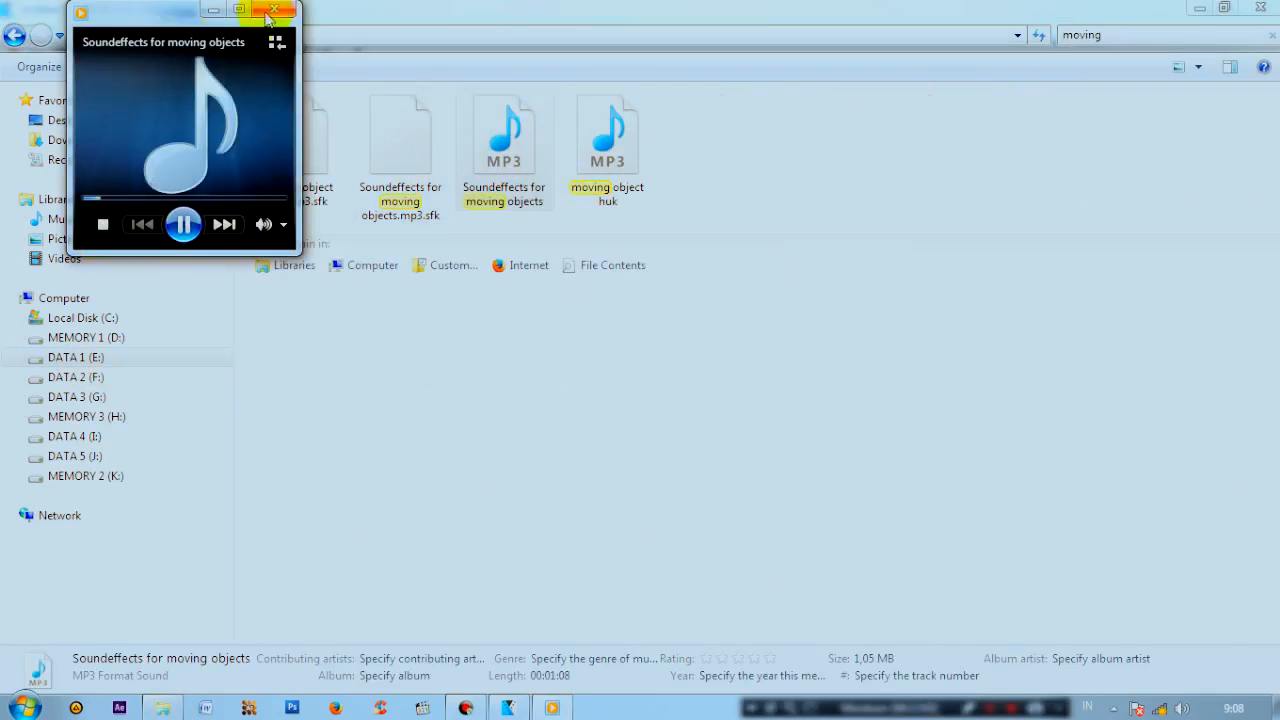
pyautogui.click(280, 12)
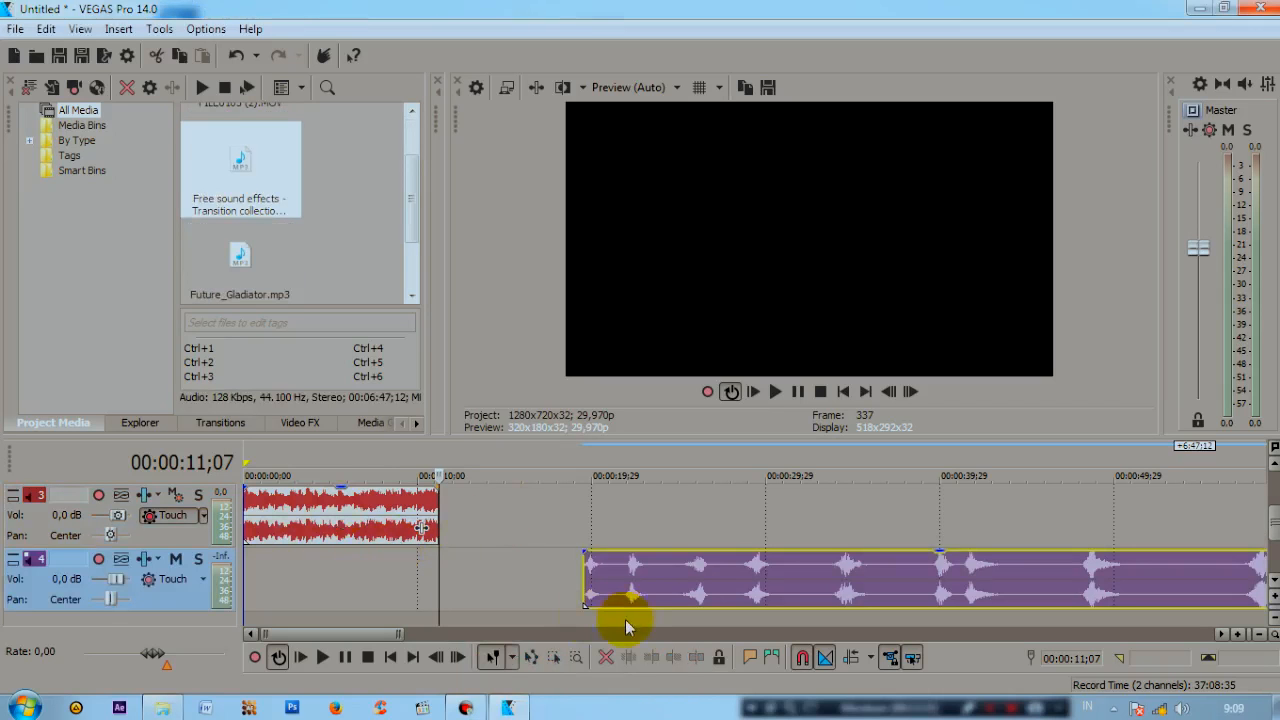
pyautogui.moveTo(625, 588)
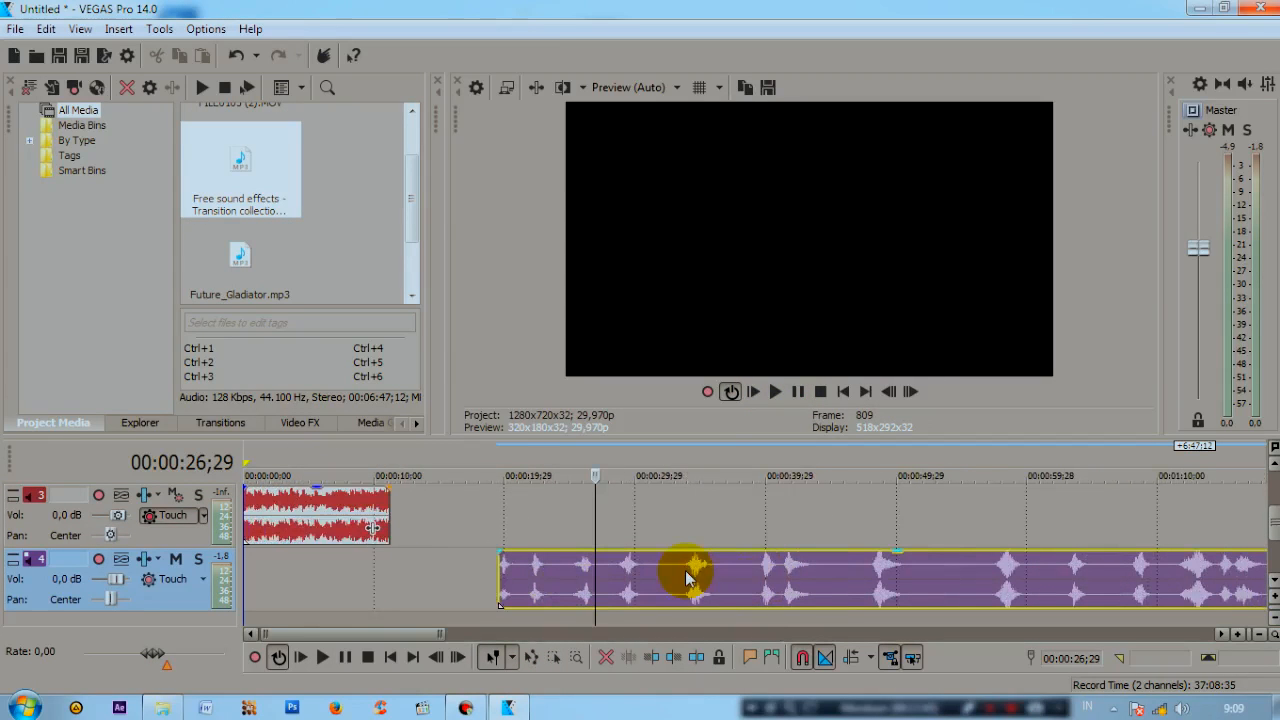
# Select the long sound-effect event and stop its preview playback.
pyautogui.click(682, 570)
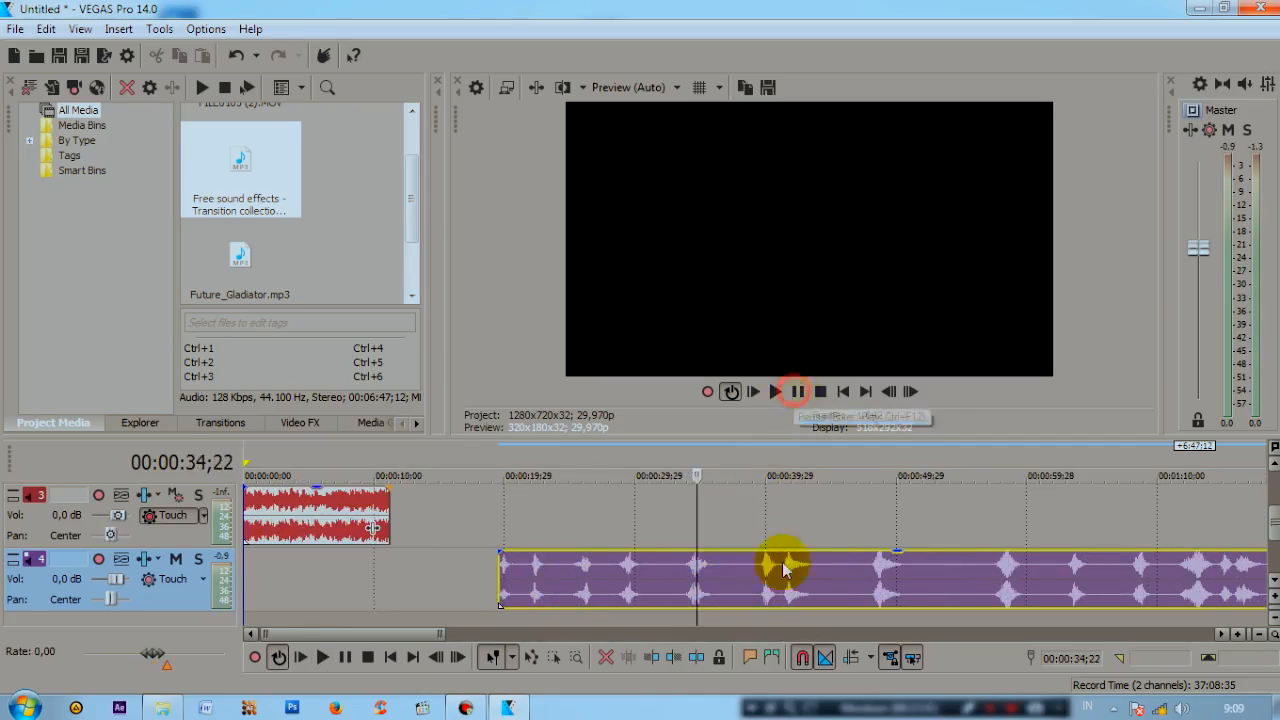
pyautogui.click(774, 391)
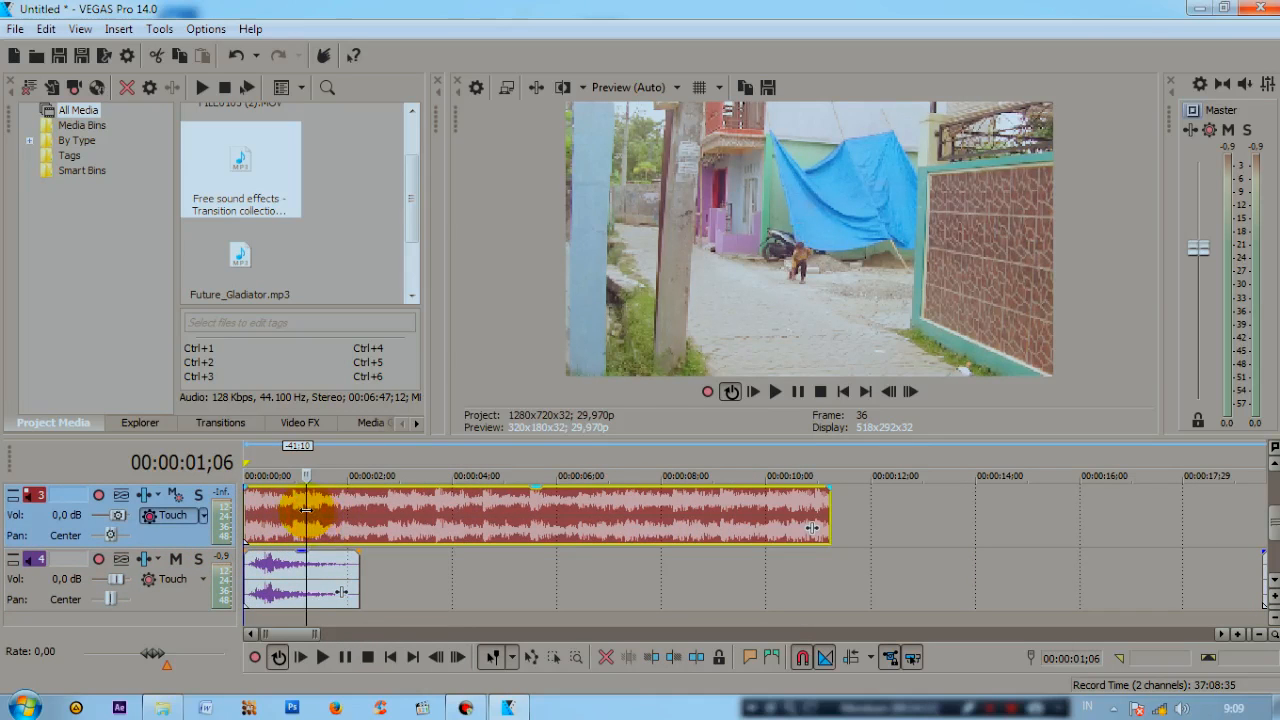
# Move the playhead to about three seconds and preview the timeline.
pyautogui.click(368, 503)
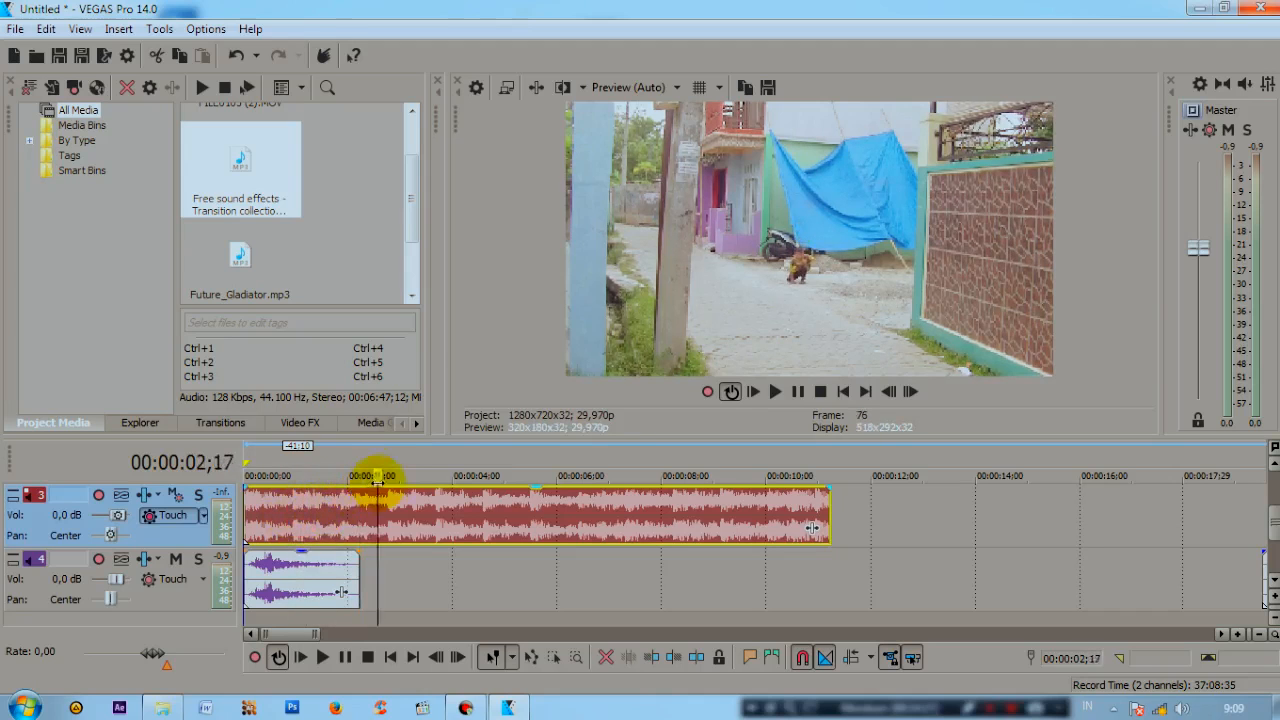
pyautogui.moveTo(380, 461); pyautogui.dragTo(405, 461)
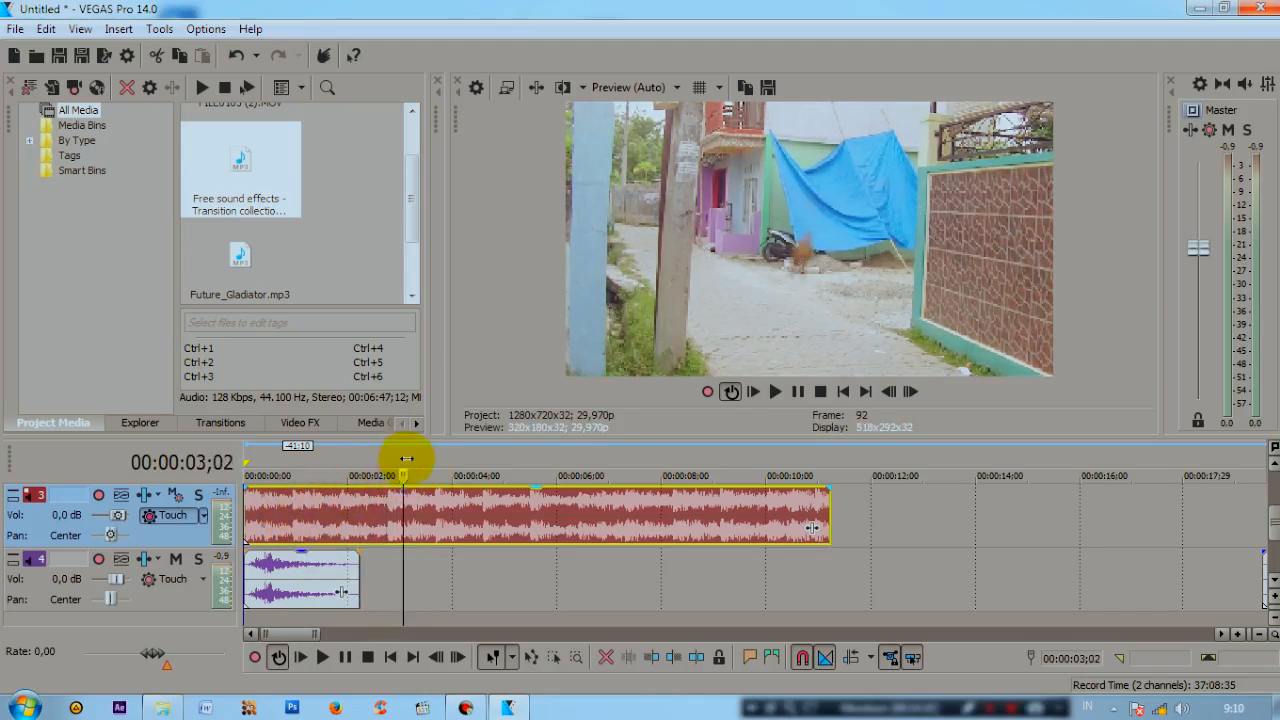
pyautogui.click(774, 392)
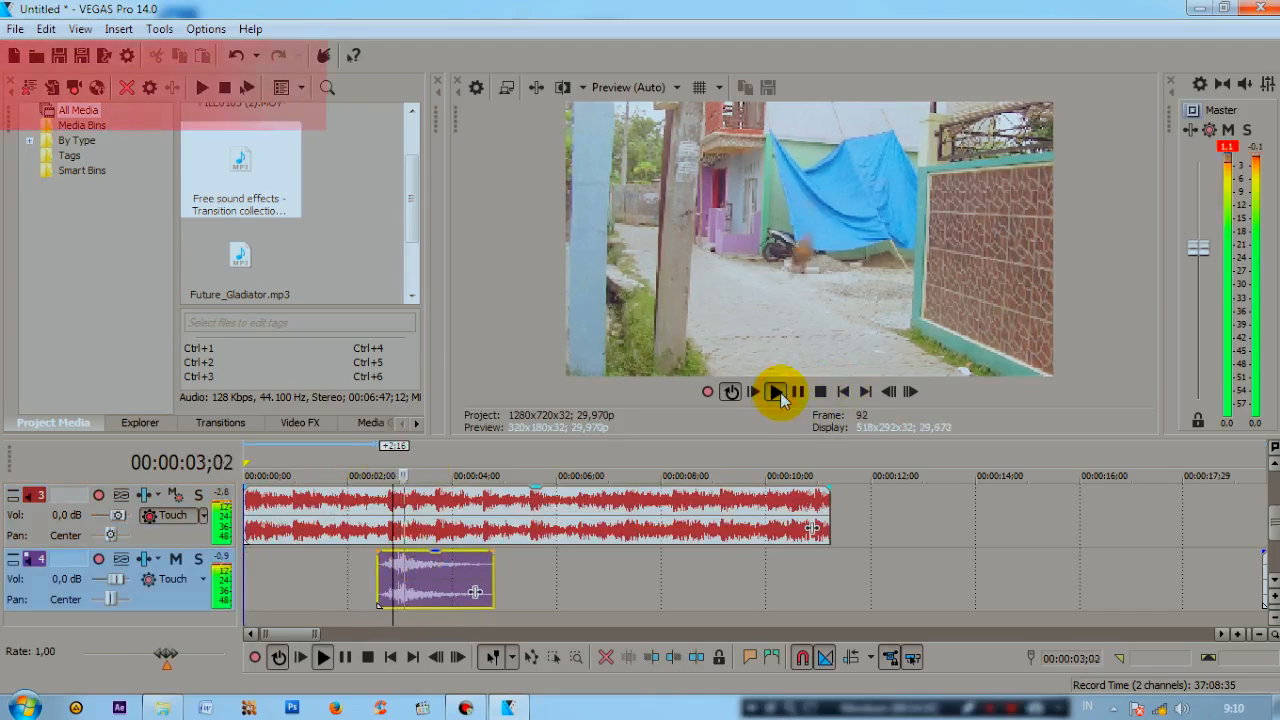
pyautogui.click(775, 392)
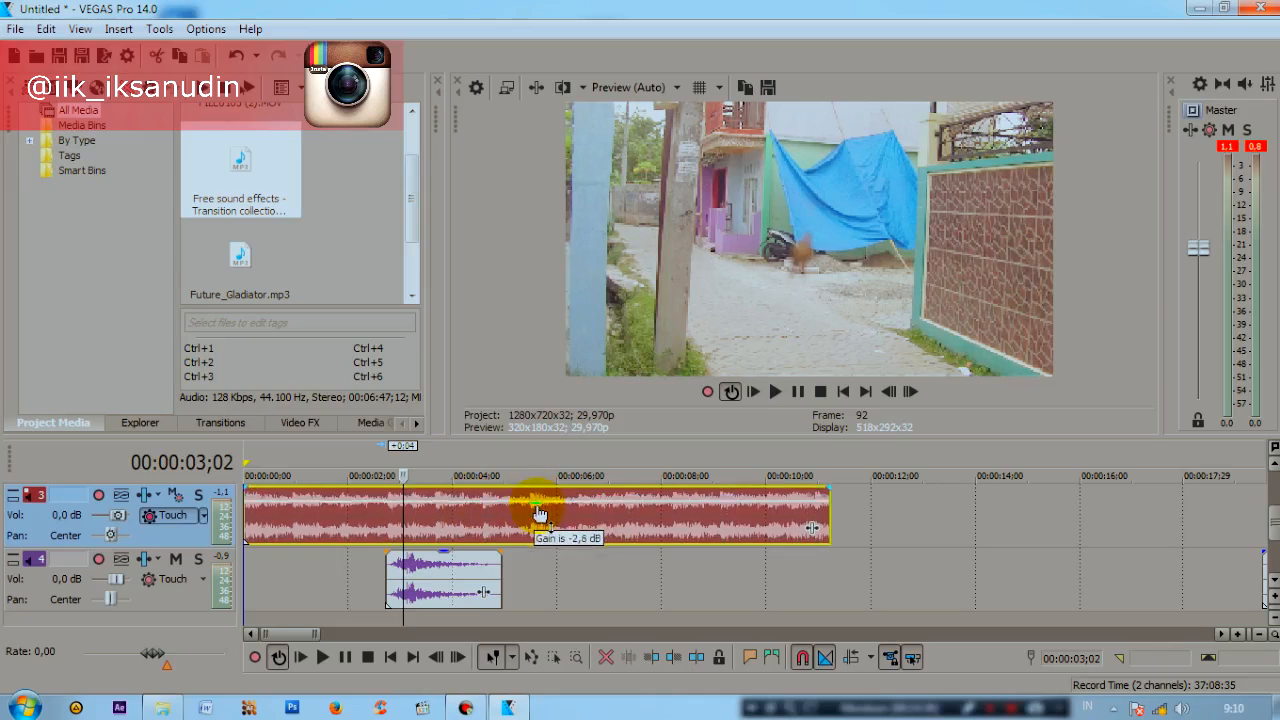
# Lower the backsound volume and copy the sound effect near six seconds, previewing the mix.
pyautogui.click(776, 392)
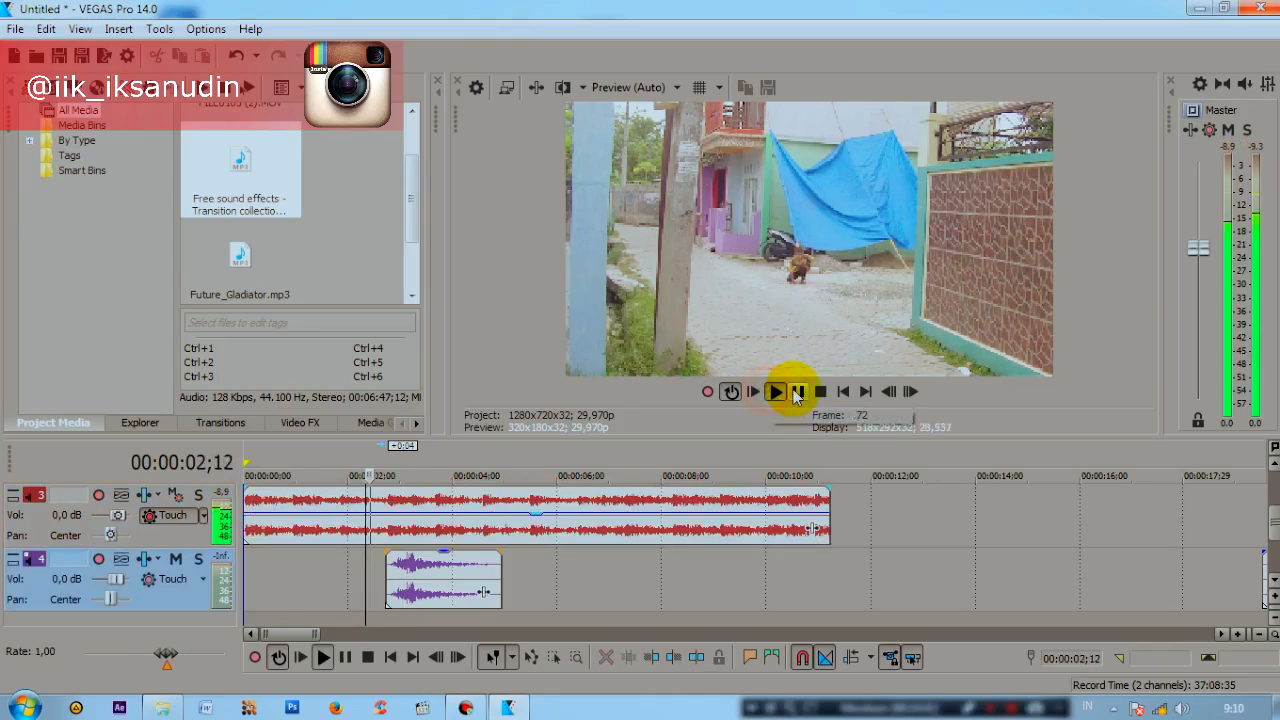
pyautogui.click(776, 392)
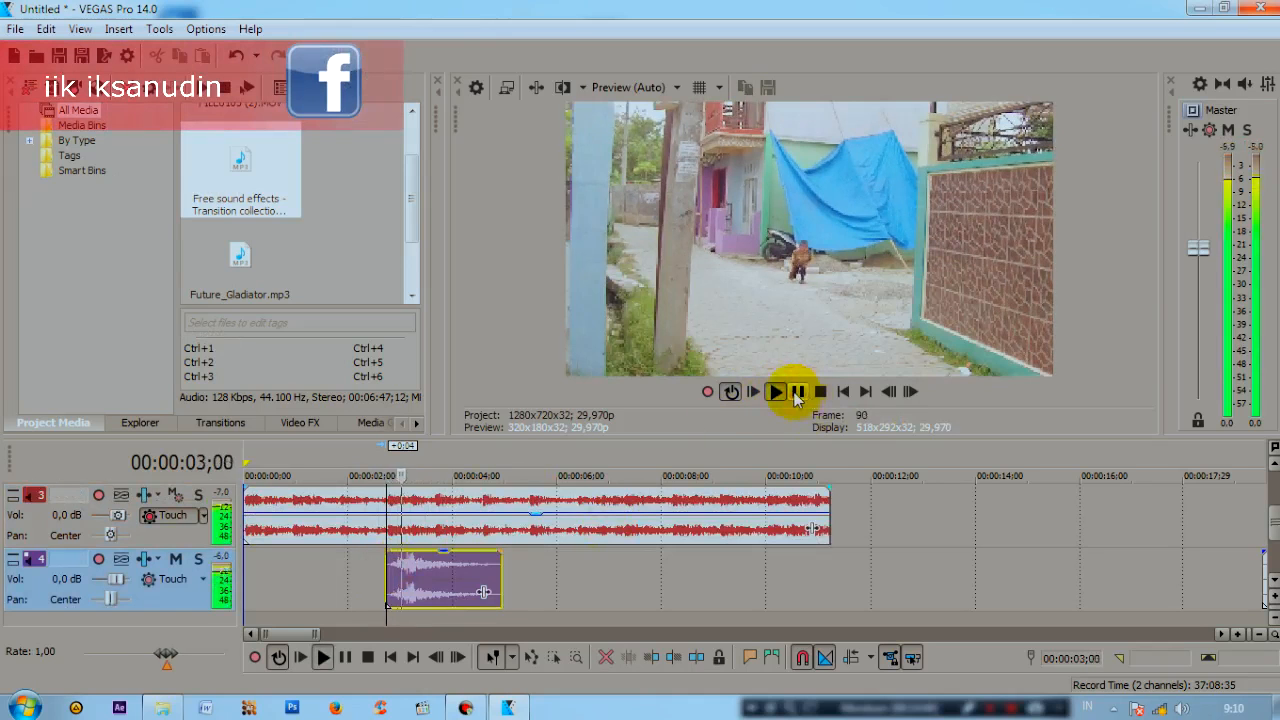
pyautogui.click(797, 392)
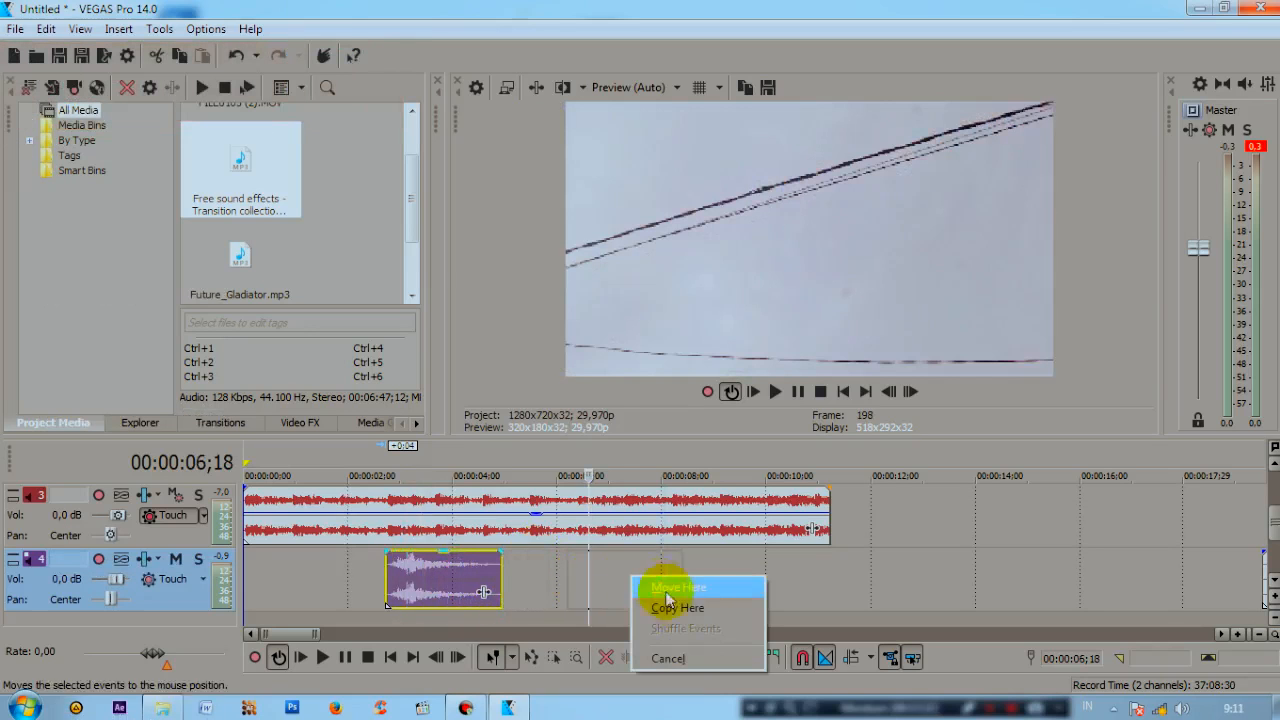
pyautogui.click(665, 608)
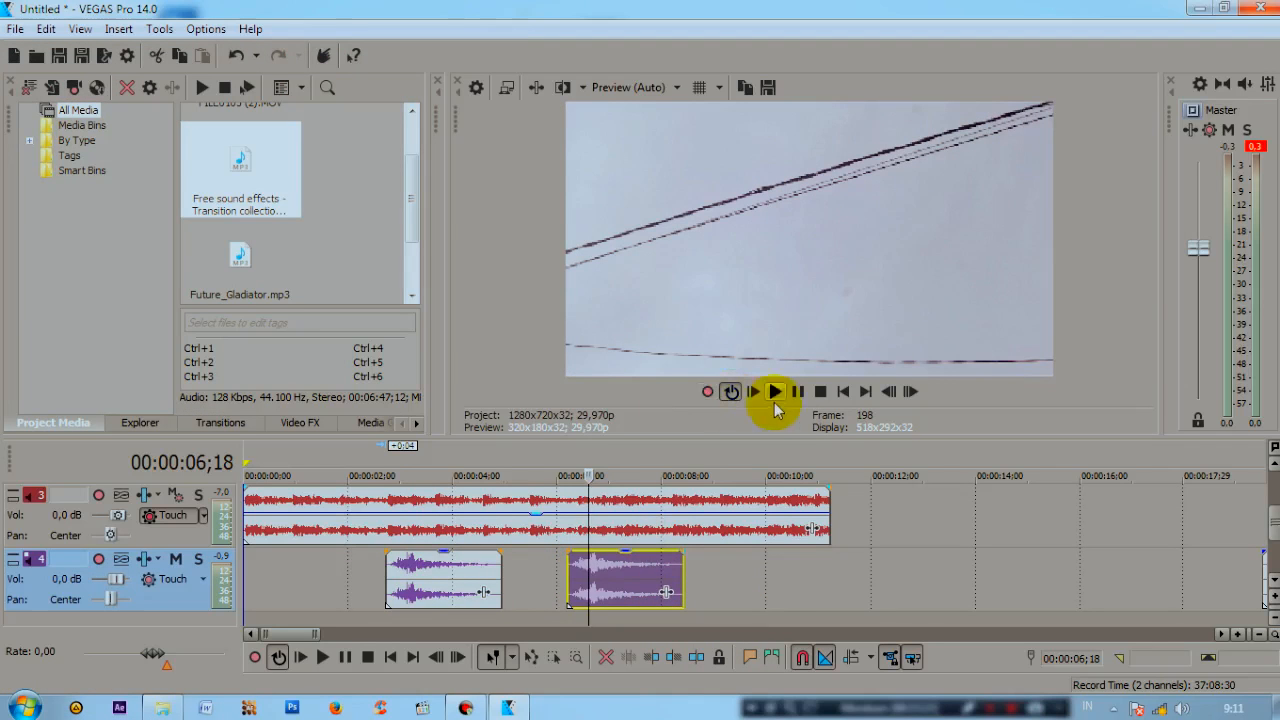
pyautogui.click(775, 392)
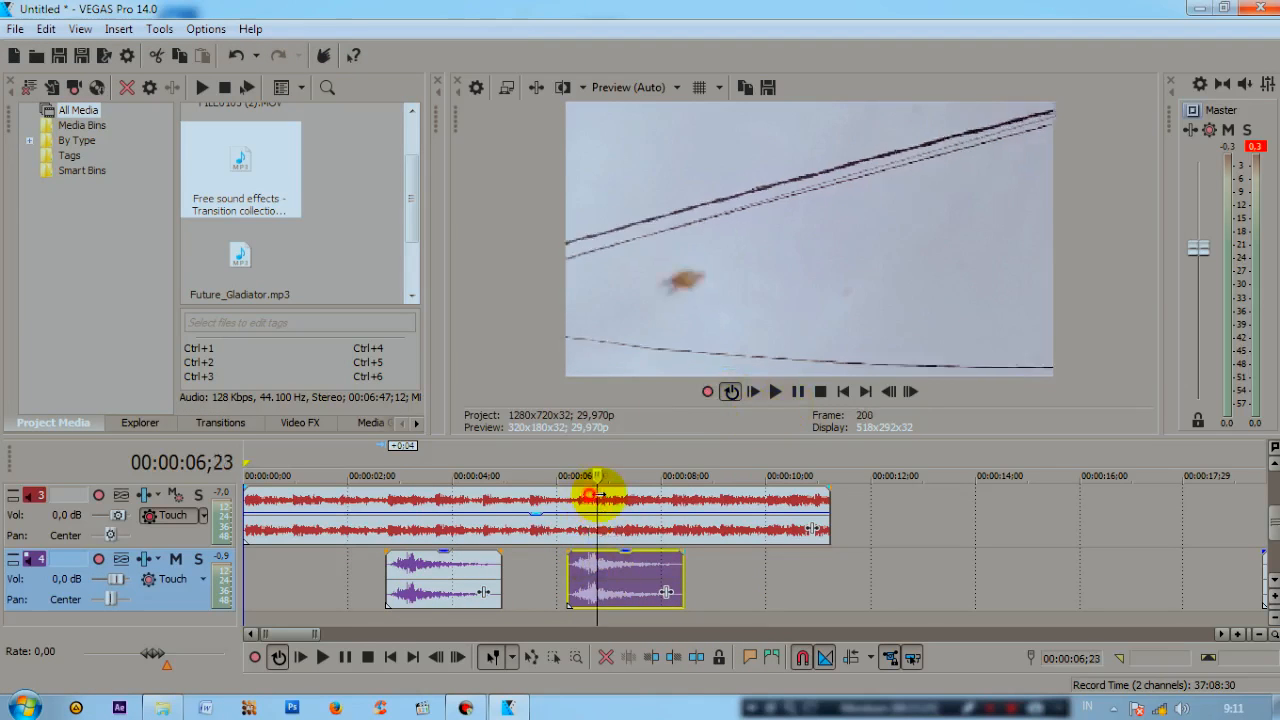